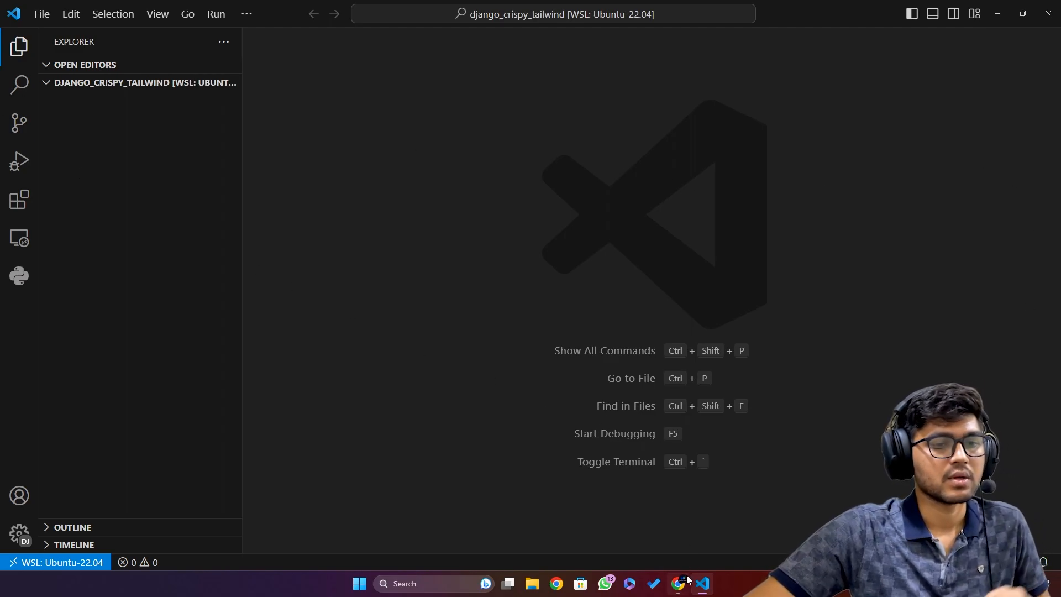
- Clone the django_crispy_bootstrap_5 repository in a new terminal and create the env virtualenv
{"action": "left_click", "coordinate": [678, 583]}
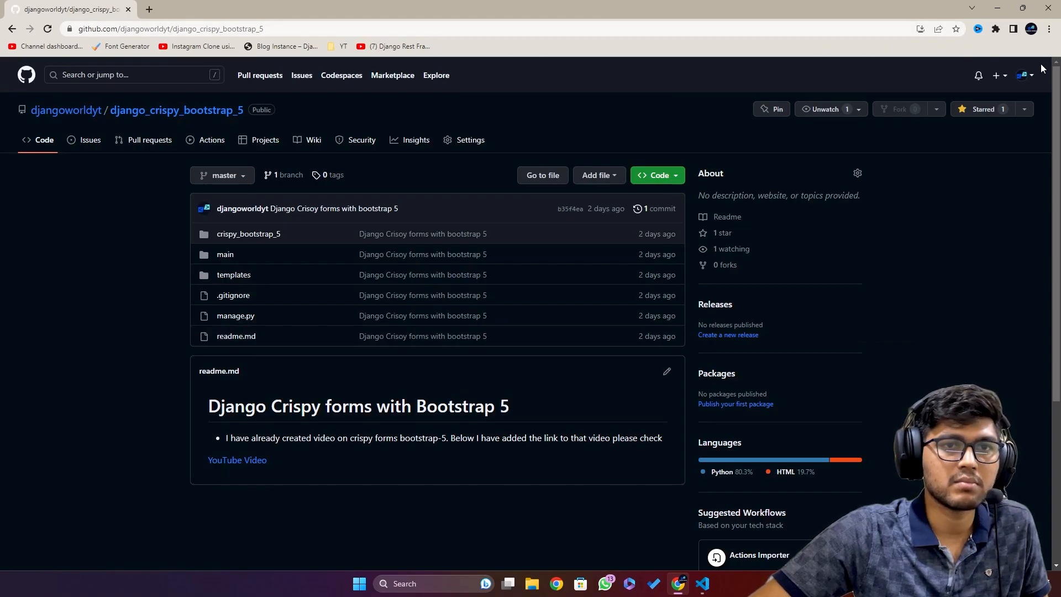
{"action": "mouse_move", "coordinate": [702, 193]}
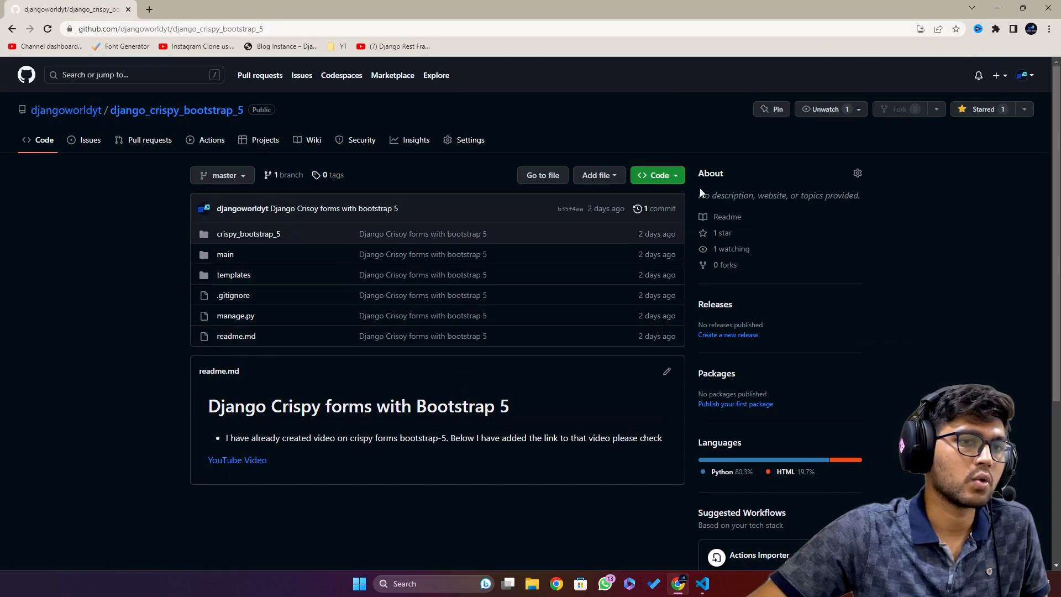
{"action": "left_click", "coordinate": [654, 175]}
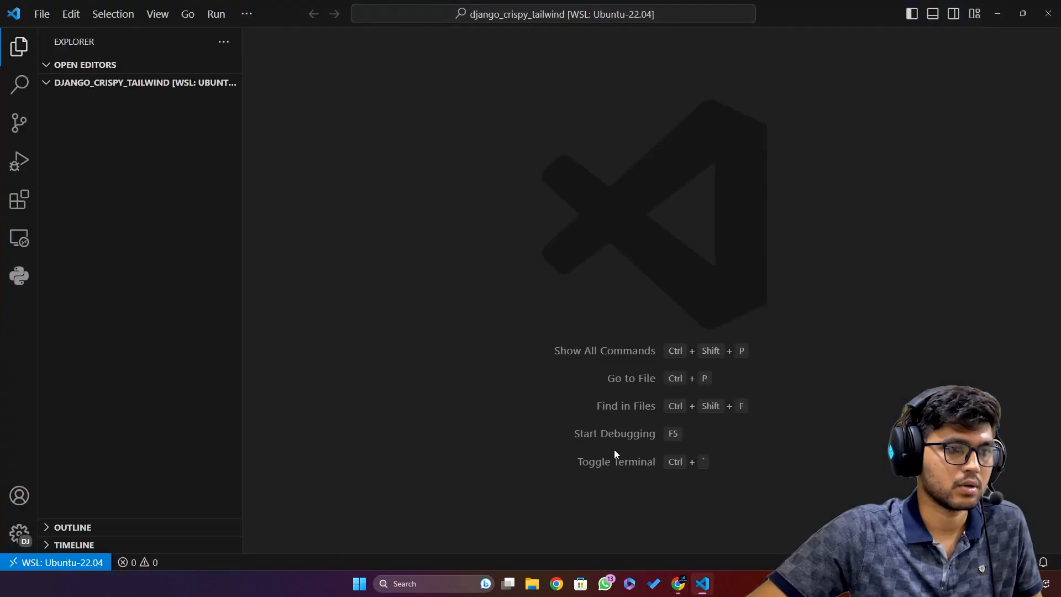
{"action": "mouse_move", "coordinate": [380, 263]}
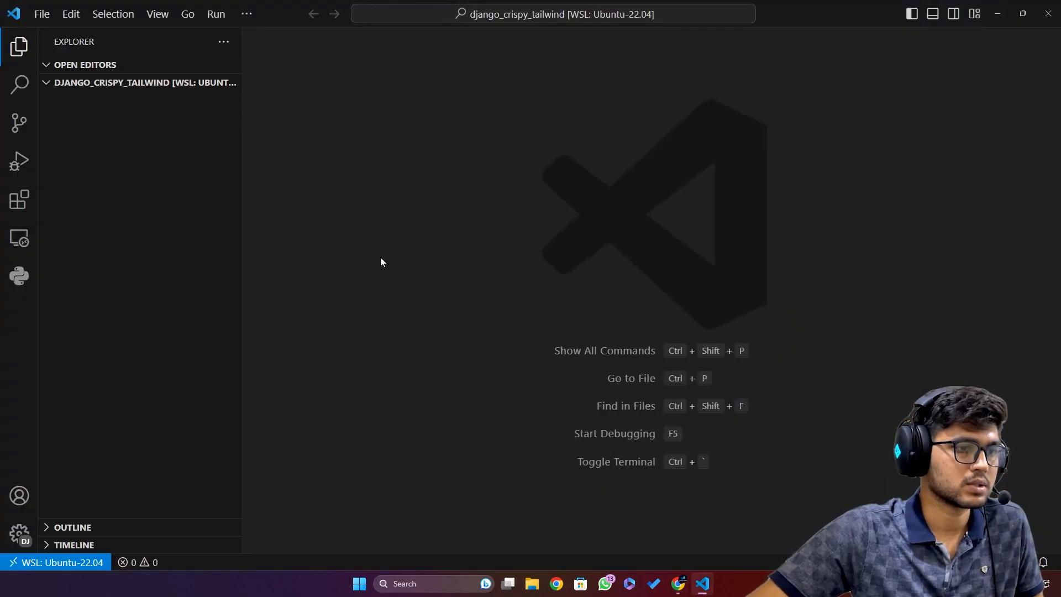
{"action": "key", "text": "ctrl+`"}
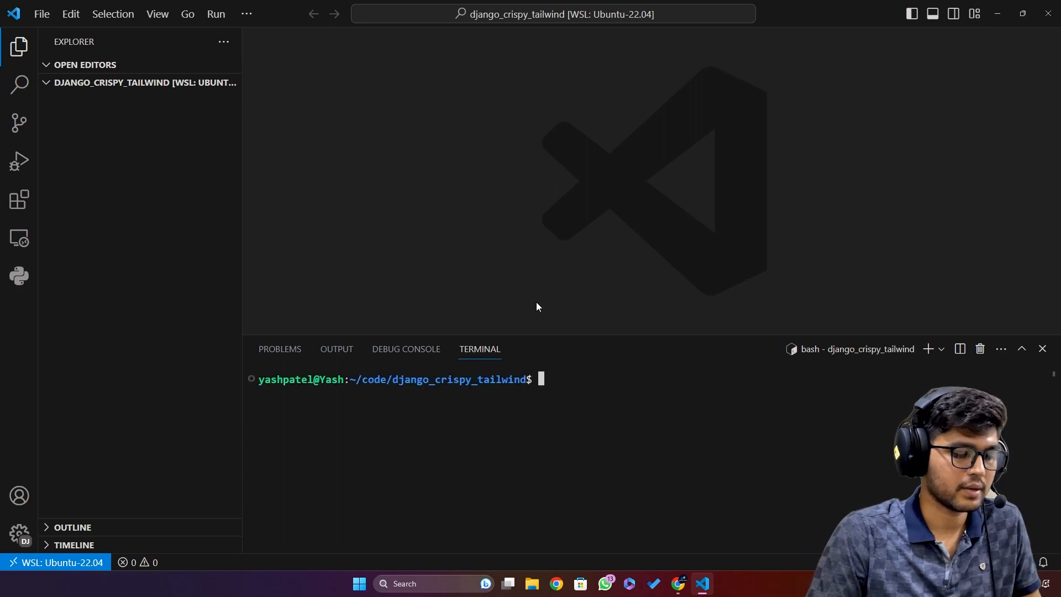
{"action": "type", "text": "go"}
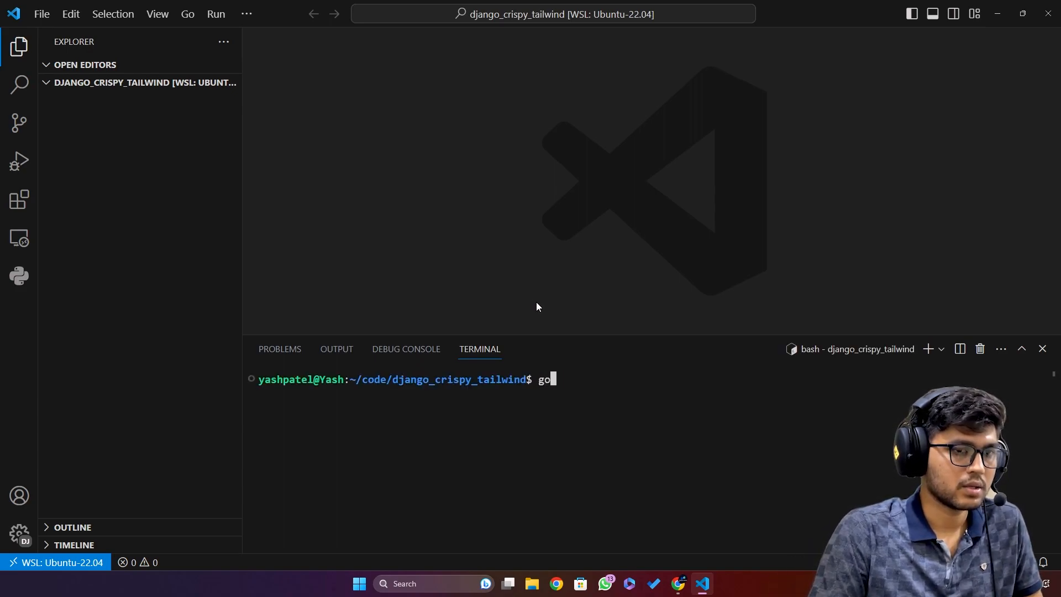
{"action": "type", "text": "git clon"}
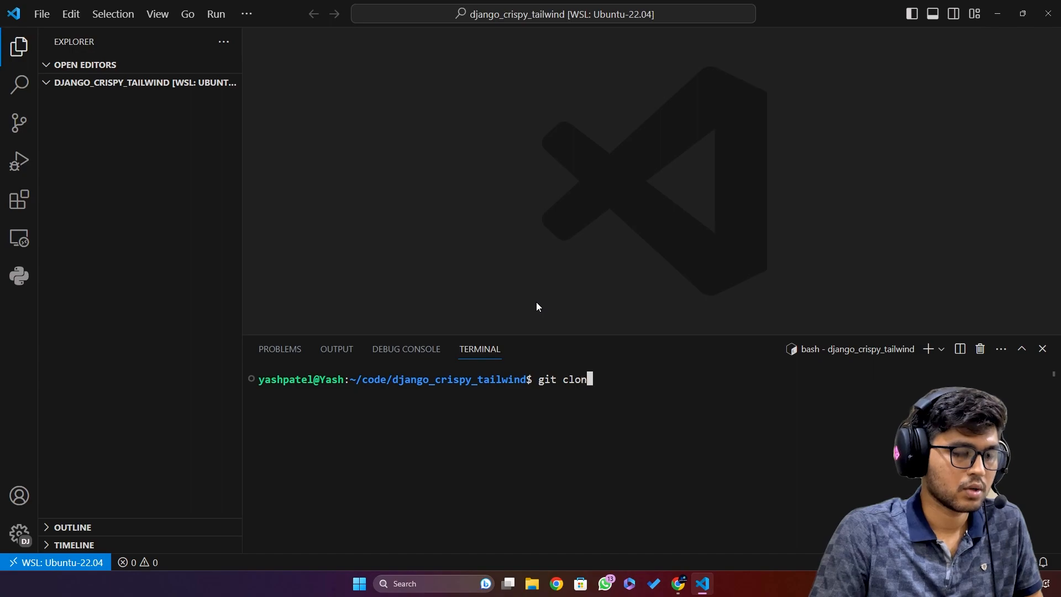
{"action": "type", "text": "e"}
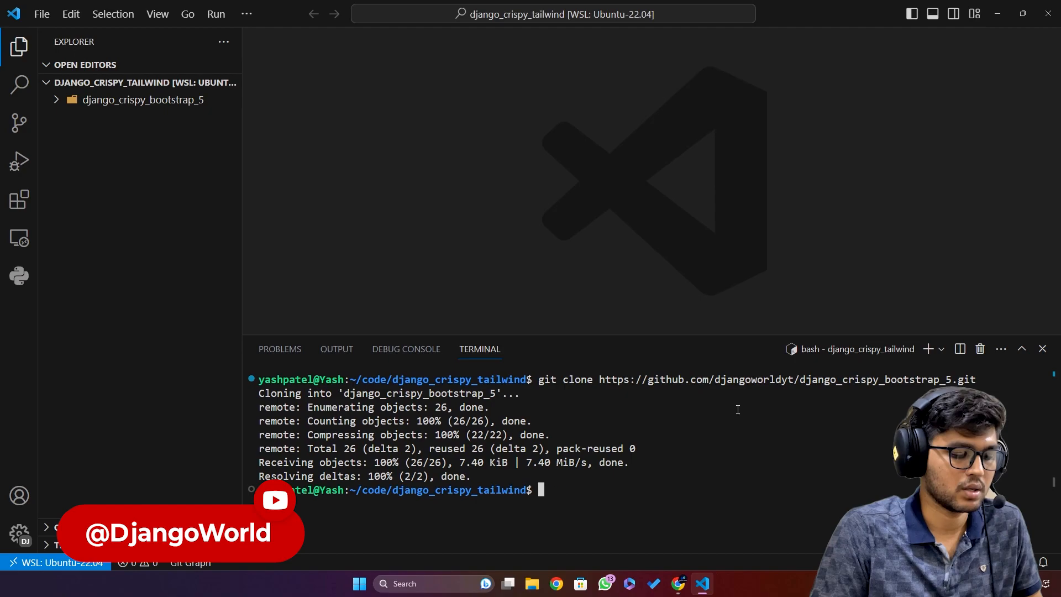
{"action": "type", "text": "virtualenv env"}
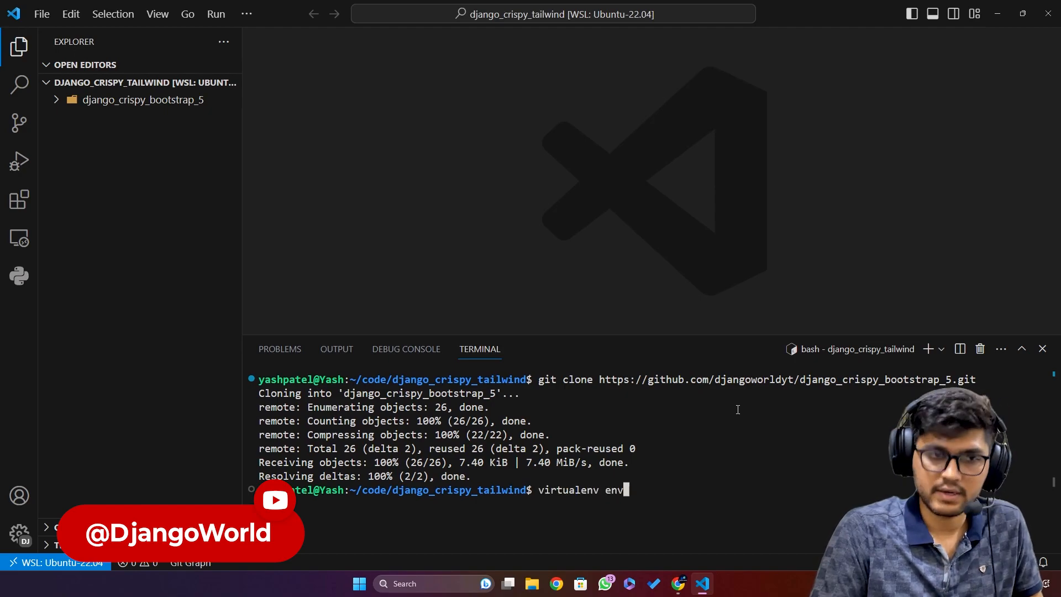
{"action": "key", "text": "Return"}
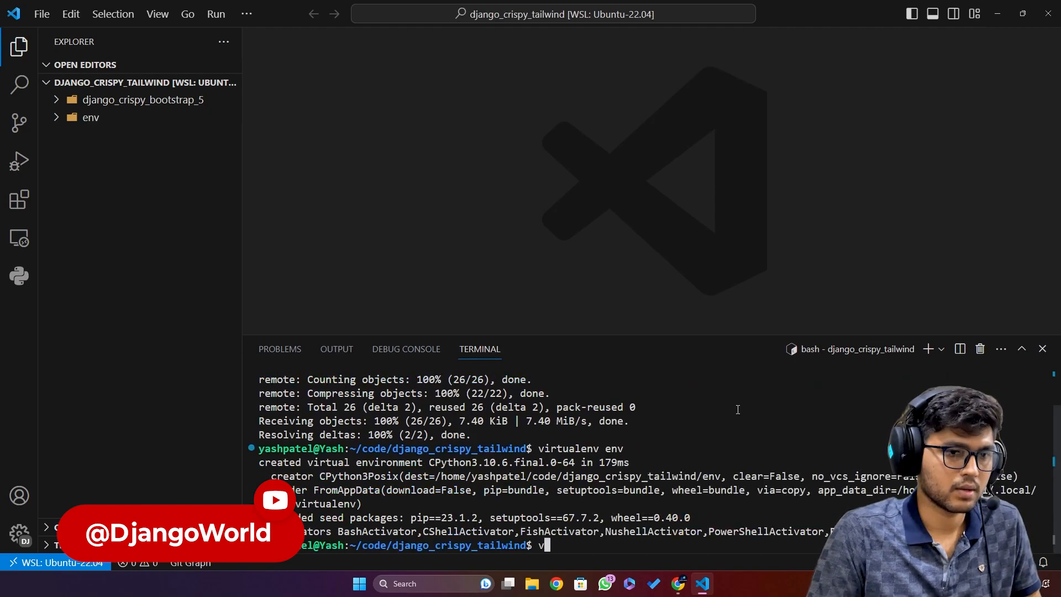
{"action": "mouse_move", "coordinate": [19, 161]}
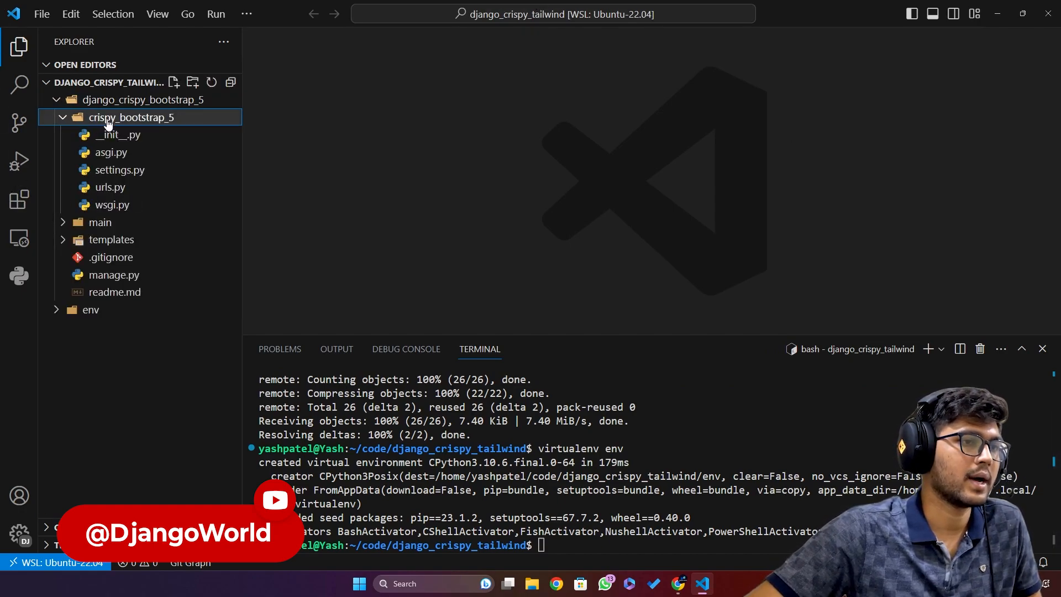
- Delete manage.py and the crispy_bootstrap_5 folder from the cloned project
{"action": "left_click", "coordinate": [63, 117]}
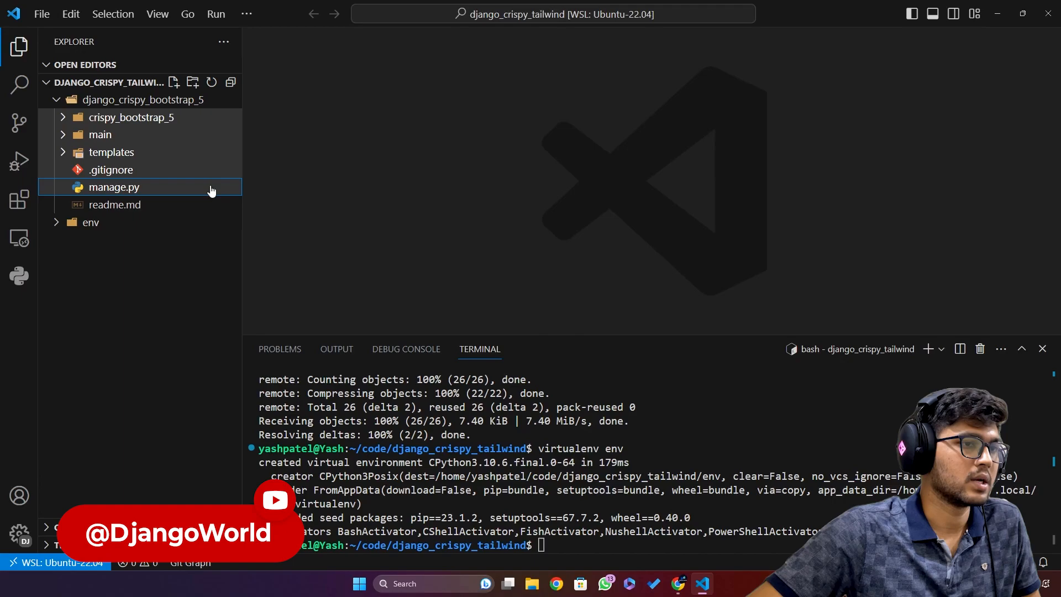
{"action": "left_click", "coordinate": [114, 186]}
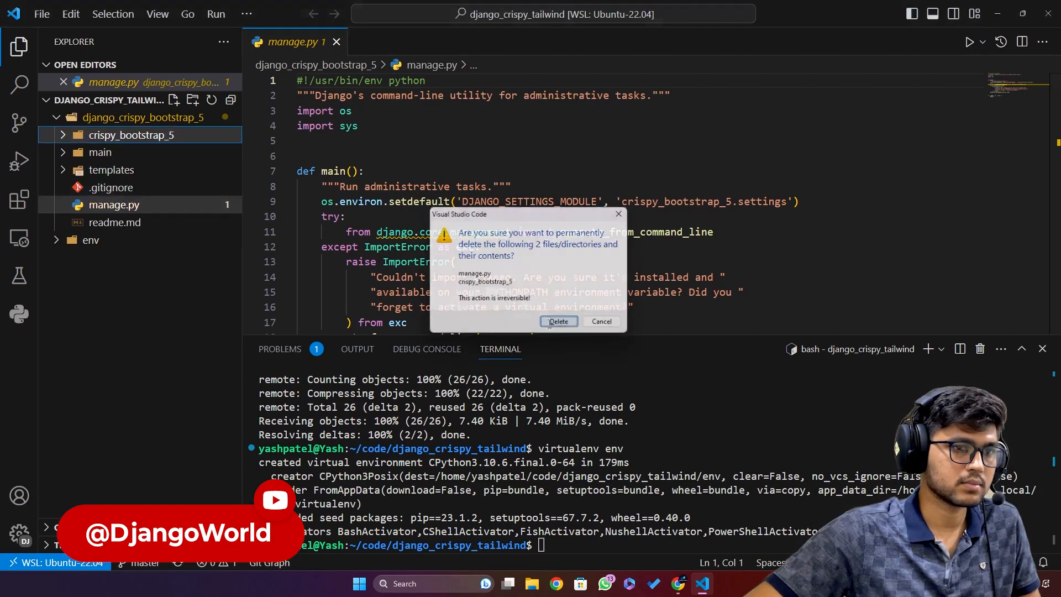
{"action": "left_click", "coordinate": [558, 321]}
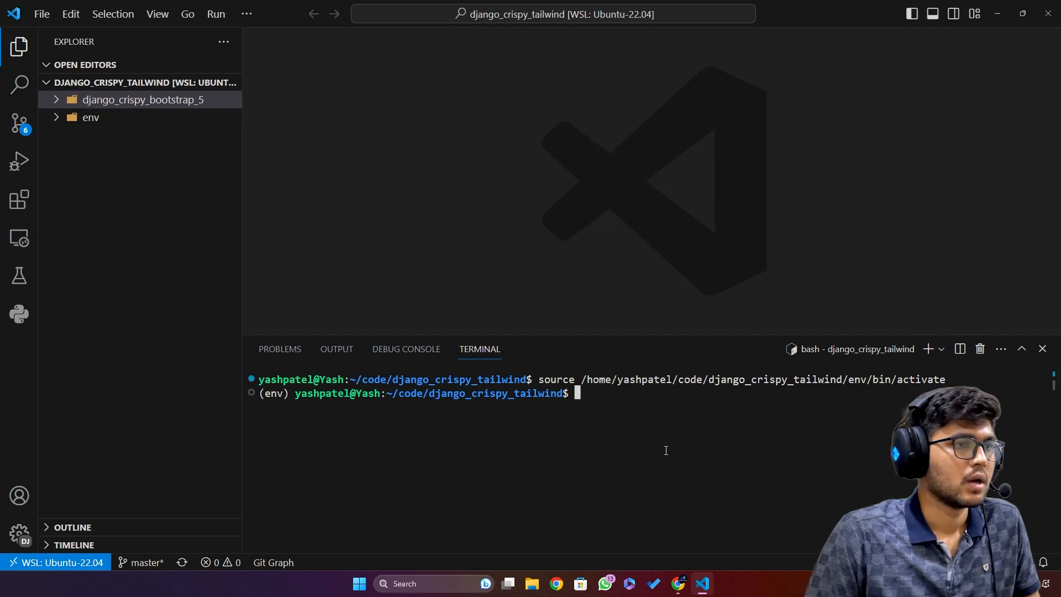
- Install Django with pip, move main and templates to the root, and delete the clone folder
{"action": "type", "text": "pip i"}
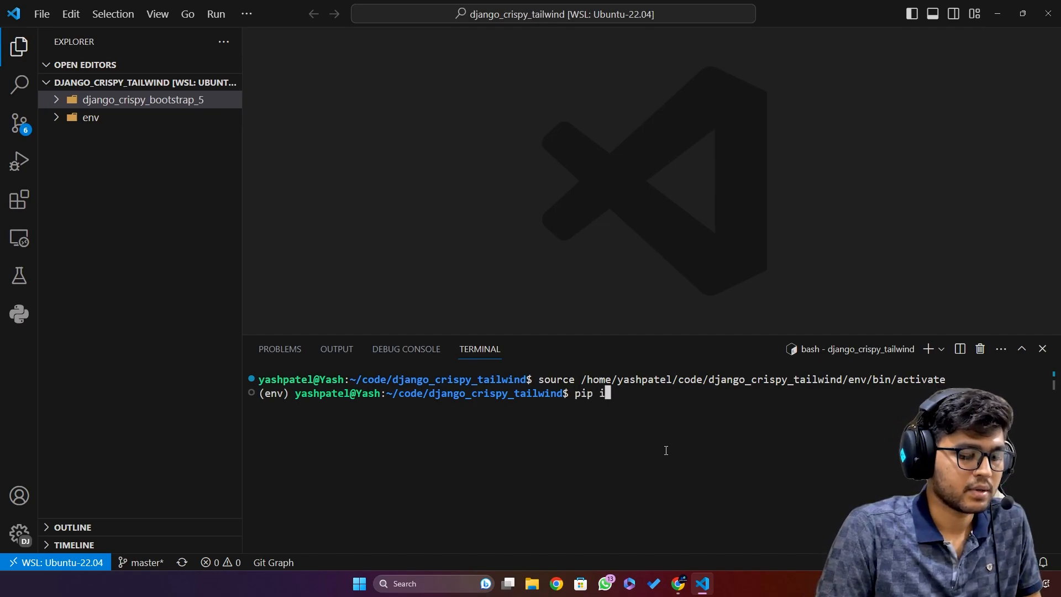
{"action": "type", "text": "nstall django"}
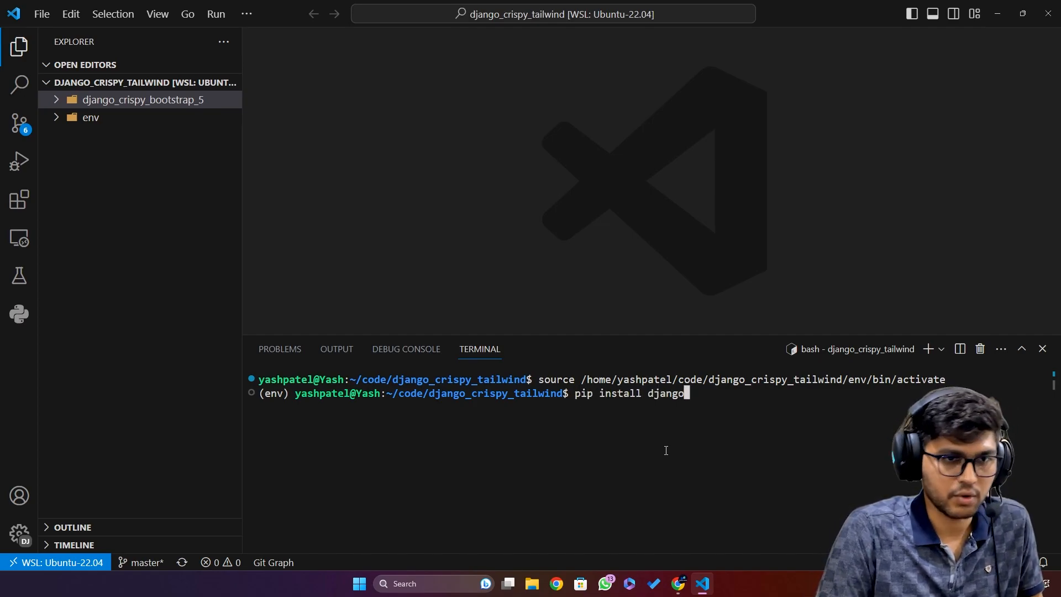
{"action": "key", "text": "Return"}
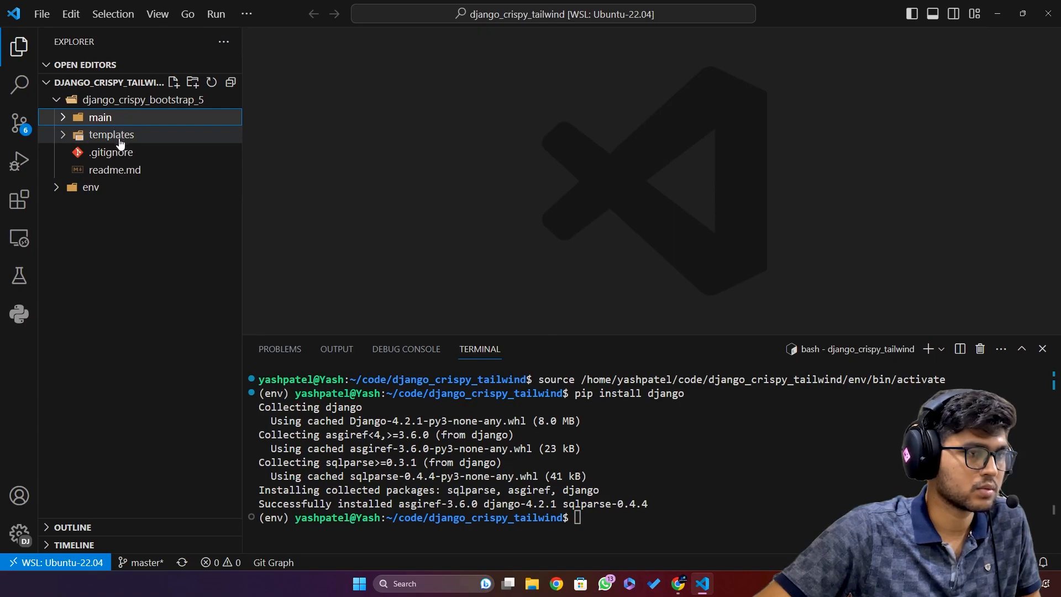
{"action": "left_click", "coordinate": [115, 170]}
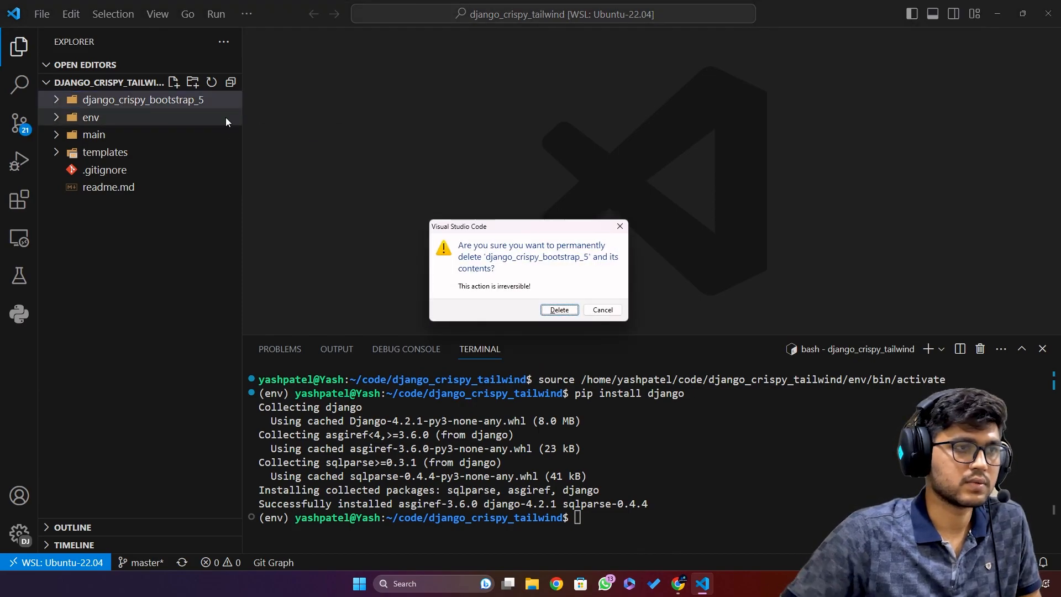
{"action": "left_click", "coordinate": [559, 309]}
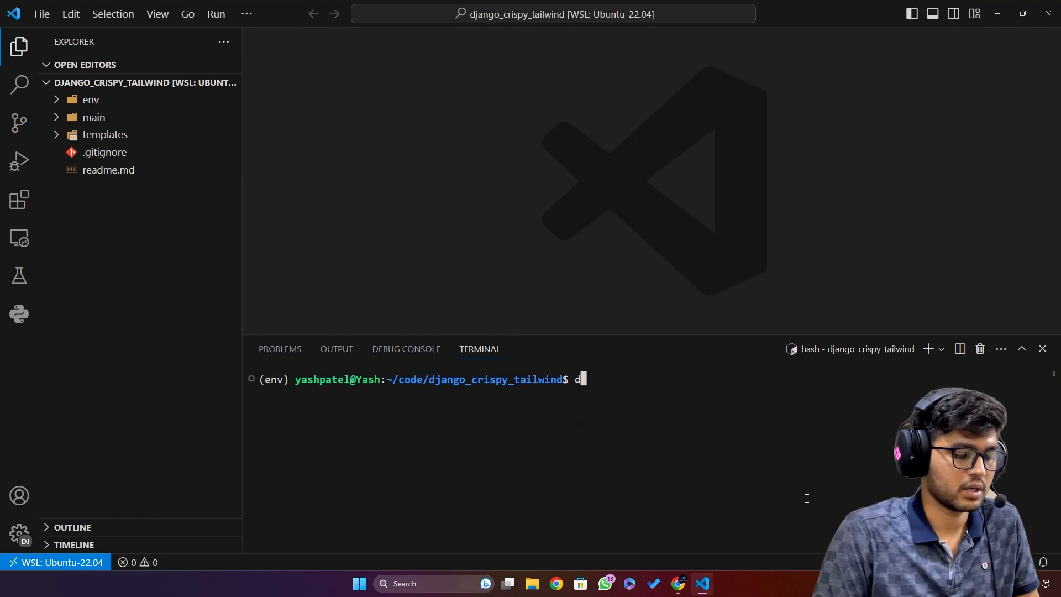
- Run django-admin startproject crispy_tailwind_form . to create the project at the workspace root
{"action": "type", "text": "jango-admin s"}
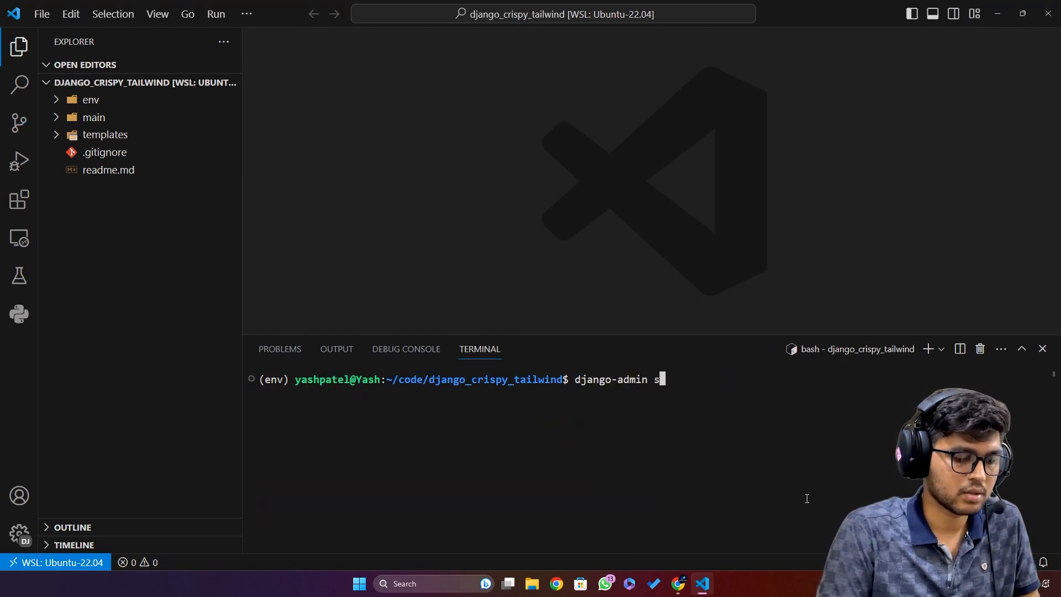
{"action": "type", "text": "tartproje"}
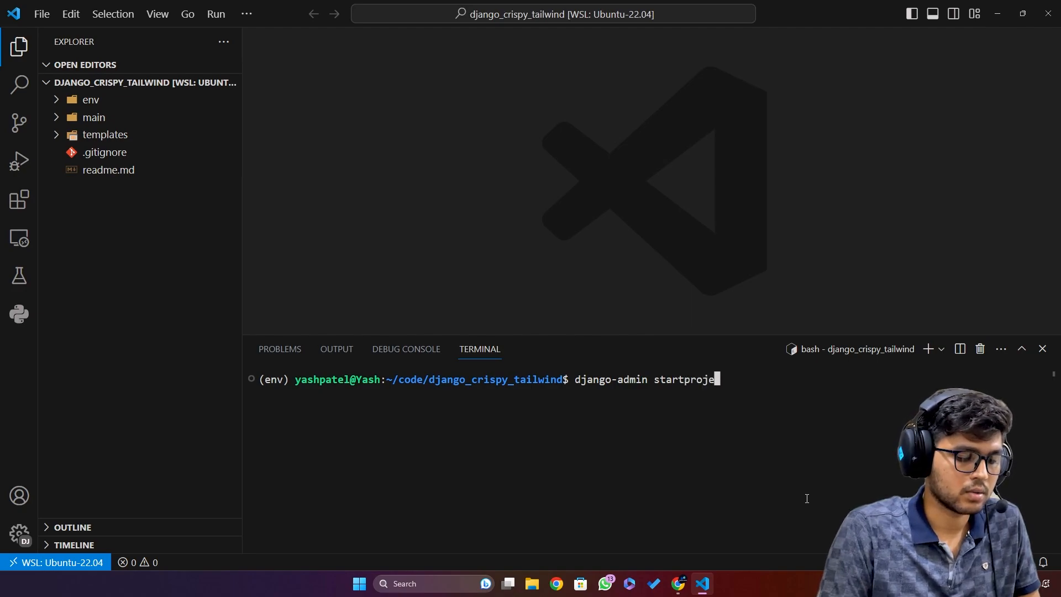
{"action": "type", "text": "ct"}
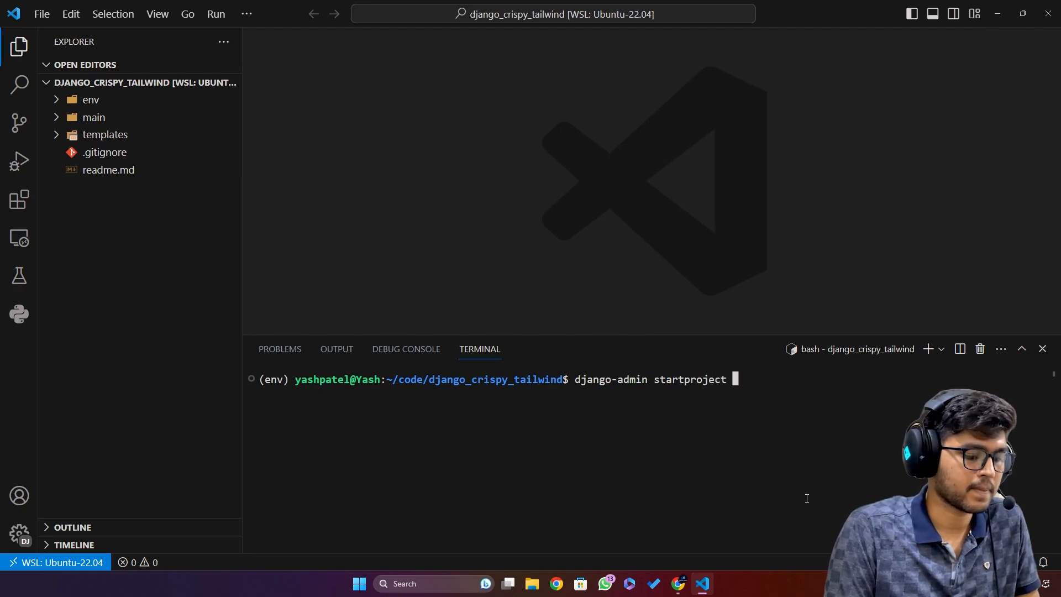
{"action": "type", "text": "cr"}
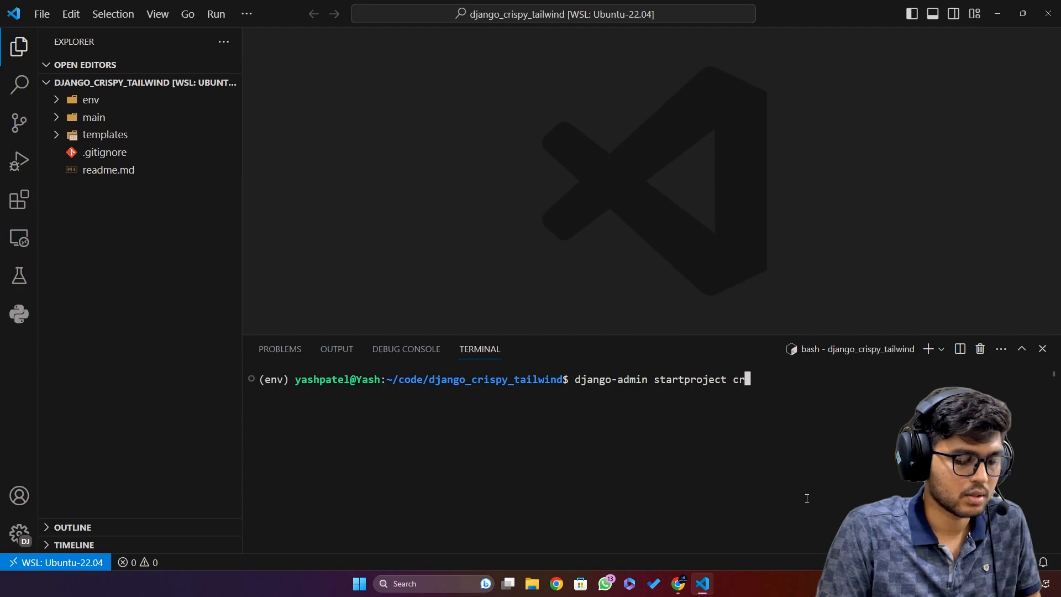
{"action": "type", "text": "i"}
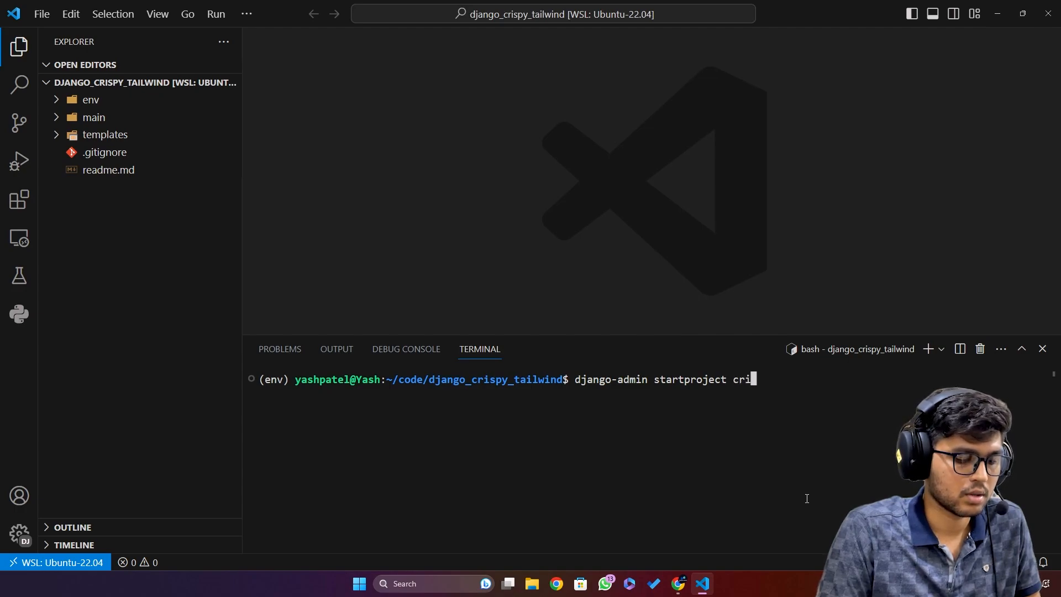
{"action": "key", "text": "Backspace"}
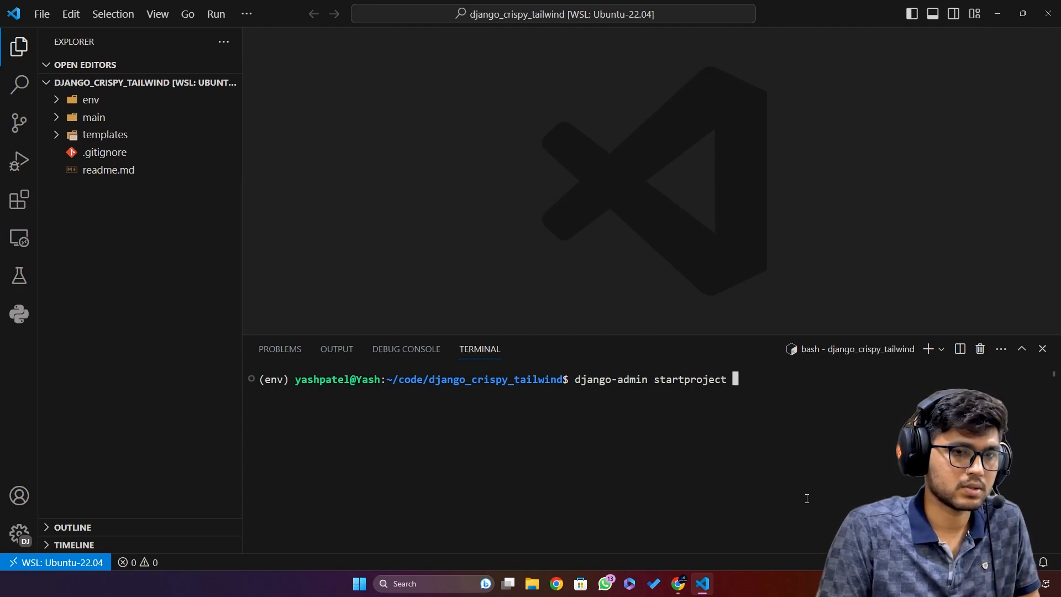
{"action": "type", "text": "crispy"}
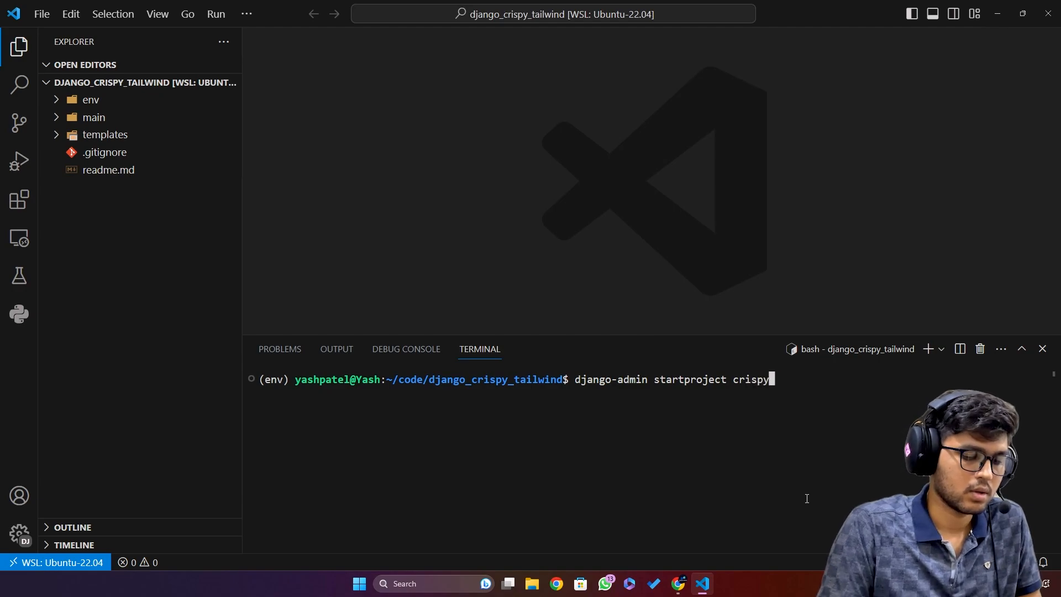
{"action": "type", "text": "_t"}
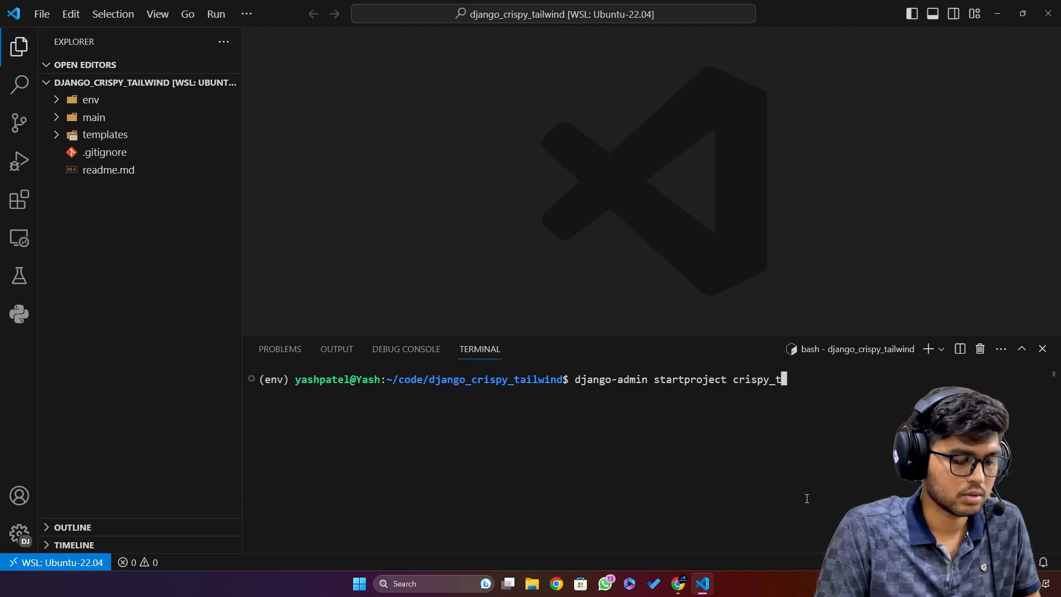
{"action": "type", "text": "ailwind_f"}
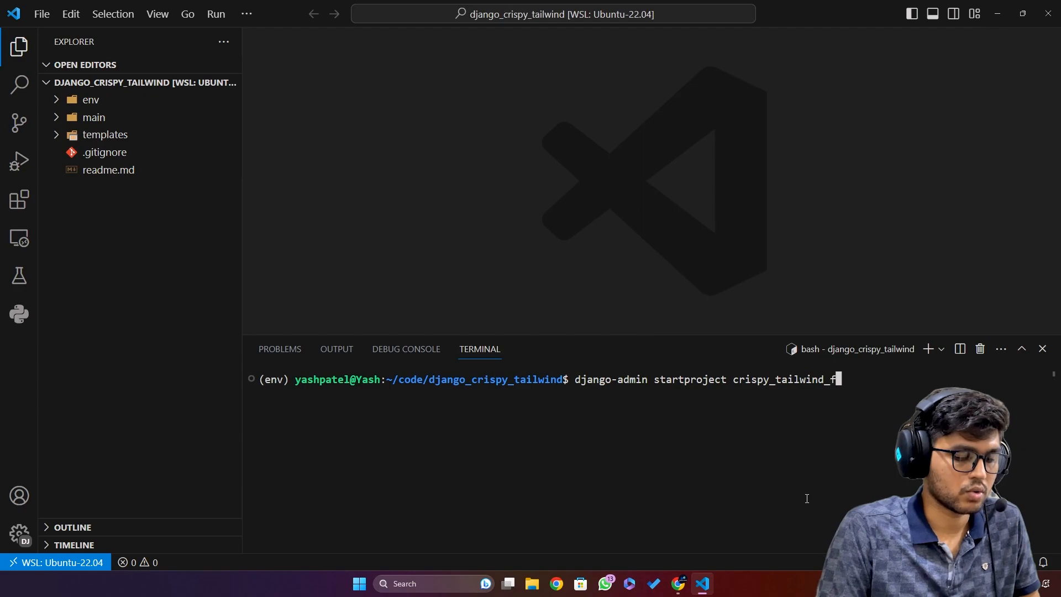
{"action": "type", "text": "orm"}
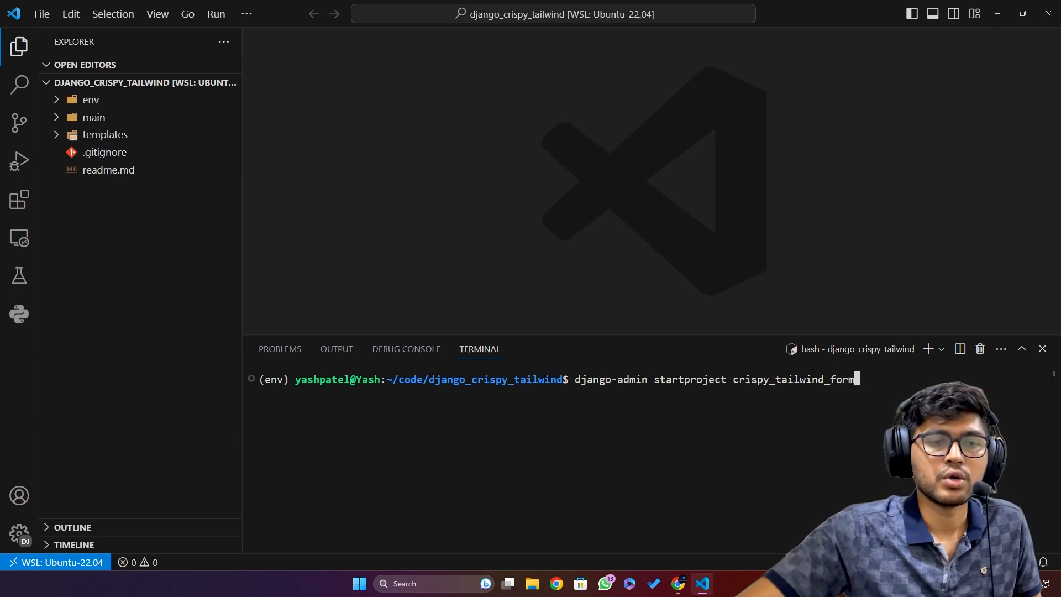
{"action": "double_click", "coordinate": [781, 379]}
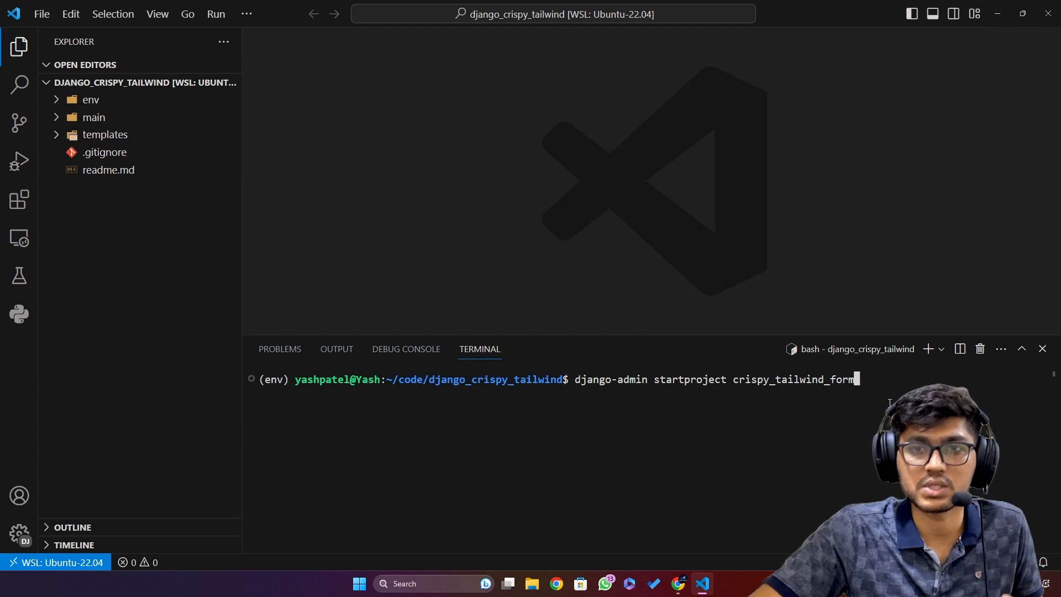
{"action": "mouse_move", "coordinate": [735, 385]}
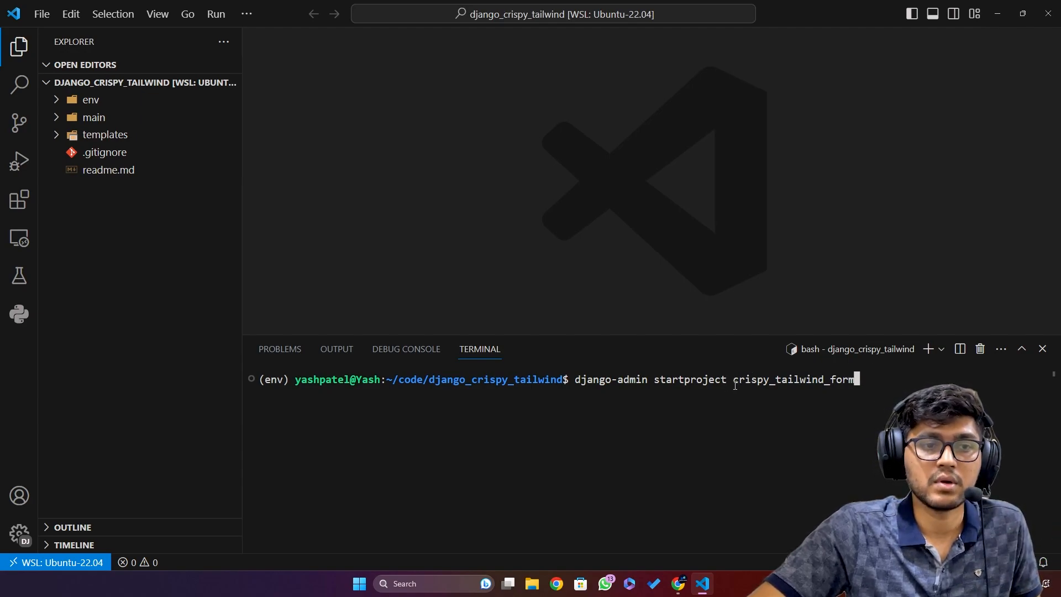
{"action": "double_click", "coordinate": [778, 379]}
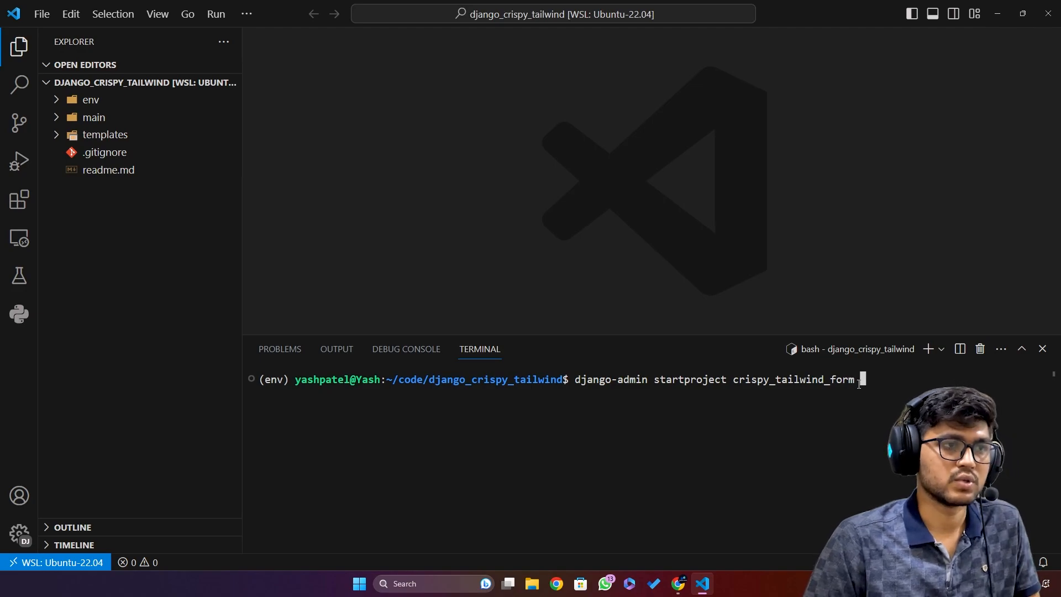
{"action": "key", "text": "Return"}
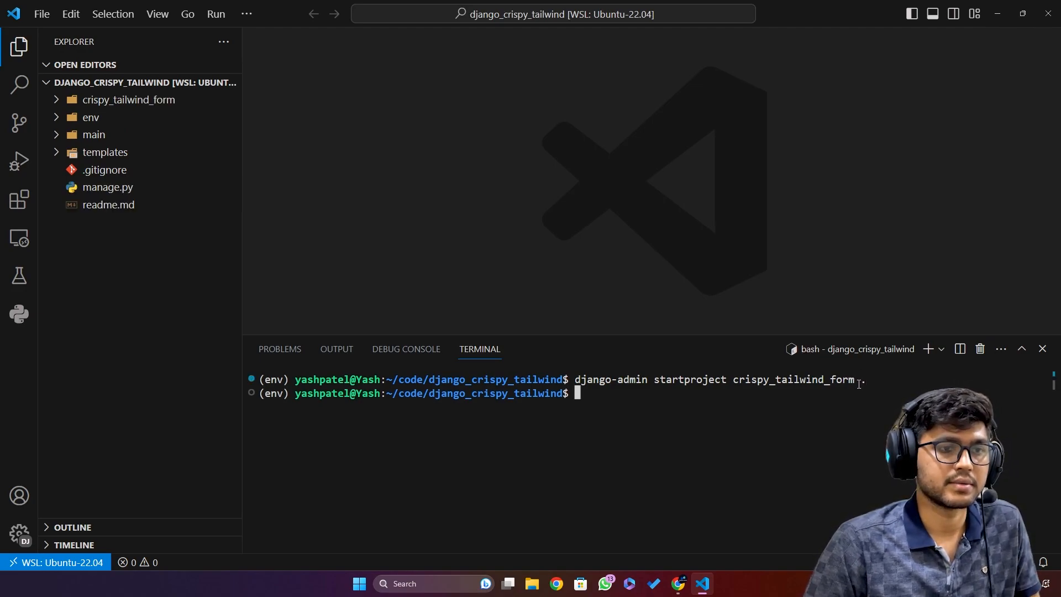
{"action": "mouse_move", "coordinate": [181, 118]}
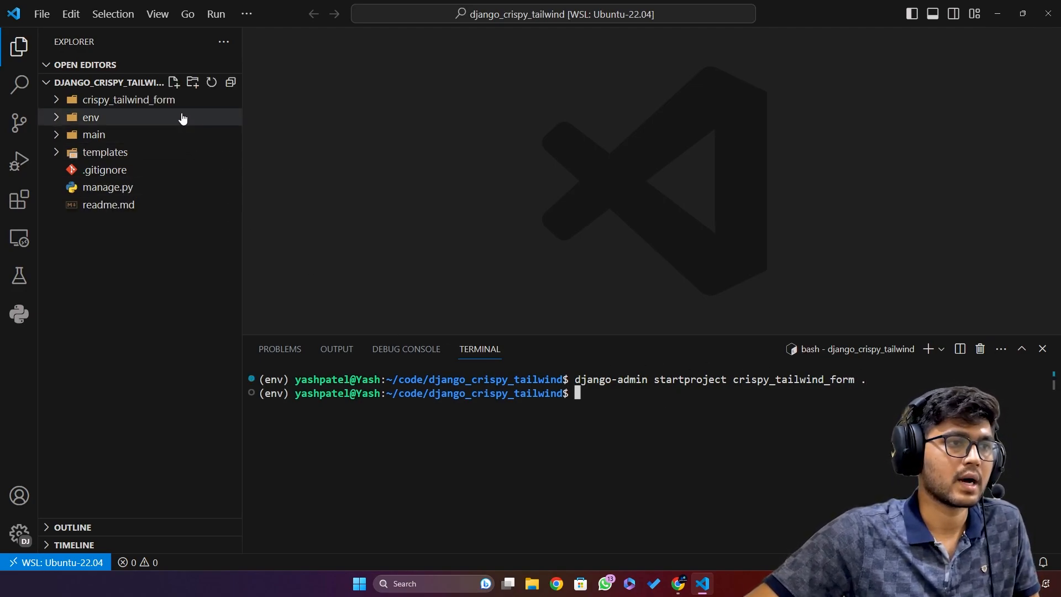
- Add 'main' to INSTALLED_APPS and set template DIRS to ['templates'] in settings.py
{"action": "left_click", "coordinate": [129, 99]}
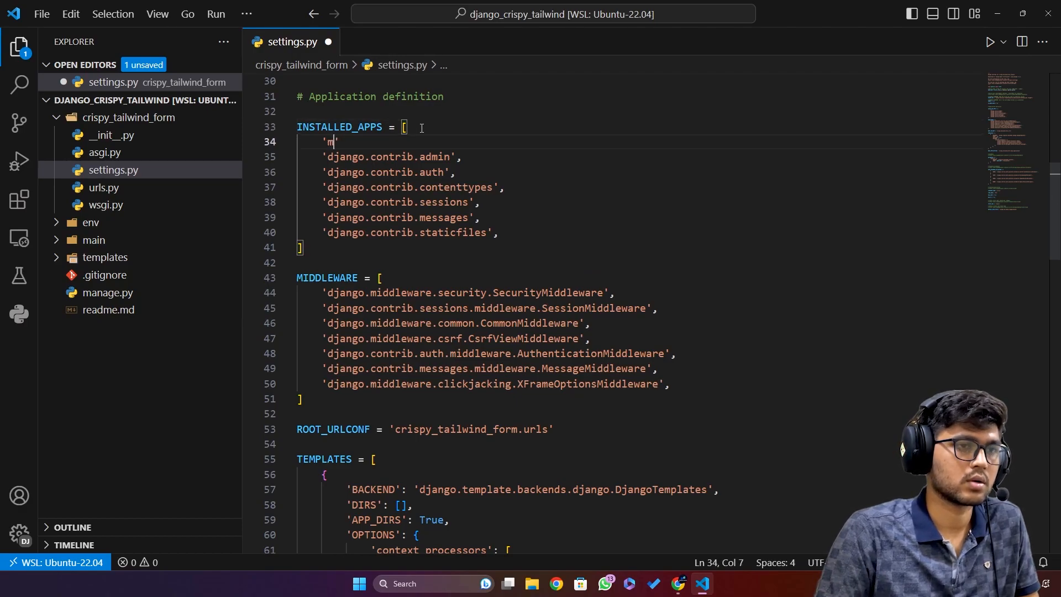
{"action": "type", "text": "ain'"}
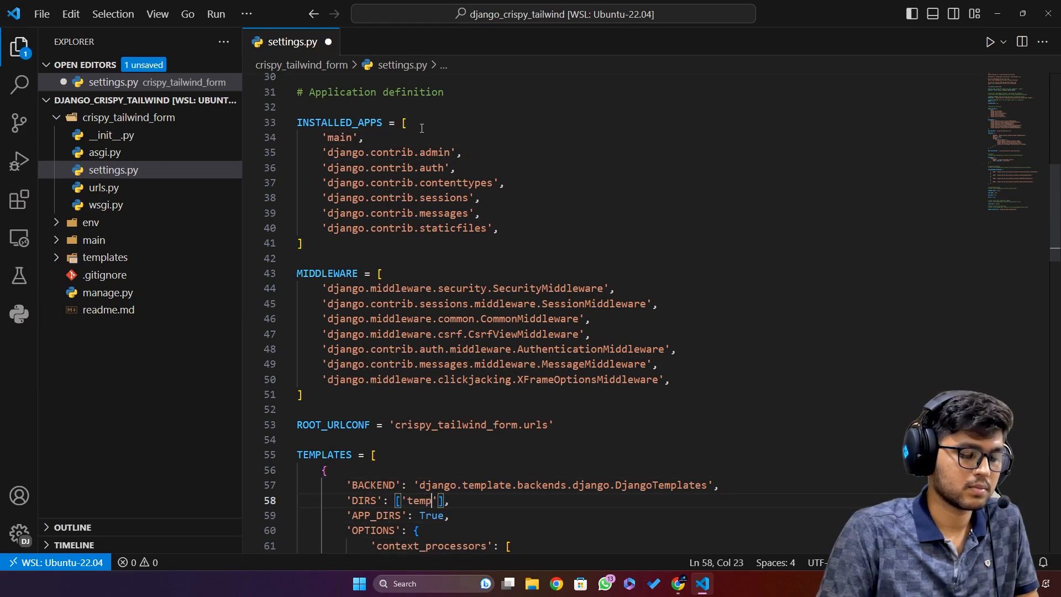
{"action": "type", "text": "lates"}
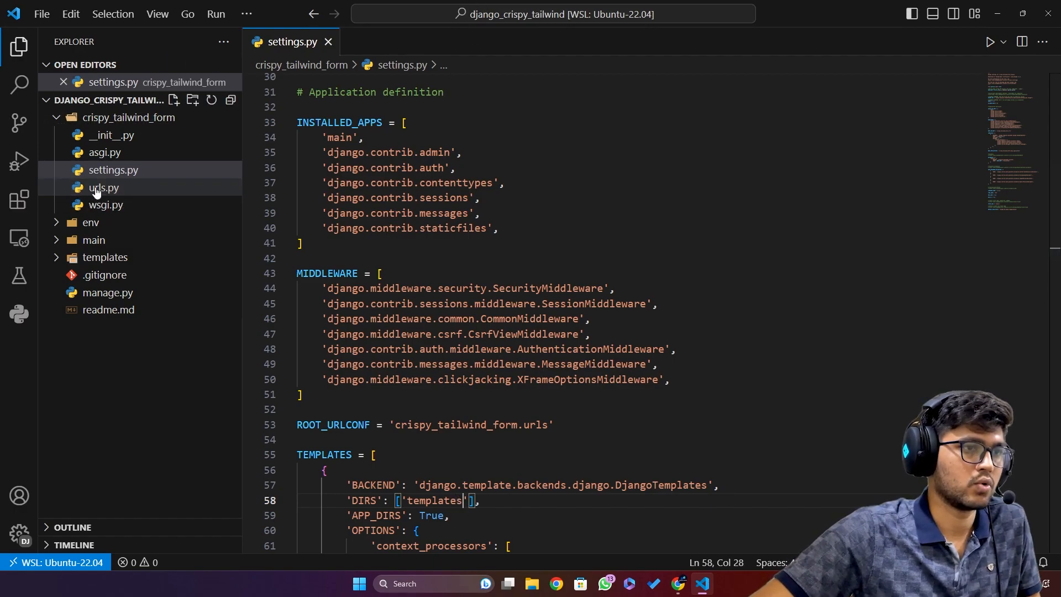
- Import include in urls.py and route the empty path to include('main.urls')
{"action": "left_click", "coordinate": [103, 188]}
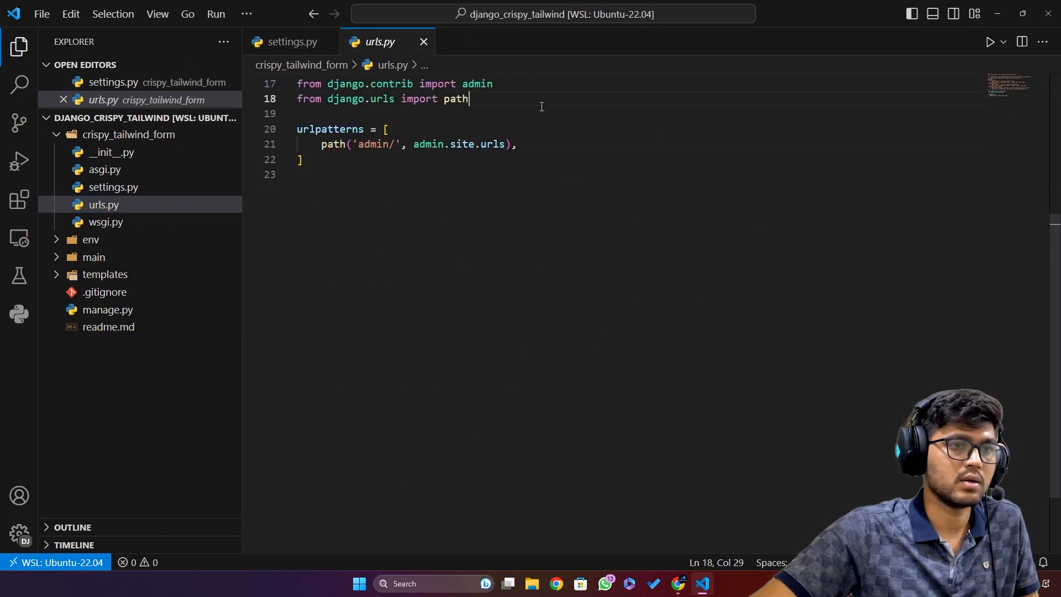
{"action": "type", "text": ", icn"}
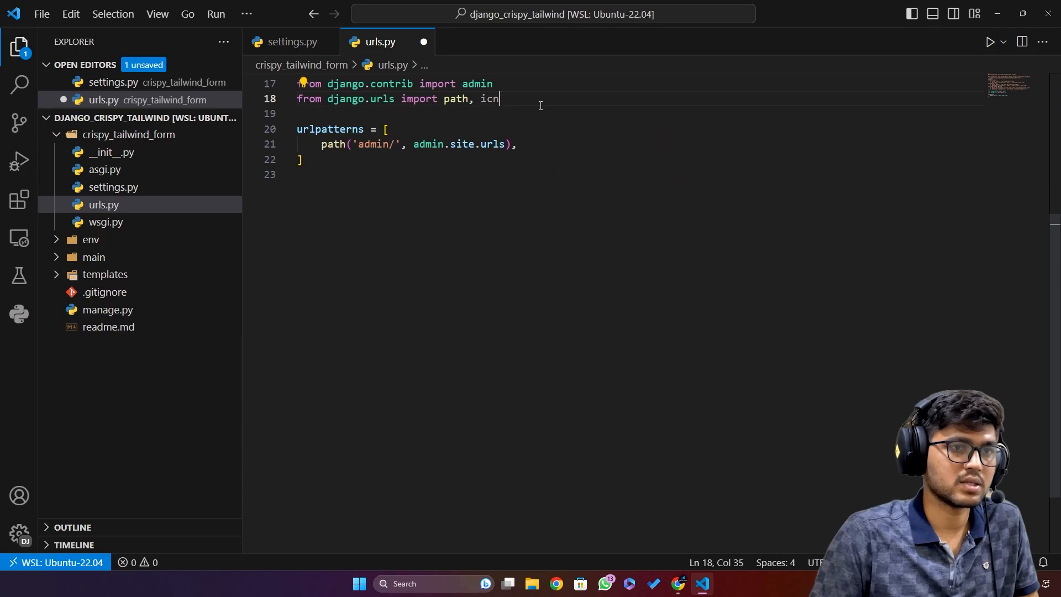
{"action": "type", "text": "clude"}
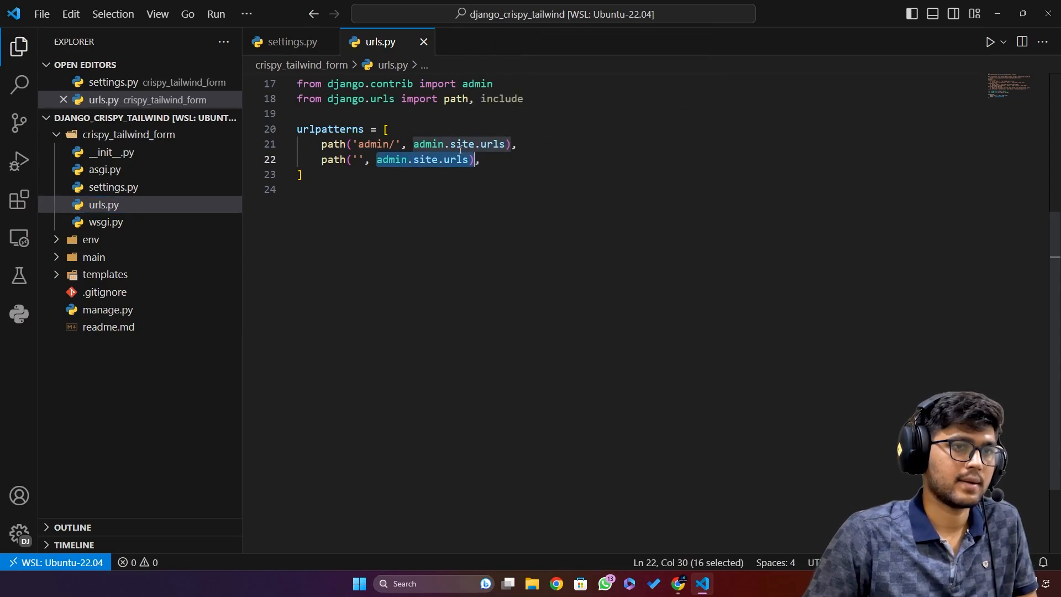
{"action": "type", "text": "include("}
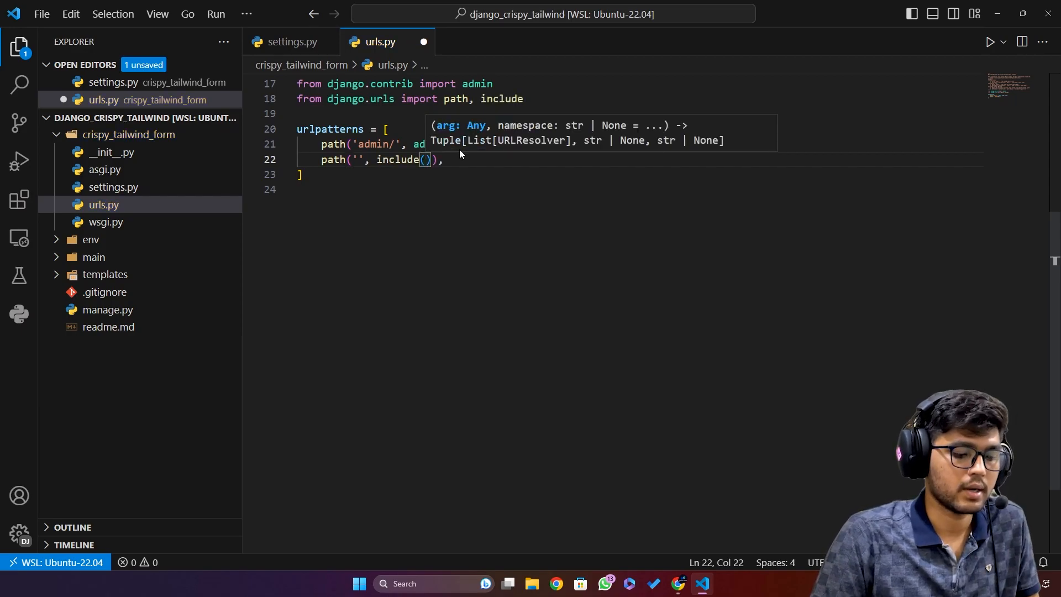
{"action": "type", "text": "'main.urls"}
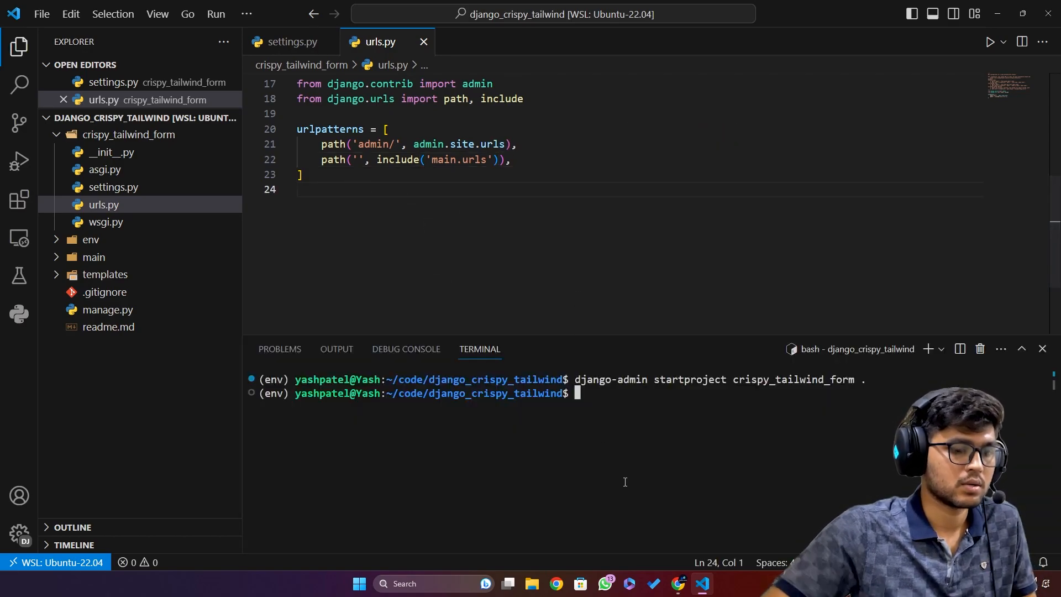
- Run a python manage.py command in the terminal, producing db.sqlite3 and __pycache__
{"action": "type", "text": "python"}
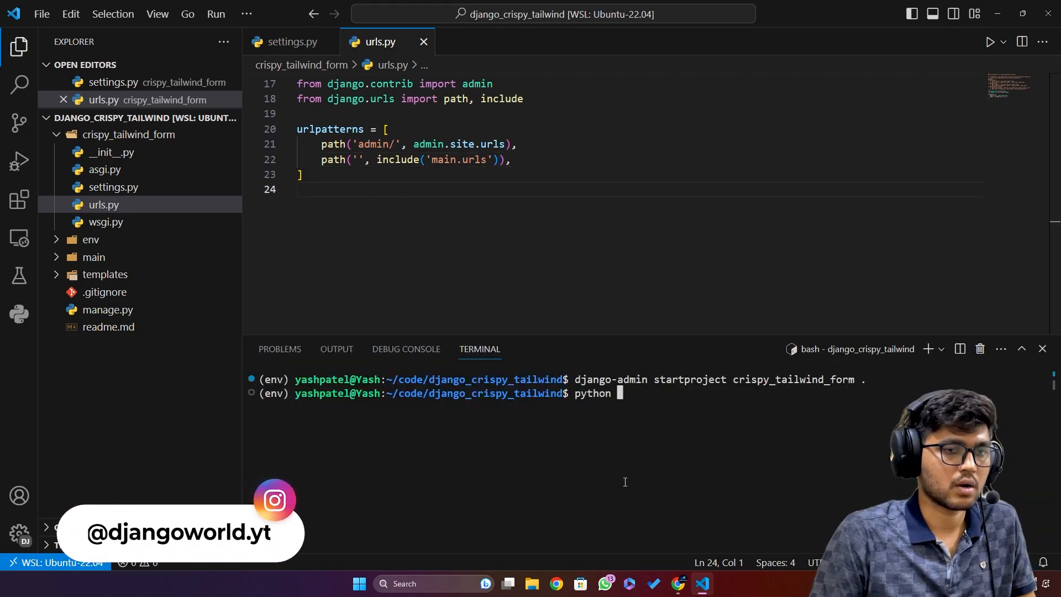
{"action": "type", "text": "manage.py"}
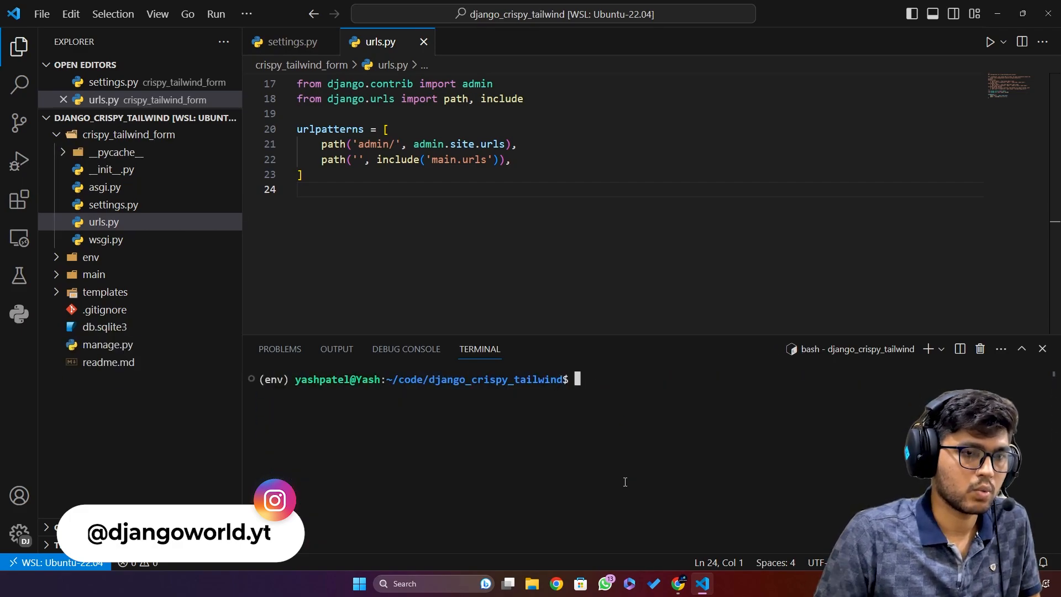
{"action": "type", "text": "py"}
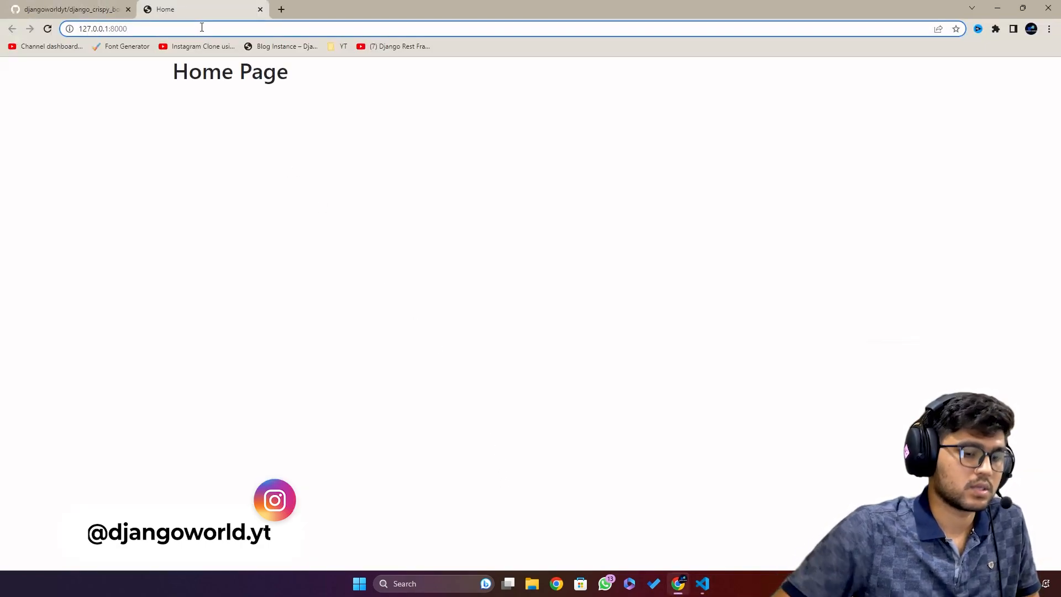
- Load the login_user page, see the crispy_forms_tags TemplateSyntaxError, and start a new search tab
{"action": "type", "text": "/admin"}
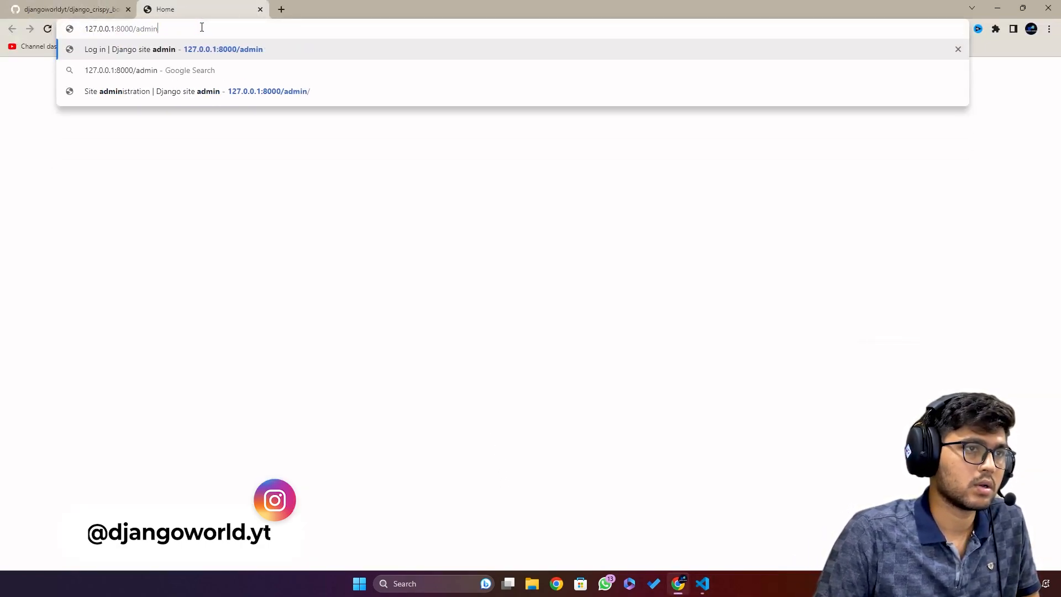
{"action": "key", "text": "Backspace"}
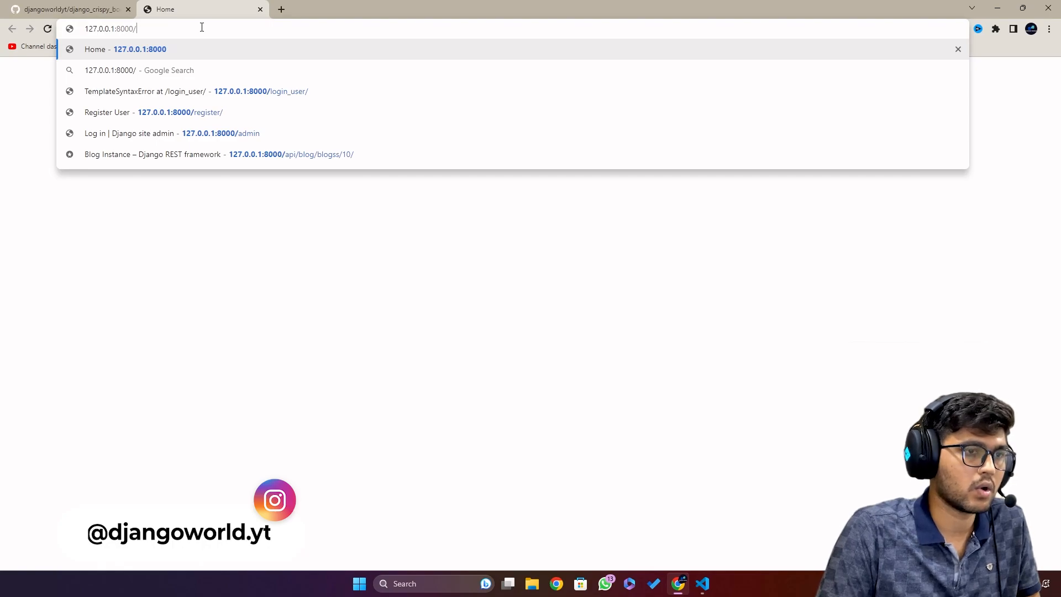
{"action": "left_click", "coordinate": [196, 91]}
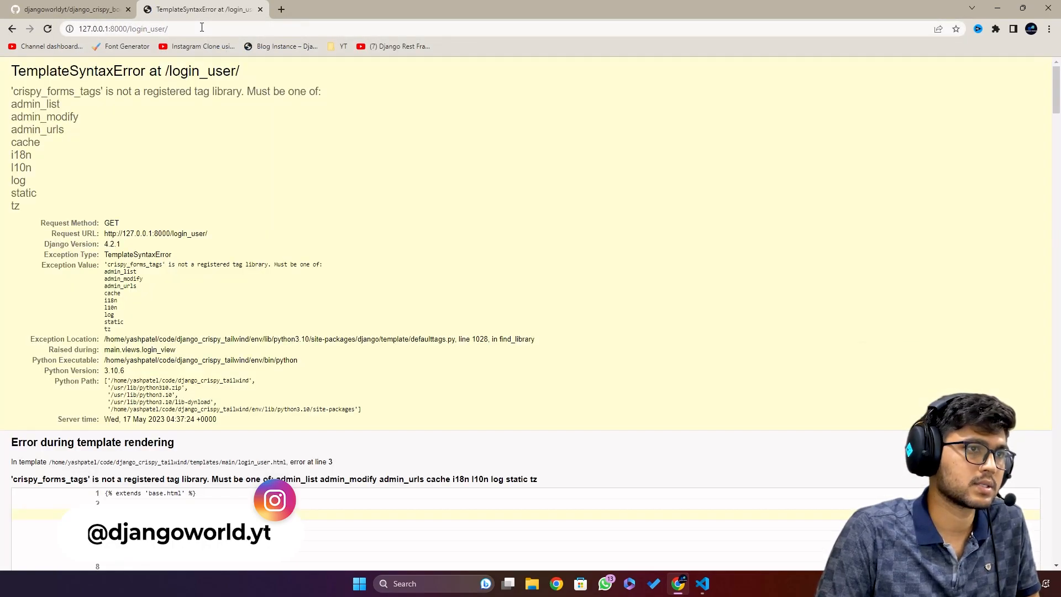
{"action": "left_click", "coordinate": [68, 9]}
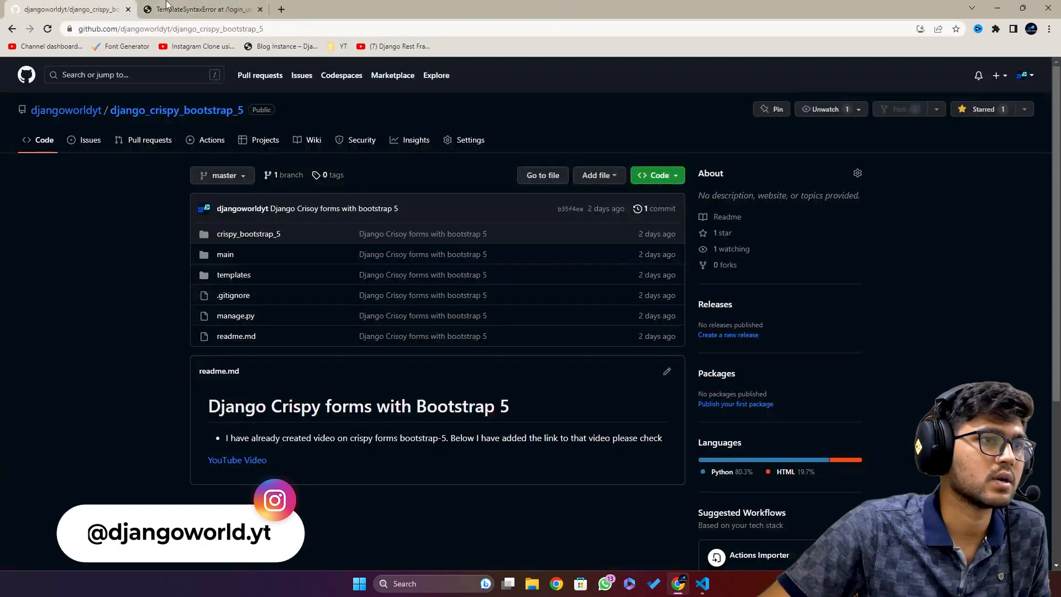
{"action": "left_click", "coordinate": [413, 9]}
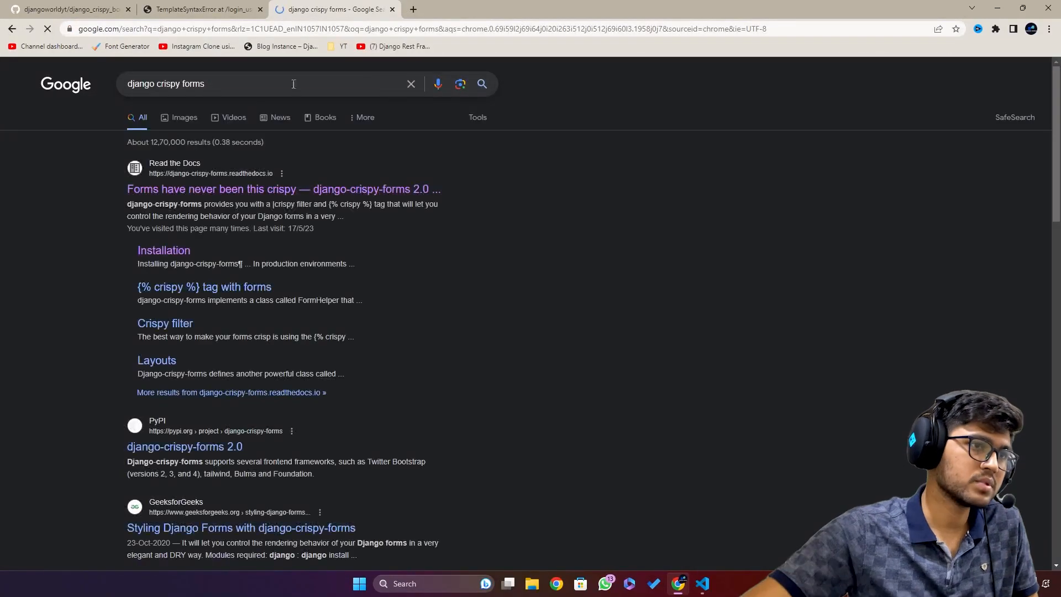
- Find the Tailwind template pack in the django-crispy-forms docs and open crispy-tailwind on GitHub
{"action": "left_click", "coordinate": [283, 189]}
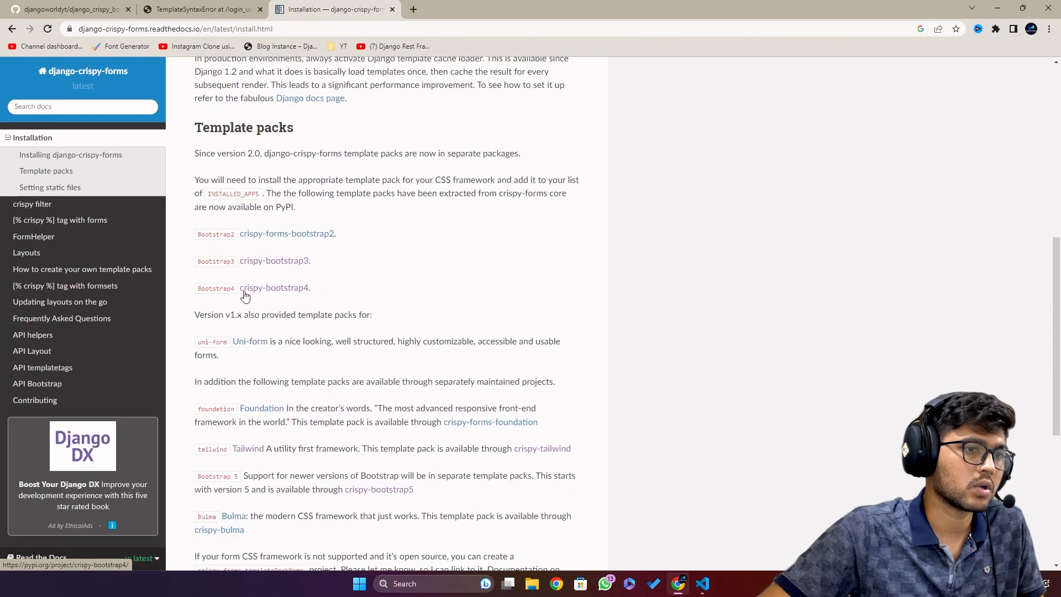
{"action": "mouse_move", "coordinate": [248, 448]}
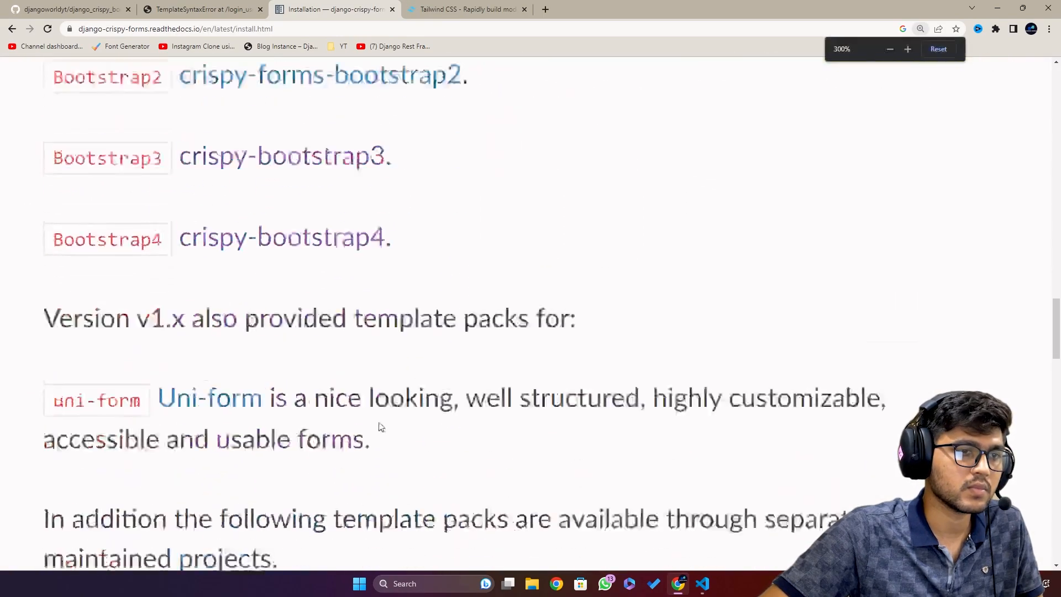
{"action": "scroll", "scroll_direction": "down", "scroll_amount": 3}
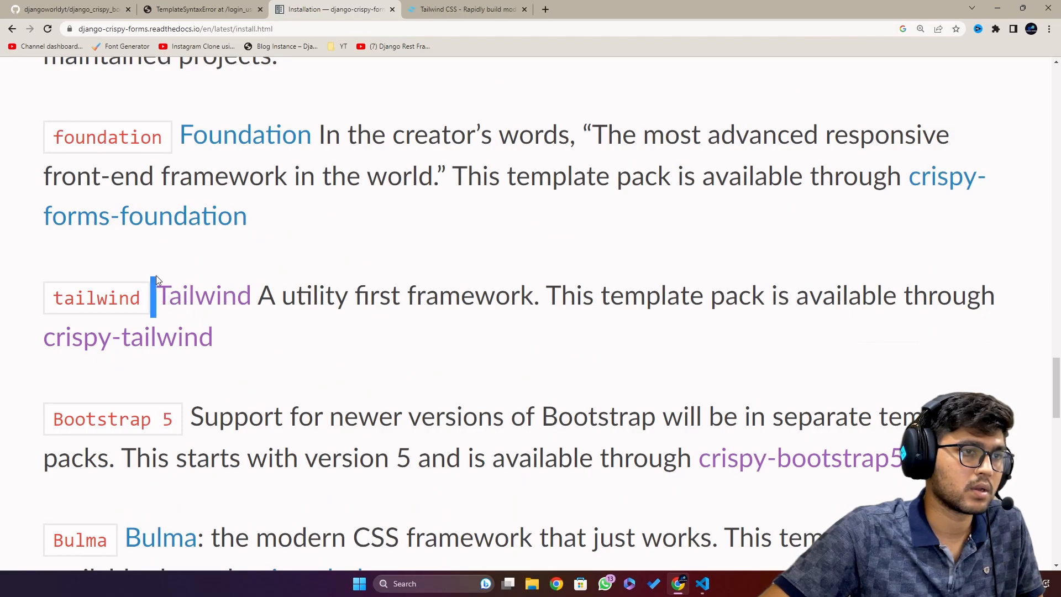
{"action": "left_click", "coordinate": [127, 337]}
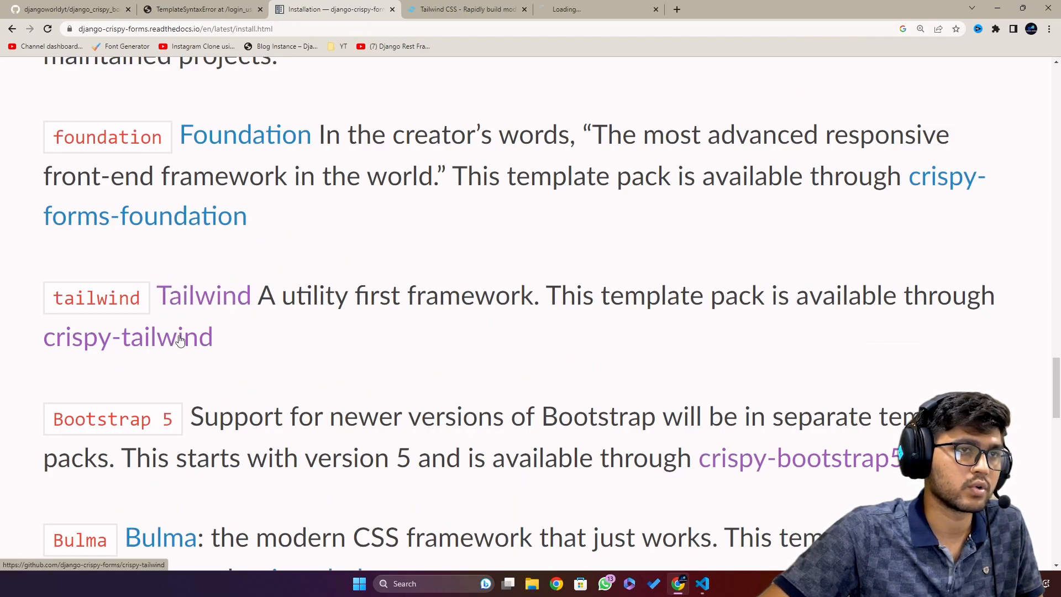
{"action": "left_click", "coordinate": [128, 337]}
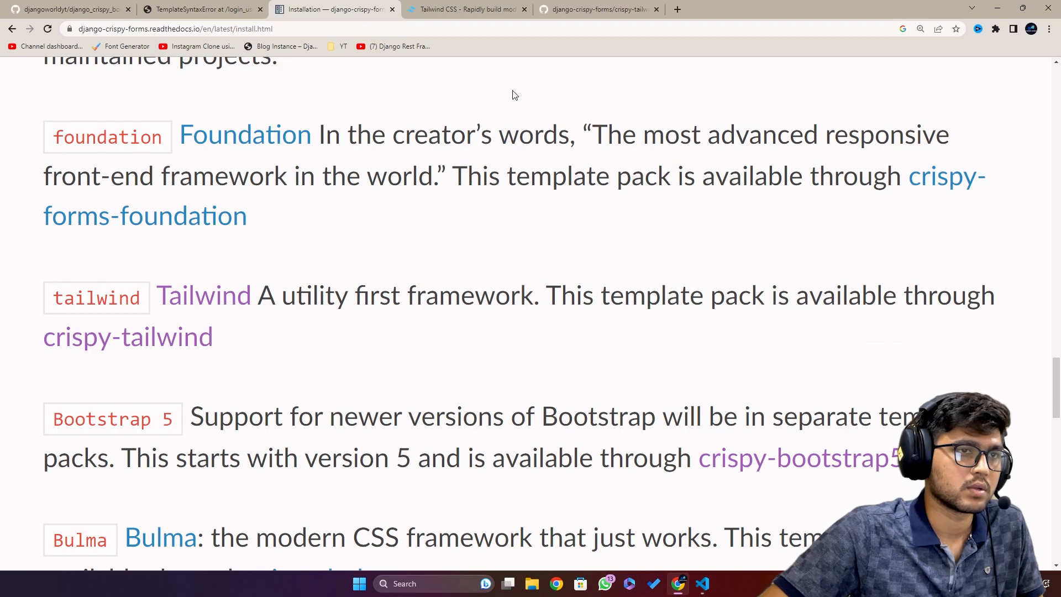
{"action": "mouse_move", "coordinate": [501, 100]}
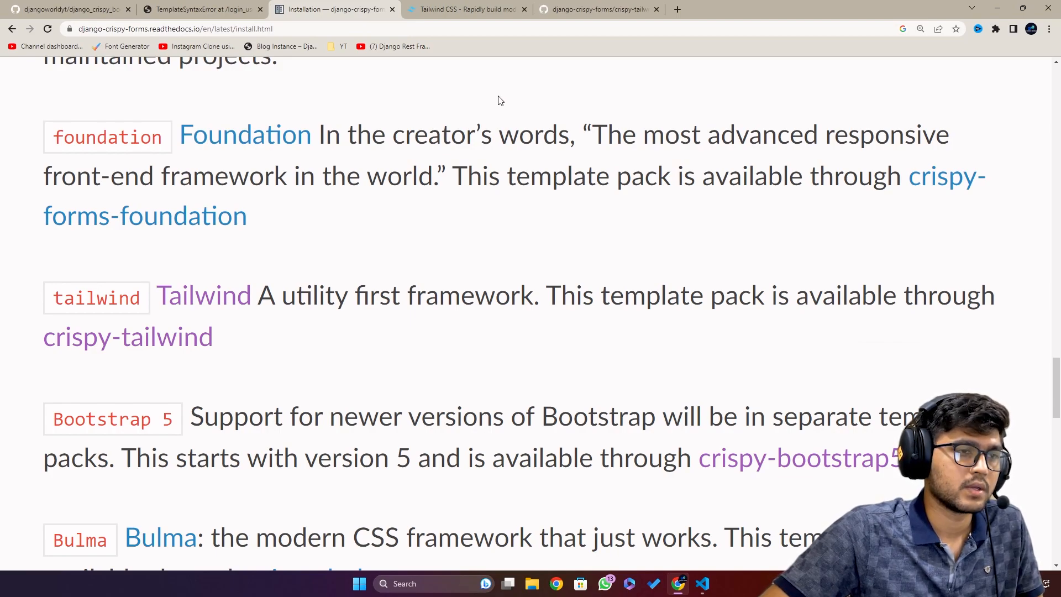
{"action": "mouse_move", "coordinate": [154, 290]}
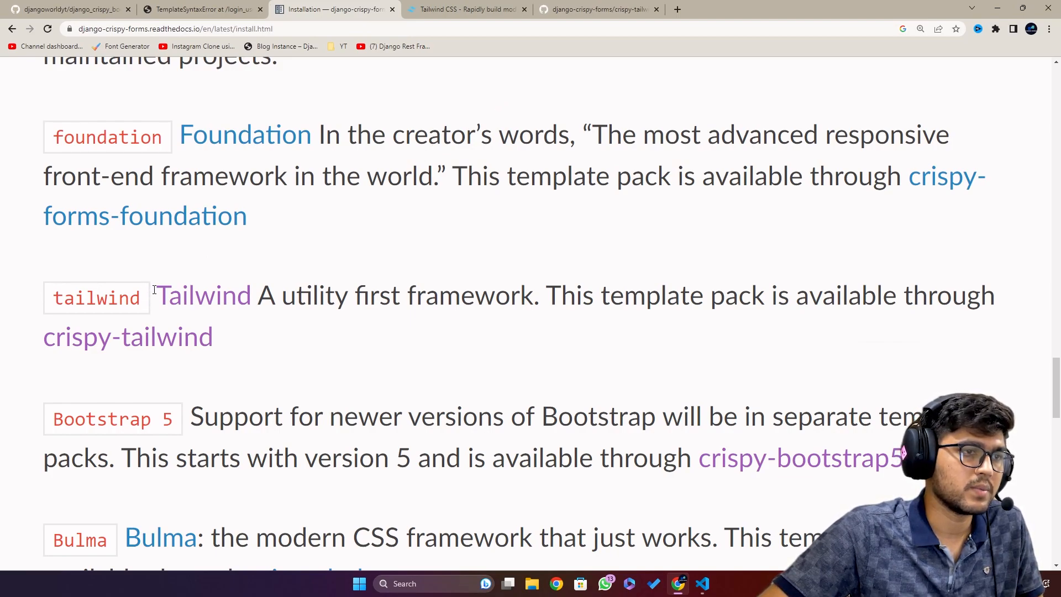
{"action": "left_click", "coordinate": [466, 9]}
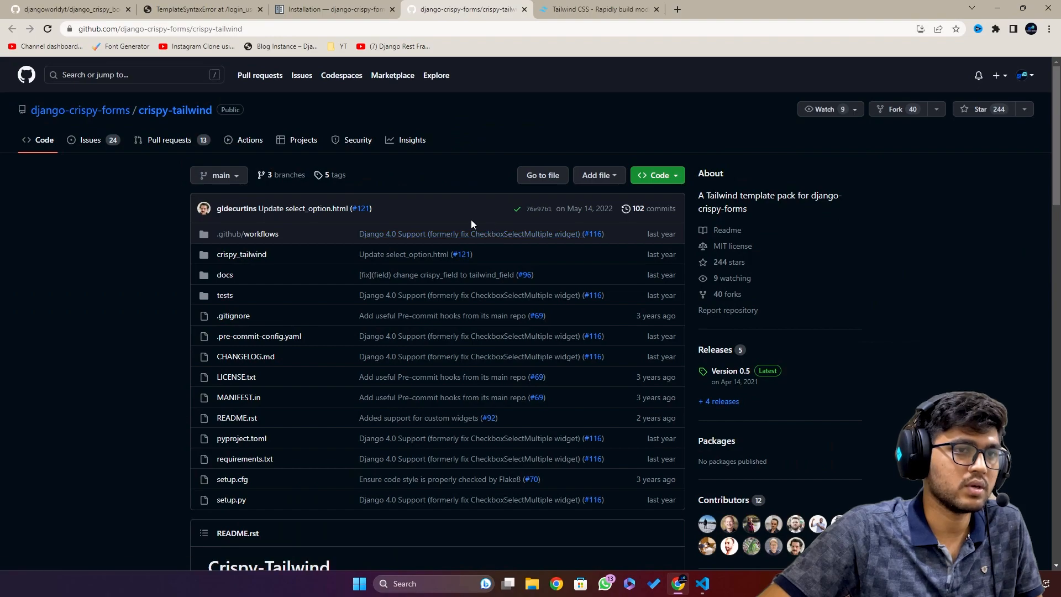
- Copy the pip install command and the tailwind template pack settings from the crispy-tailwind README
{"action": "scroll", "scroll_direction": "down", "scroll_amount": 3}
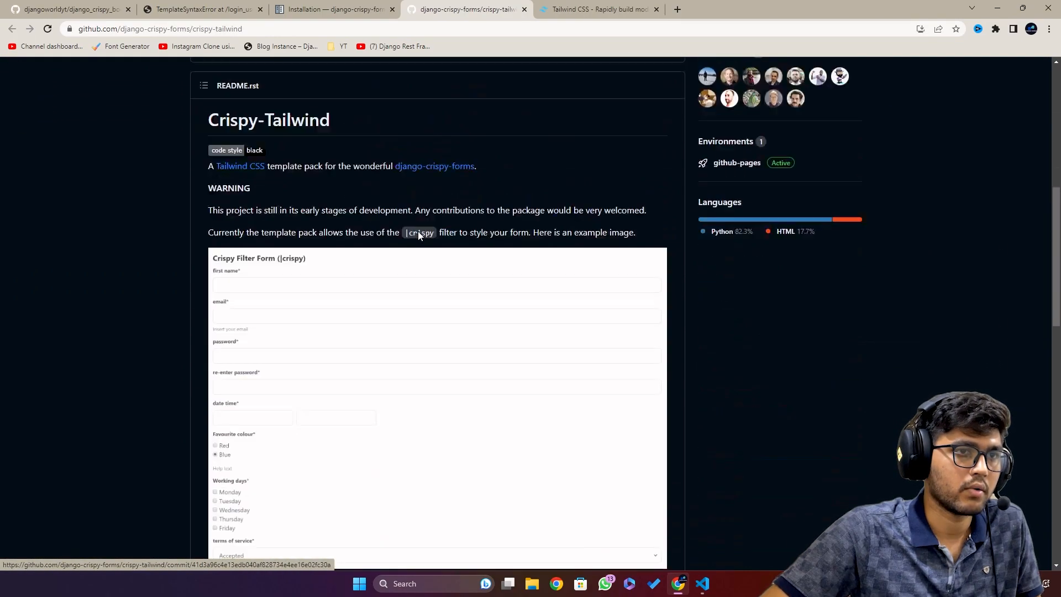
{"action": "scroll", "scroll_direction": "down", "scroll_amount": 3}
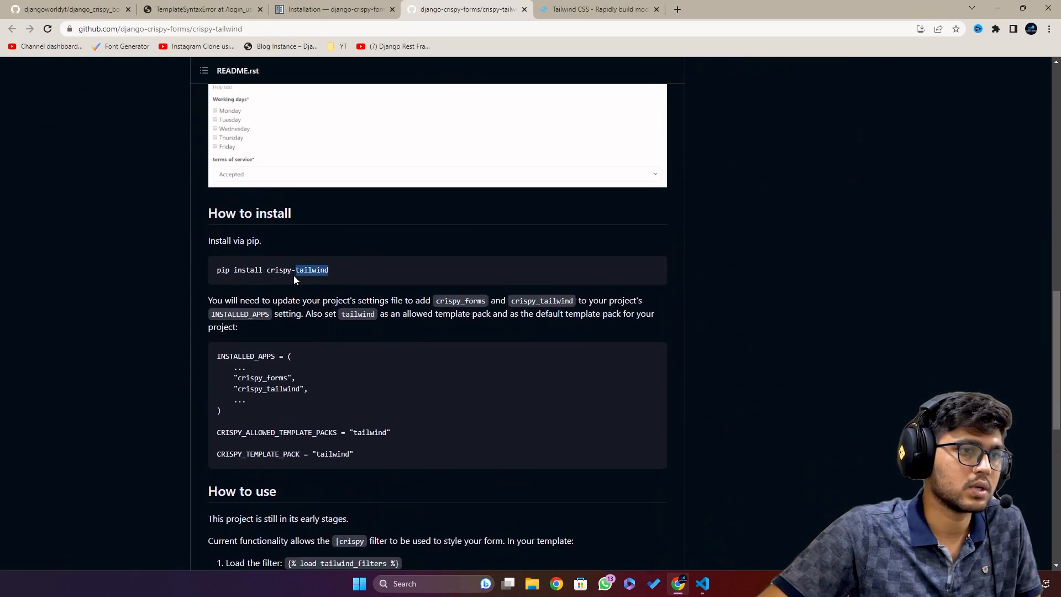
{"action": "left_click", "coordinate": [702, 584]}
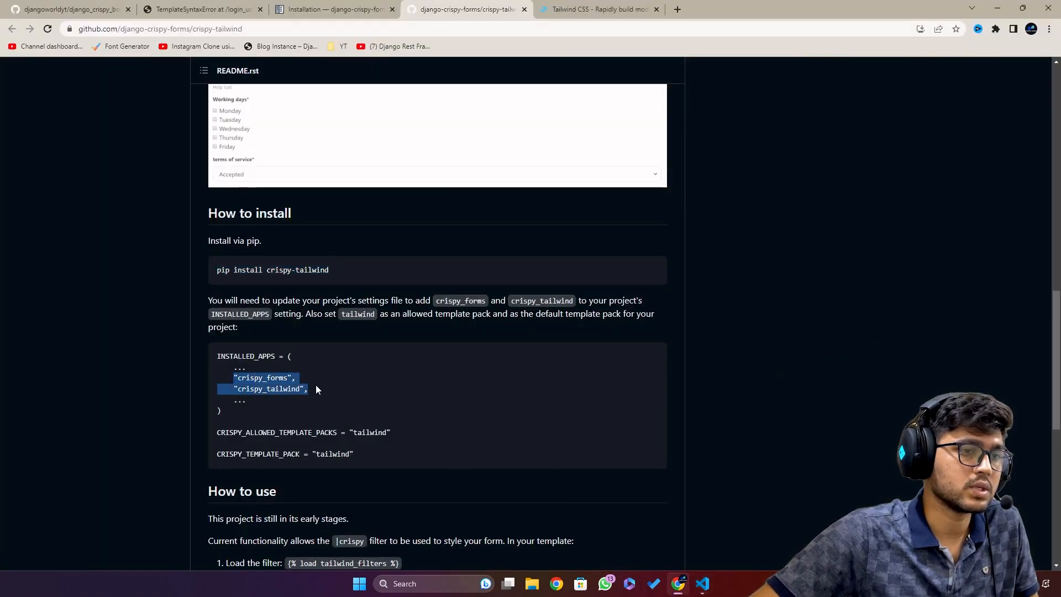
{"action": "left_click", "coordinate": [702, 584]}
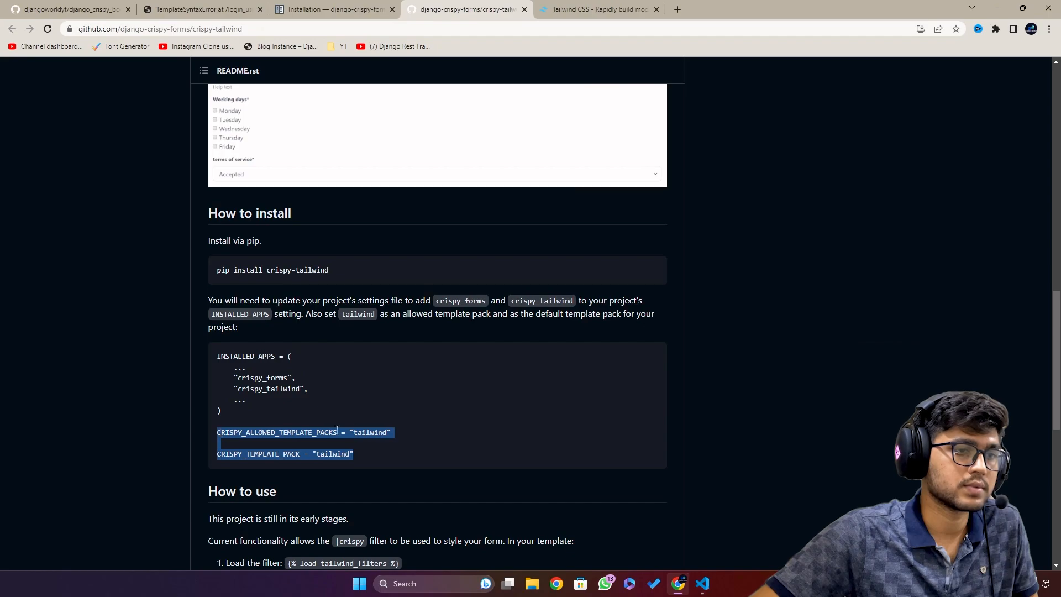
{"action": "left_click", "coordinate": [702, 584]}
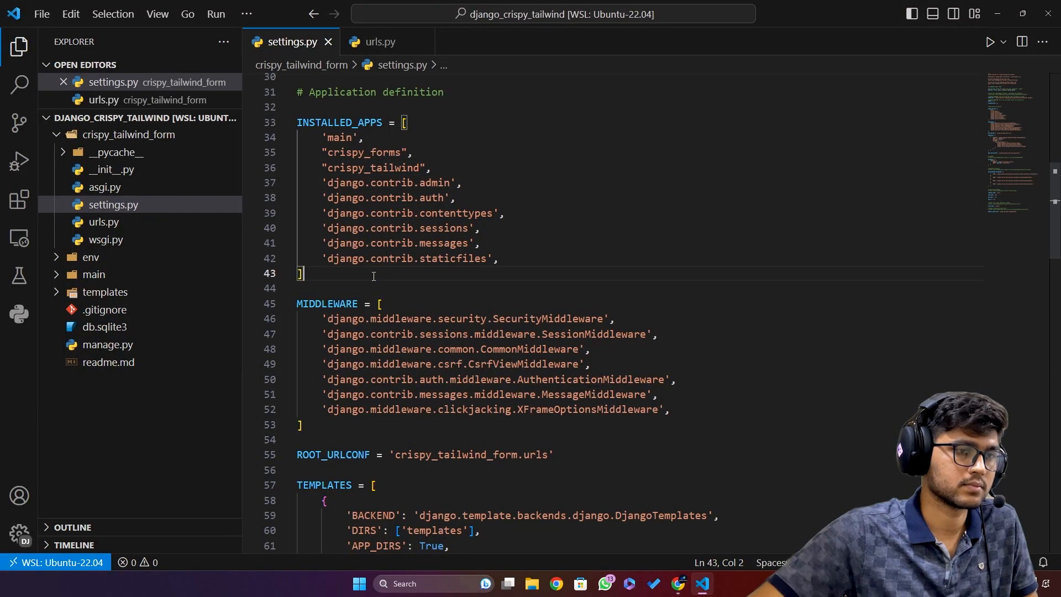
- Add a '# crispy tailwind css settings' comment below INSTALLED_APPS in settings.py
{"action": "type", "text": "#"}
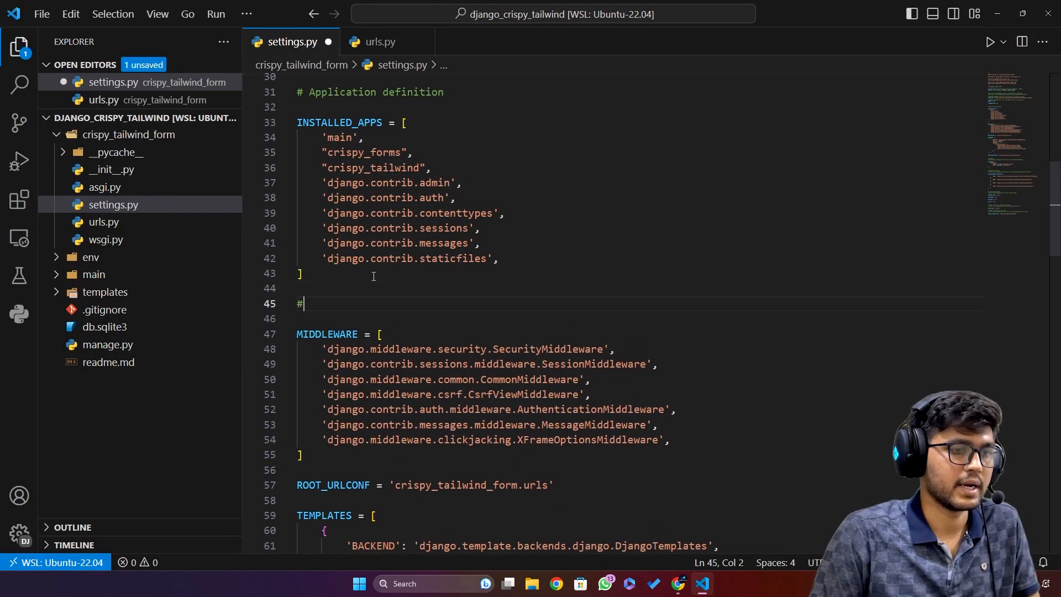
{"action": "type", "text": "crispy"}
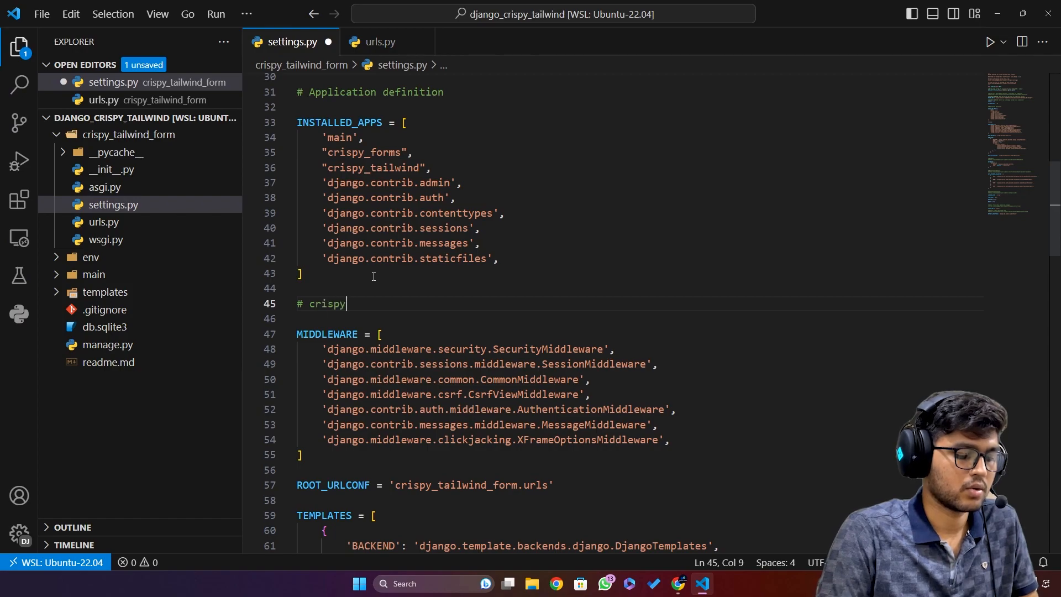
{"action": "type", "text": "tailwind"}
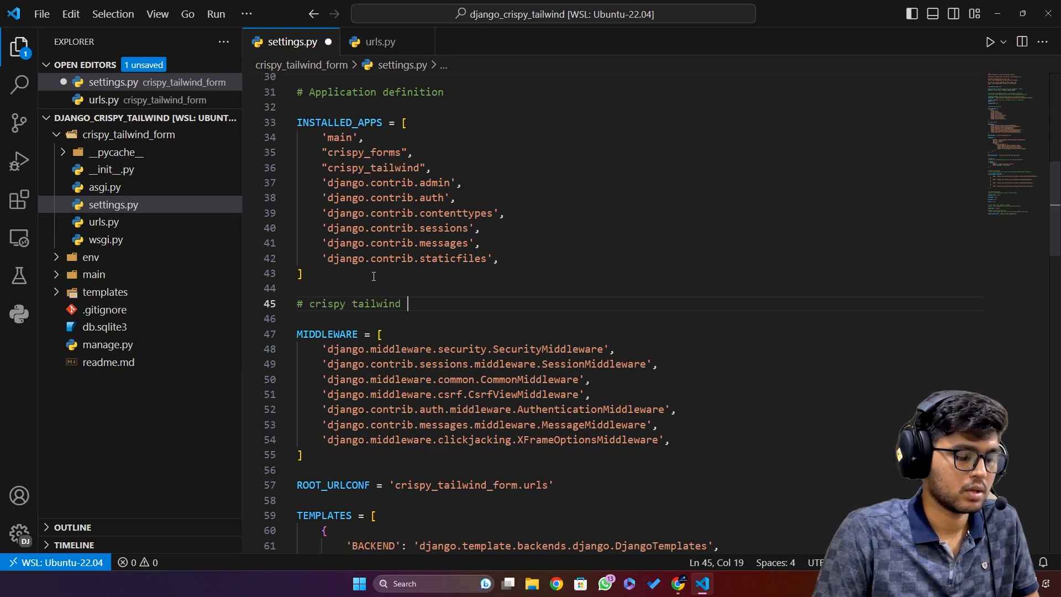
{"action": "type", "text": "css settib"}
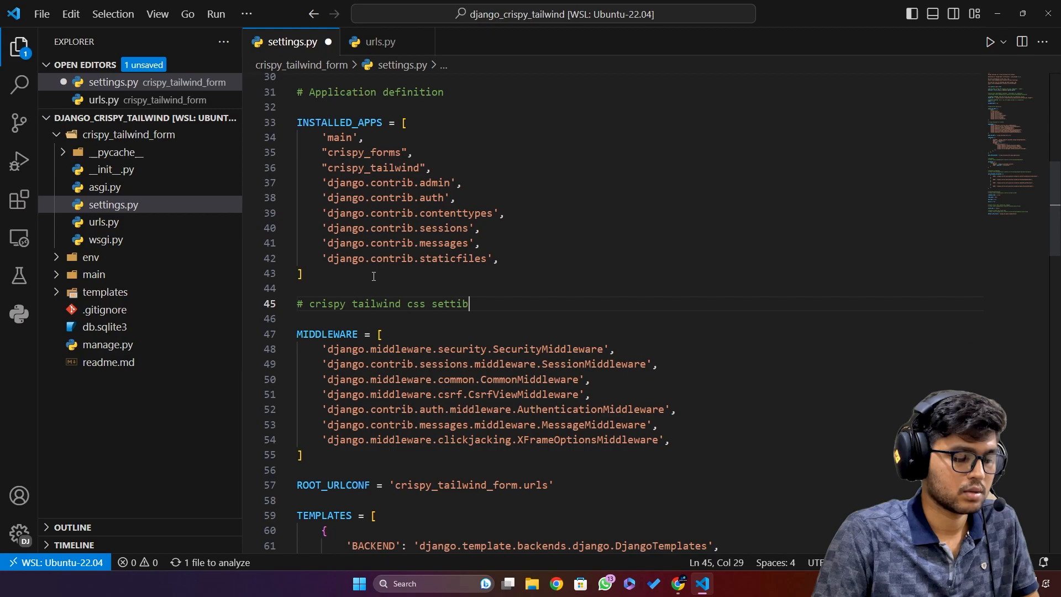
{"action": "key", "text": "Backspace"}
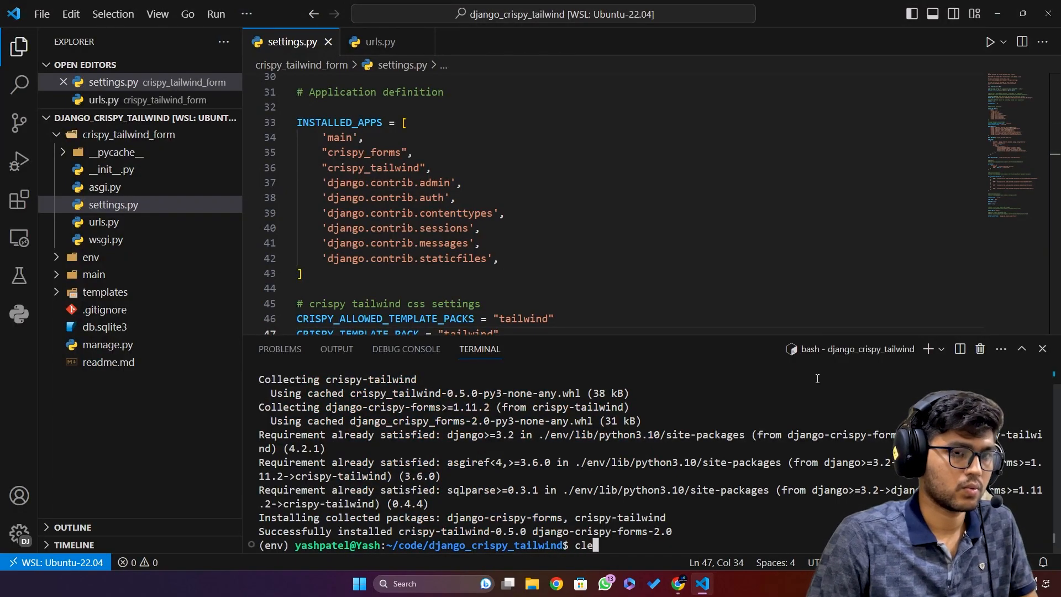
- Run python manage.py runserver to start the Django development server, then switch to the browser
{"action": "type", "text": "python"}
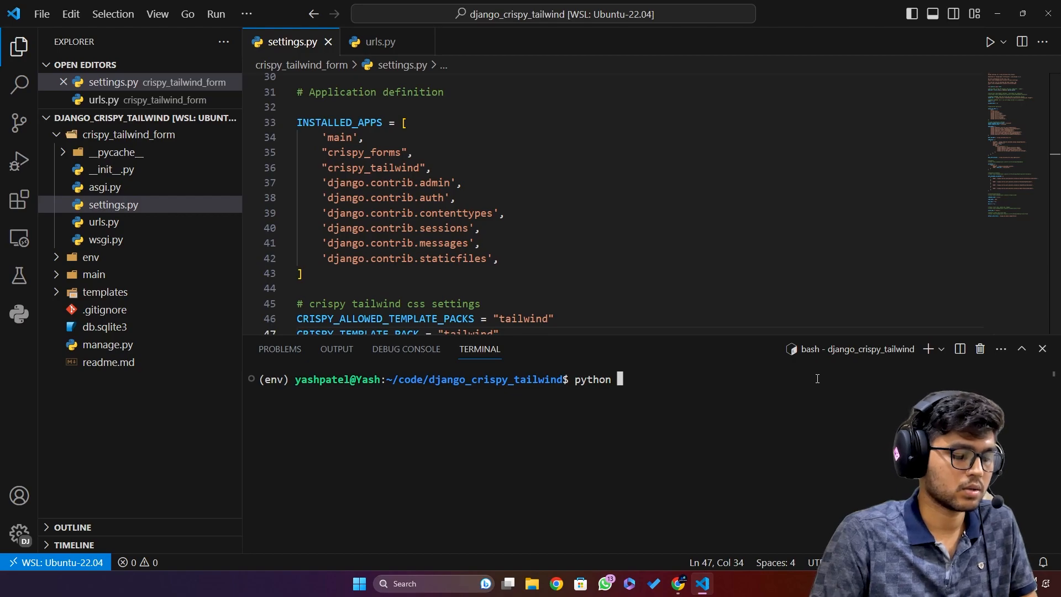
{"action": "type", "text": "manage.py runserver"}
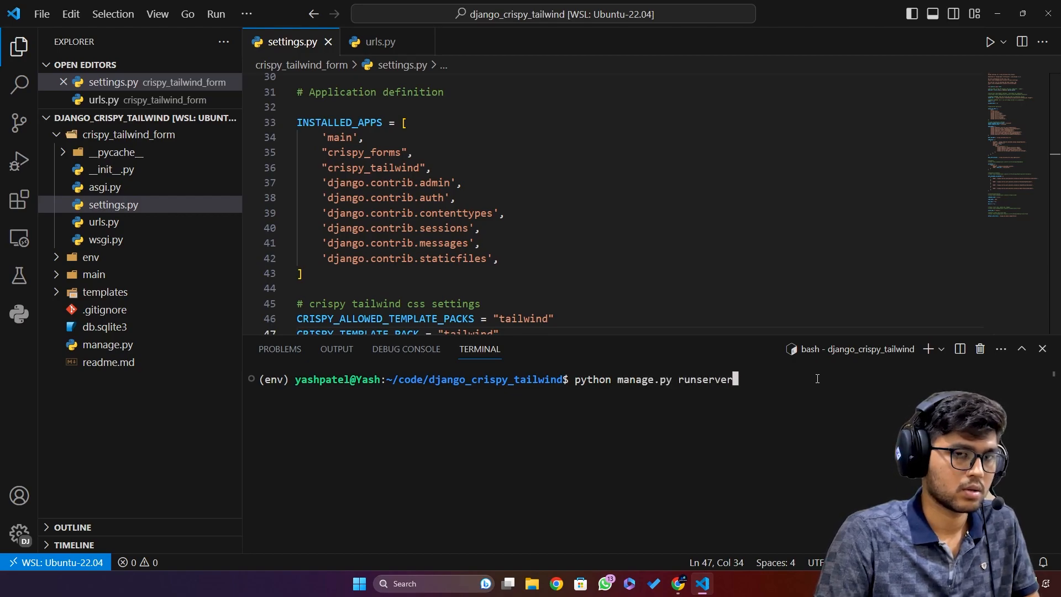
{"action": "key", "text": "Return"}
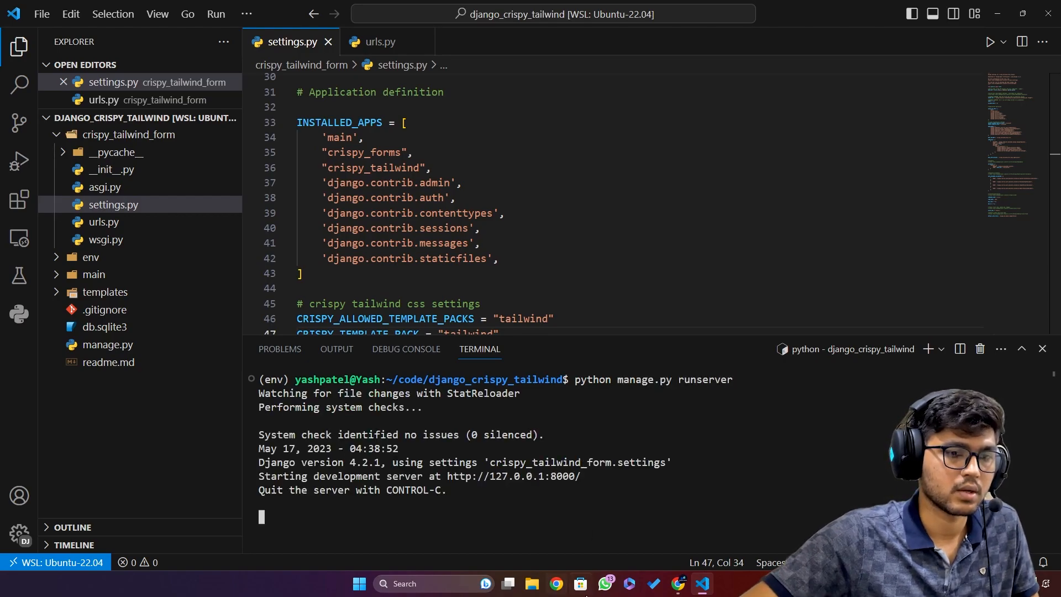
{"action": "left_click", "coordinate": [555, 583]}
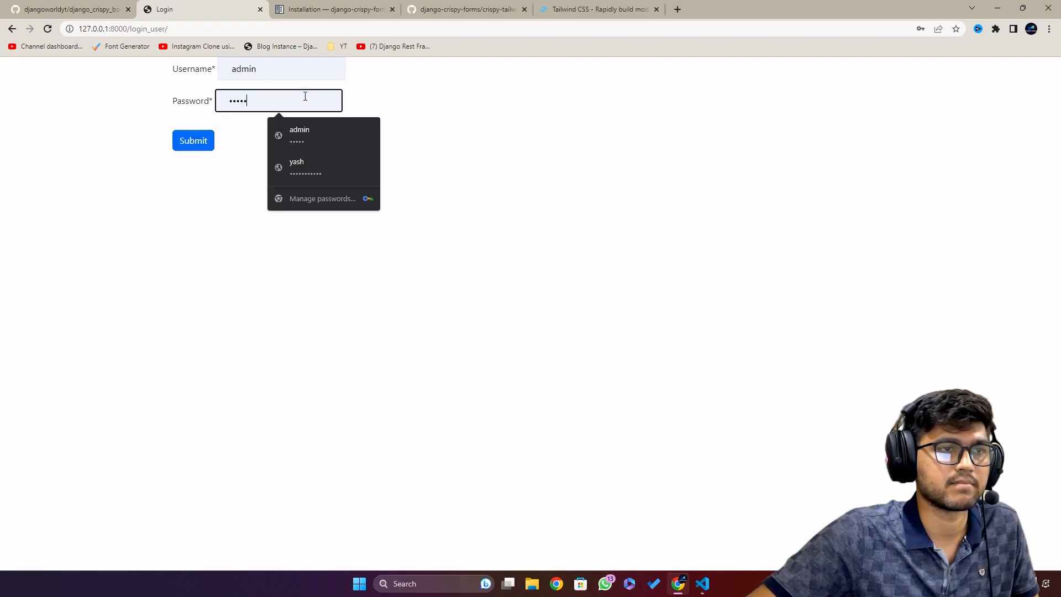
- Edit the username on the localhost login page and submit with wrong credentials
{"action": "left_click", "coordinate": [281, 69]}
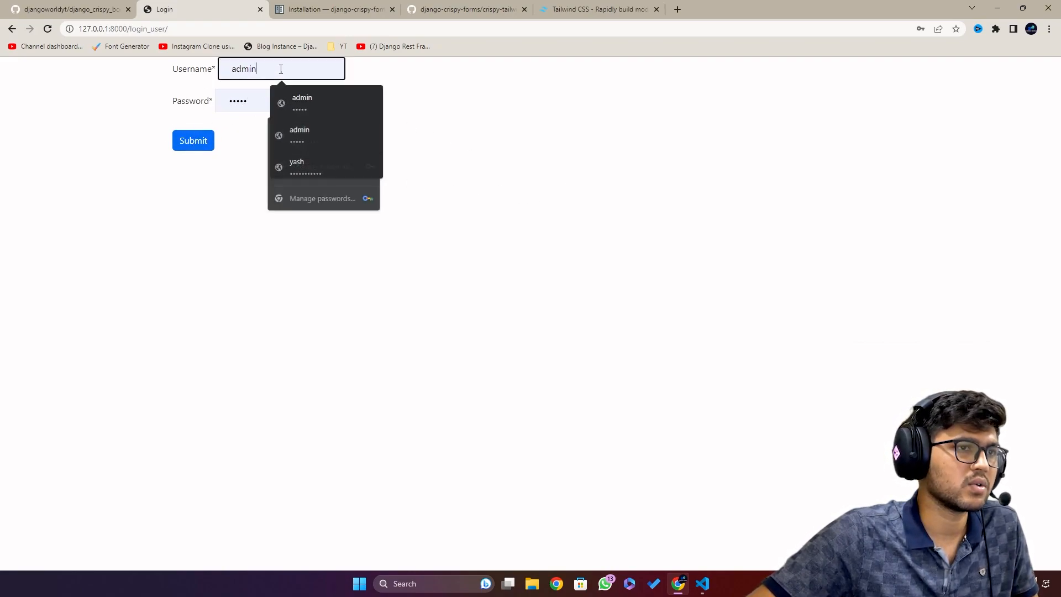
{"action": "left_click", "coordinate": [153, 28]}
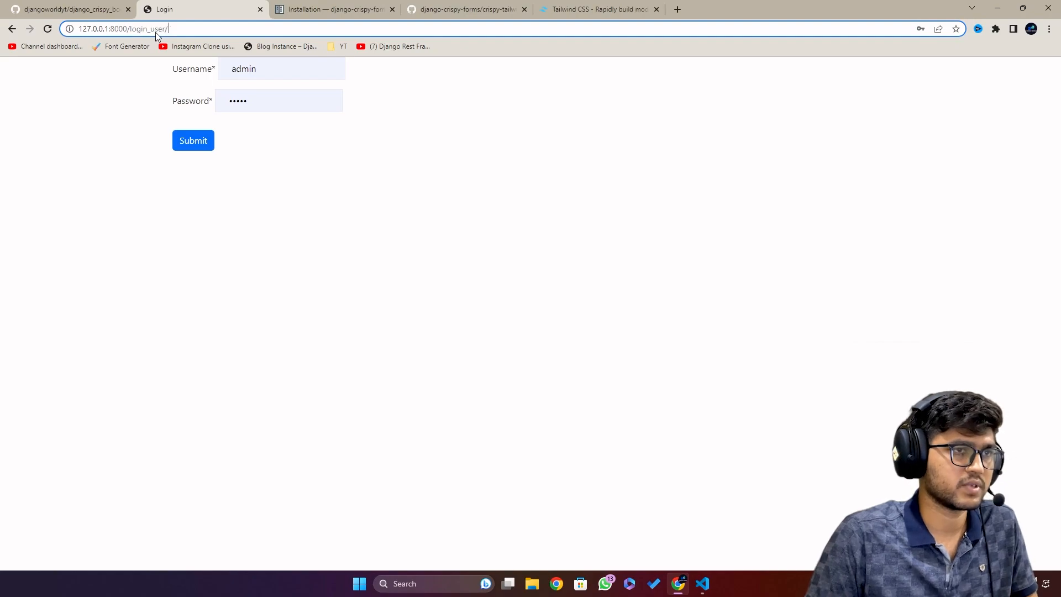
{"action": "left_click", "coordinate": [121, 28]}
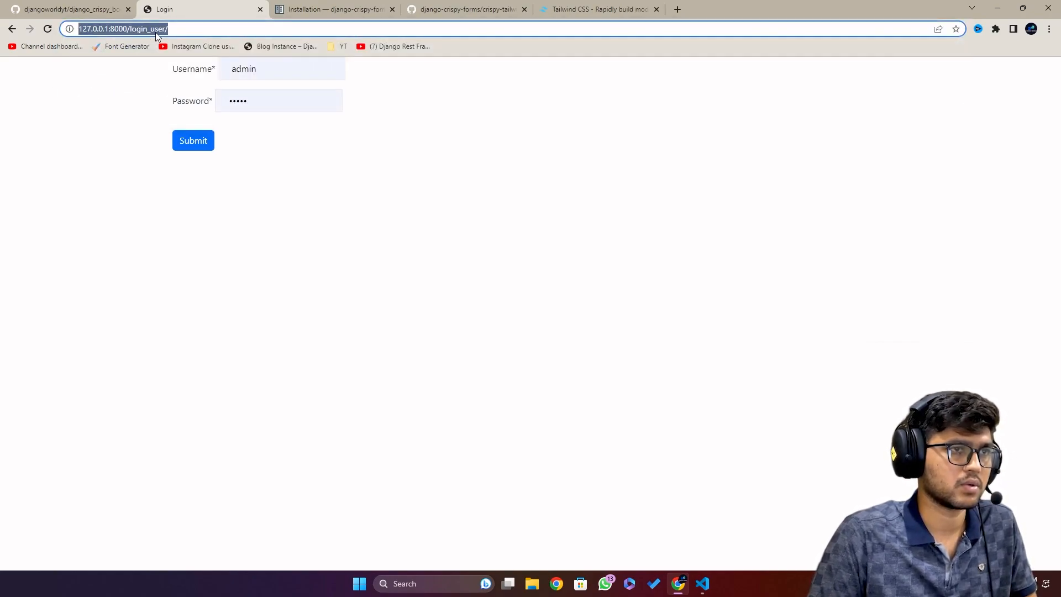
{"action": "left_click", "coordinate": [193, 140]}
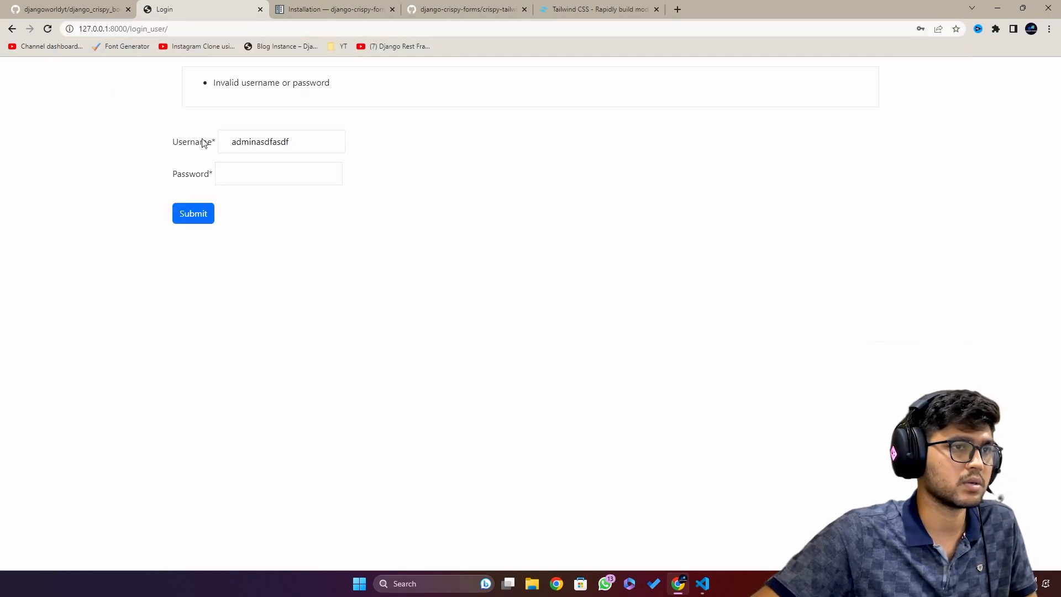
- Load 127.0.0.1:8000// for the Register User page, then review the crispy-forms and Tailwind CSS tabs
{"action": "left_click", "coordinate": [122, 28]}
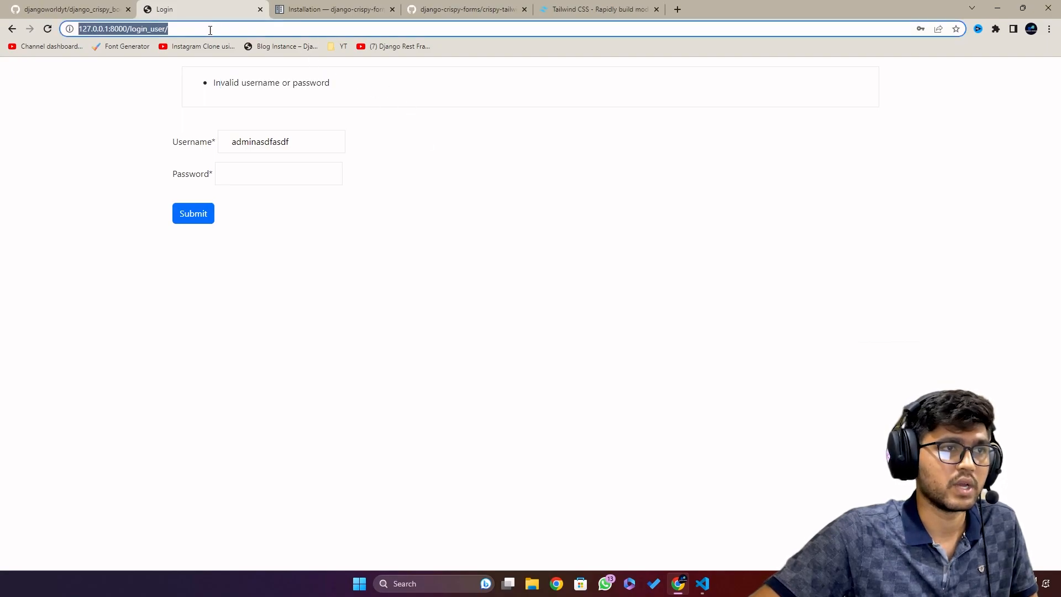
{"action": "type", "text": "127.0.0.1:8000//"}
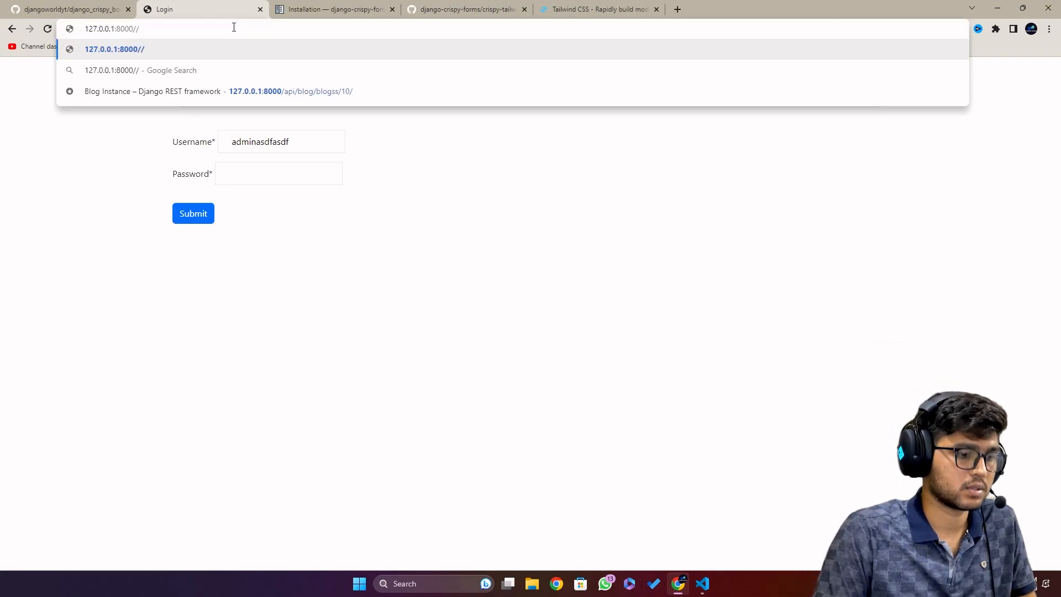
{"action": "left_click", "coordinate": [335, 9]}
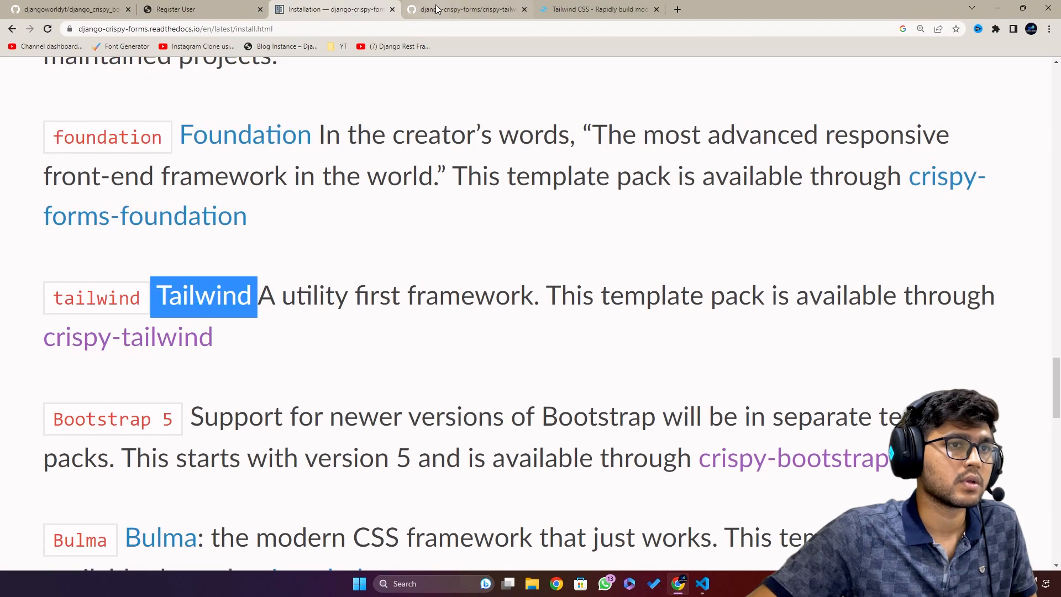
{"action": "left_click", "coordinate": [599, 9]}
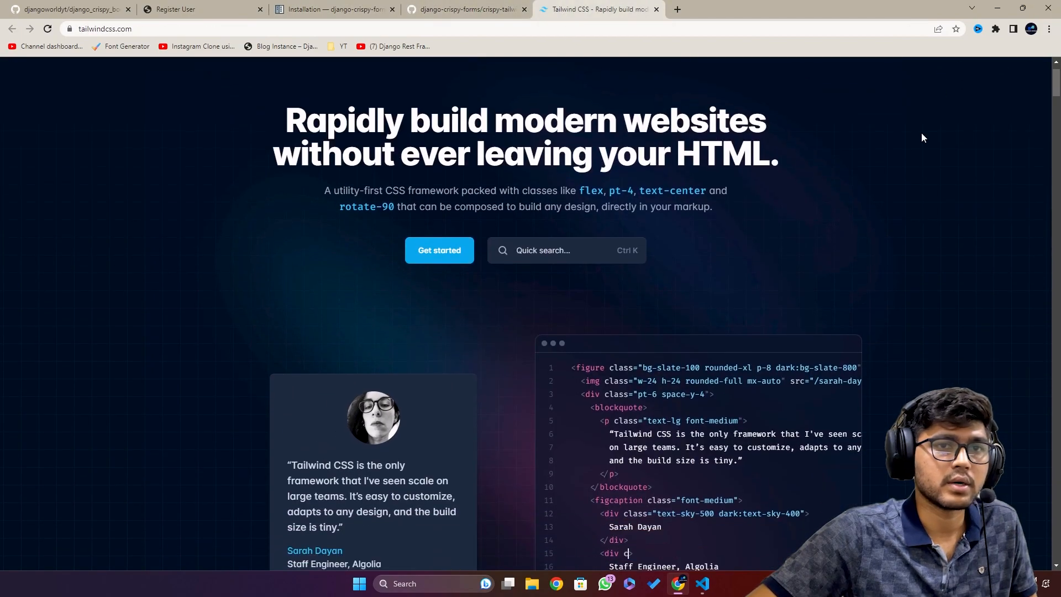
{"action": "left_click", "coordinate": [702, 589]}
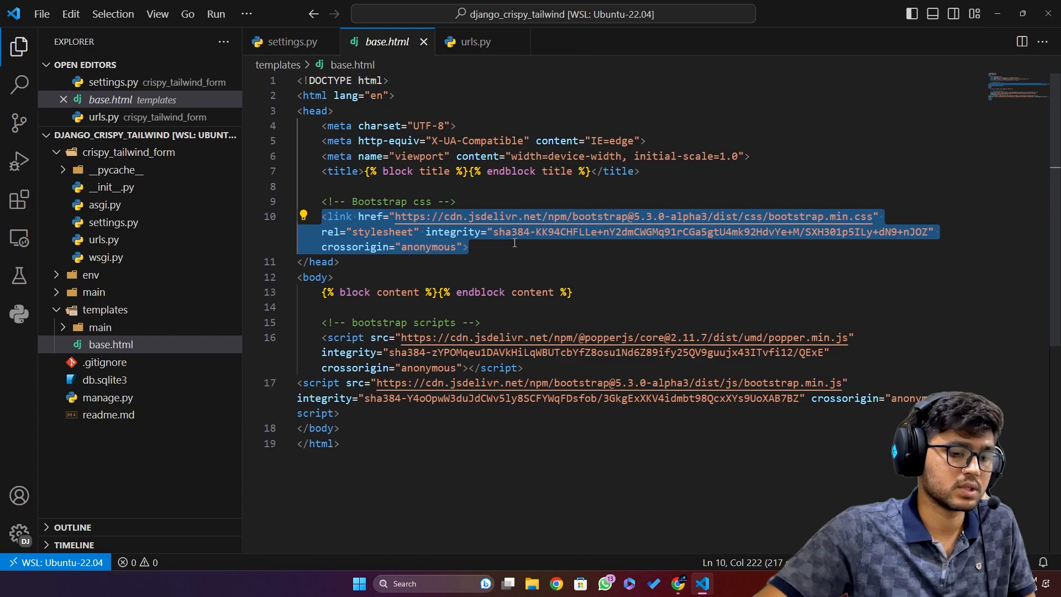
- Delete the Bootstrap stylesheet and popper.js includes from base.html, then reload the register page
{"action": "key", "text": "Delete"}
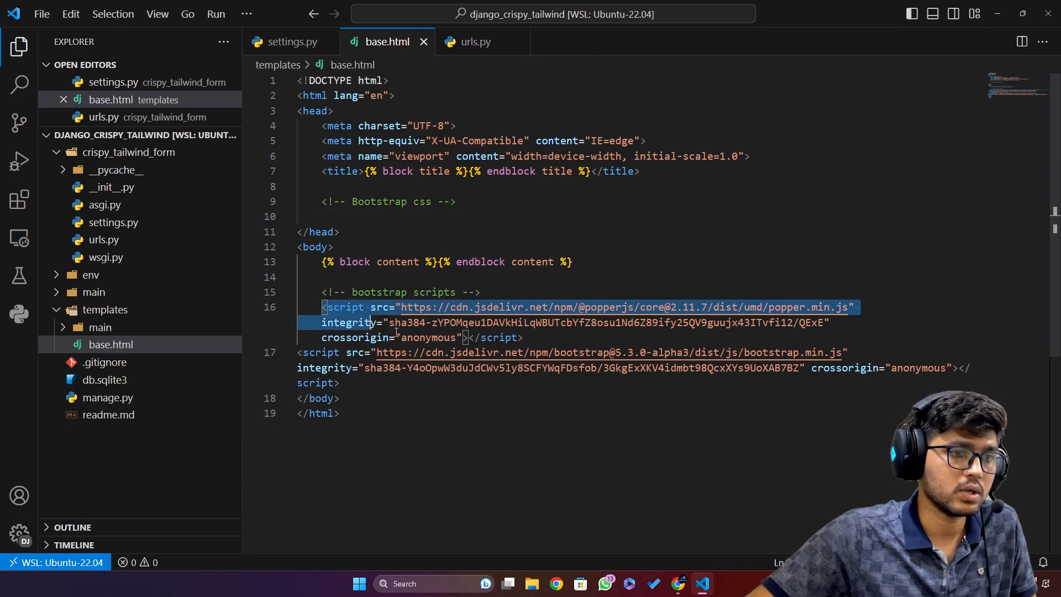
{"action": "key", "text": "Delete"}
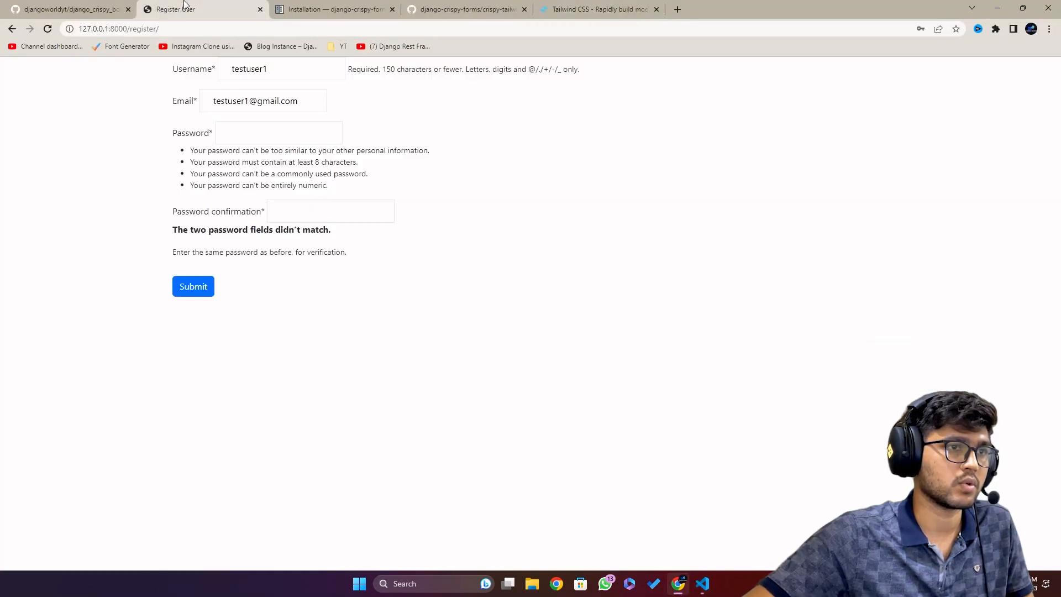
{"action": "left_click", "coordinate": [12, 28]}
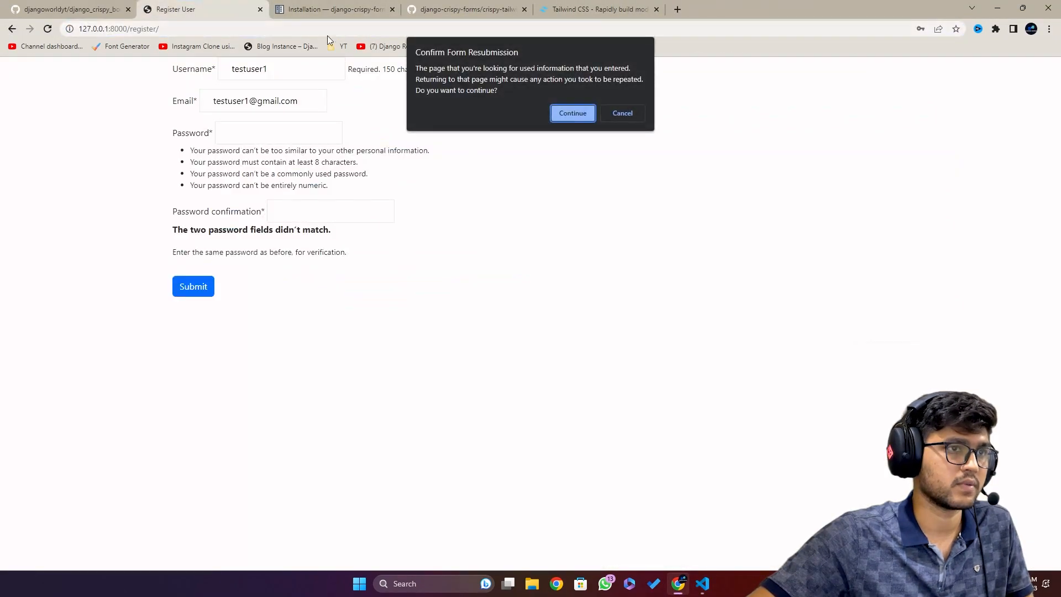
{"action": "left_click", "coordinate": [573, 113]}
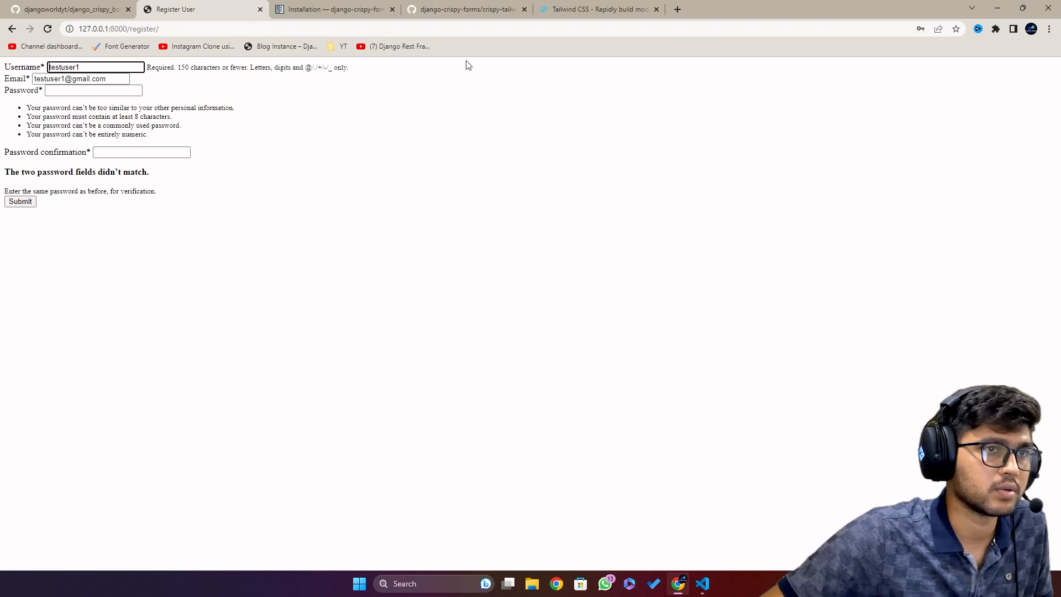
{"action": "left_click", "coordinate": [598, 9]}
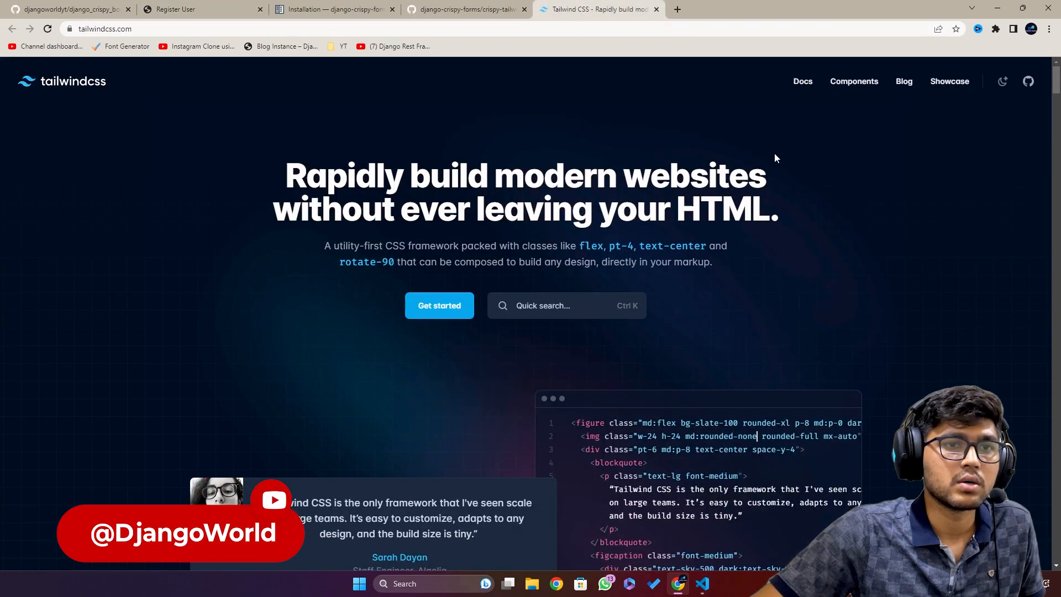
- Add the Tailwind Play CDN script to base.html, following Tailwind's installation docs
{"action": "left_click", "coordinate": [438, 305]}
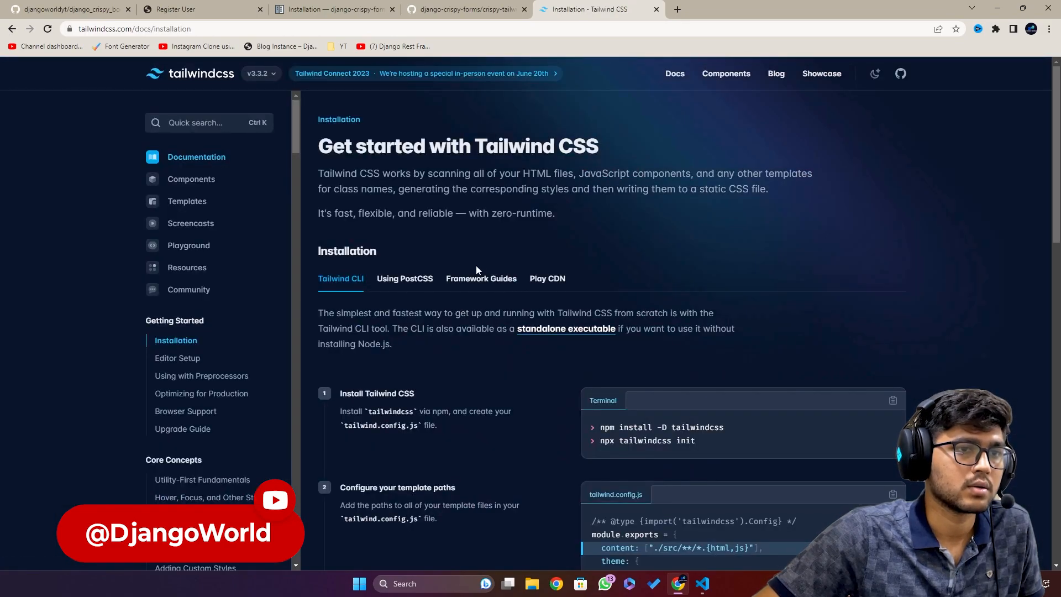
{"action": "left_click", "coordinate": [547, 278]}
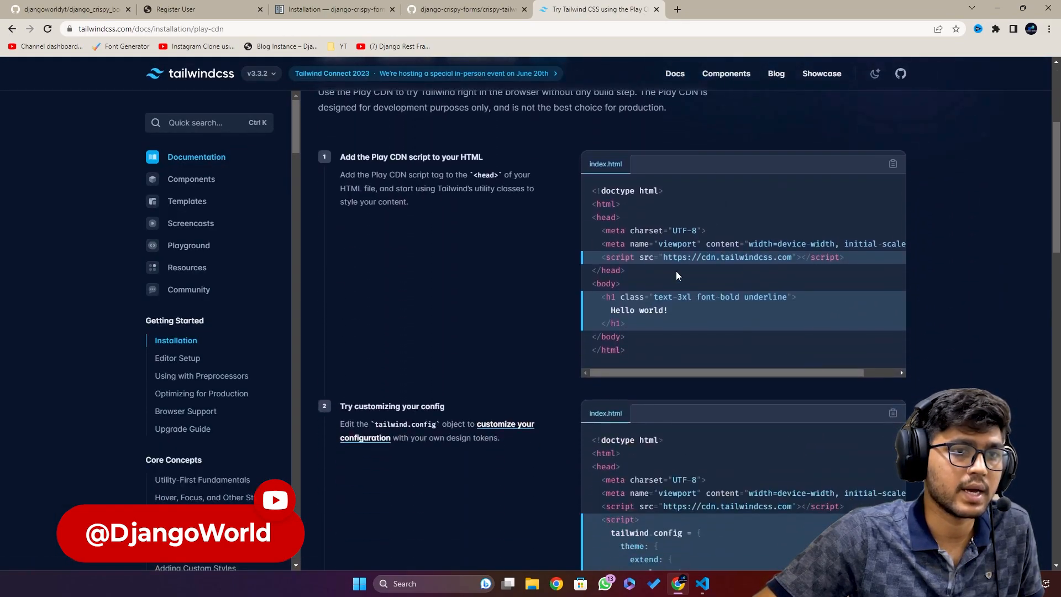
{"action": "mouse_move", "coordinate": [636, 275]}
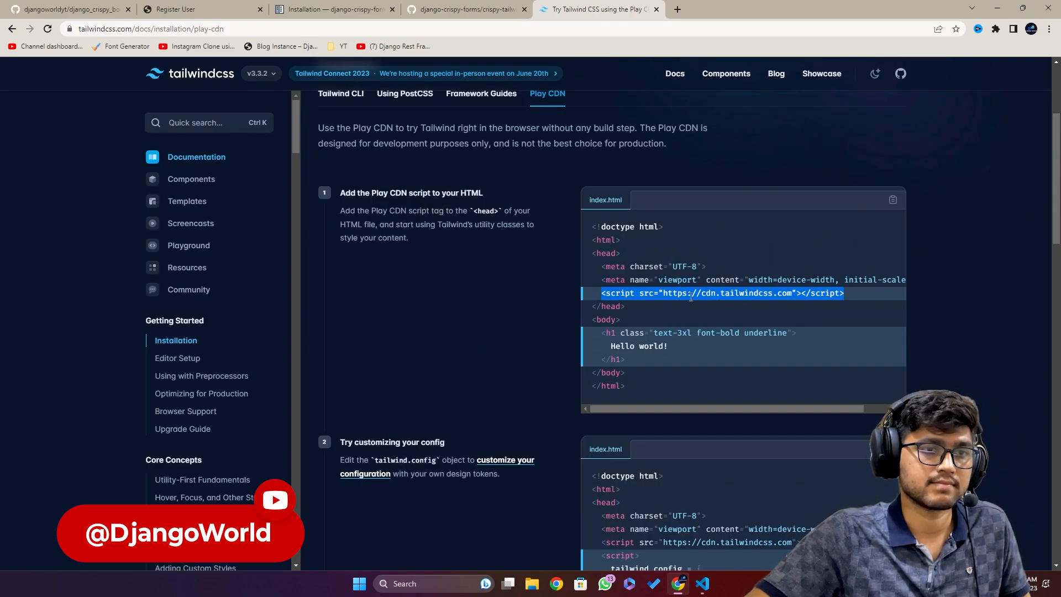
{"action": "left_click", "coordinate": [701, 584]}
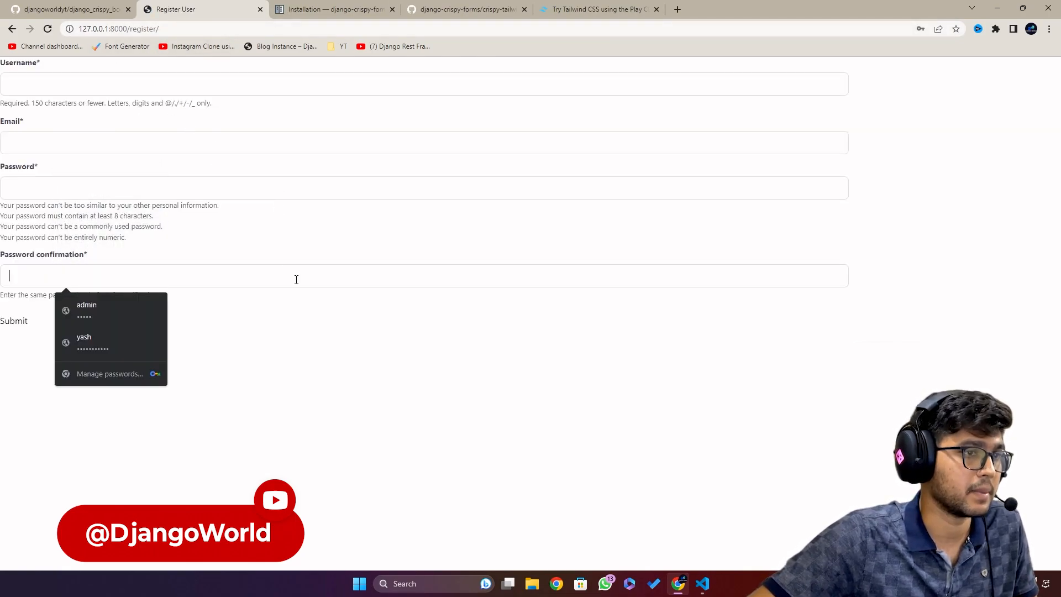
{"action": "left_click", "coordinate": [13, 320]}
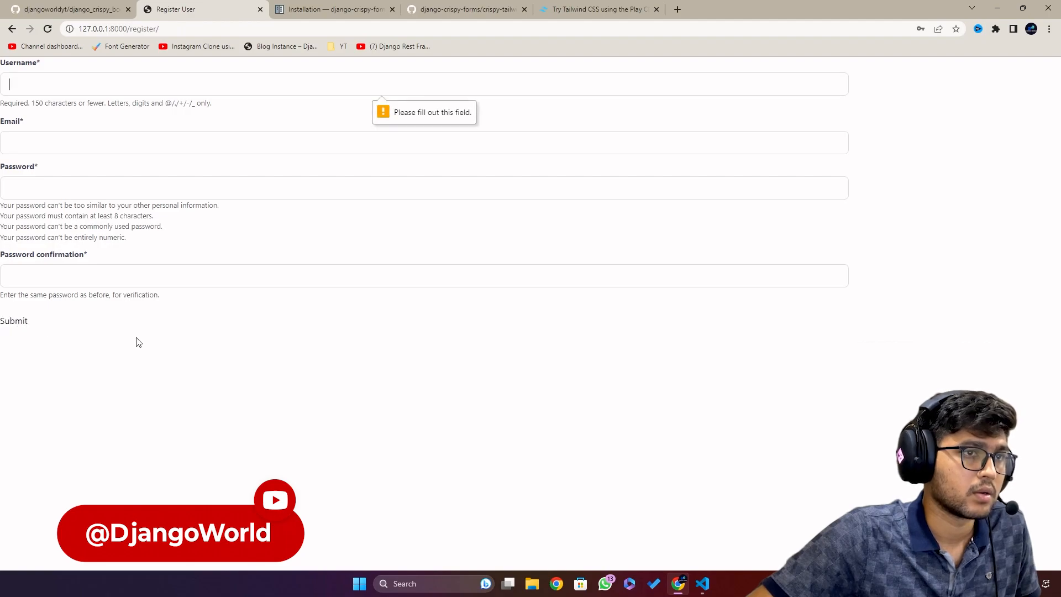
{"action": "left_click", "coordinate": [595, 9]}
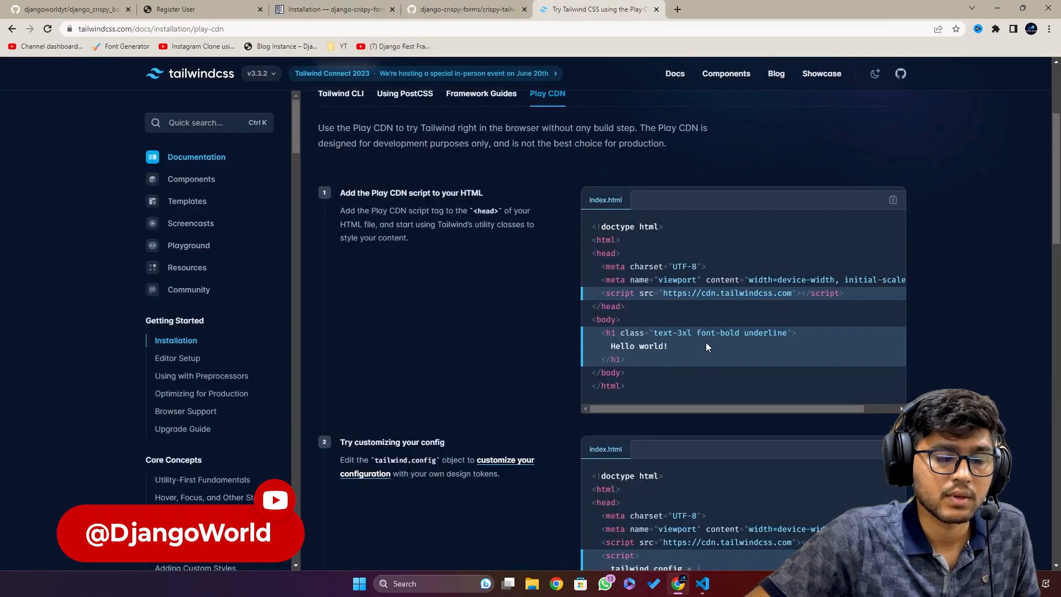
{"action": "left_click", "coordinate": [702, 583]}
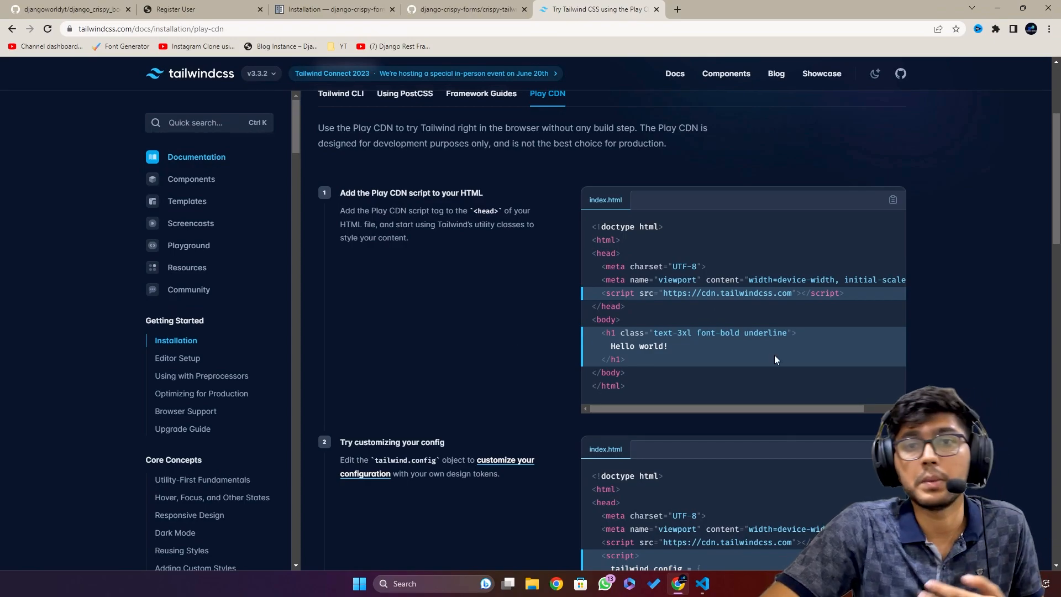
{"action": "mouse_move", "coordinate": [289, 305]}
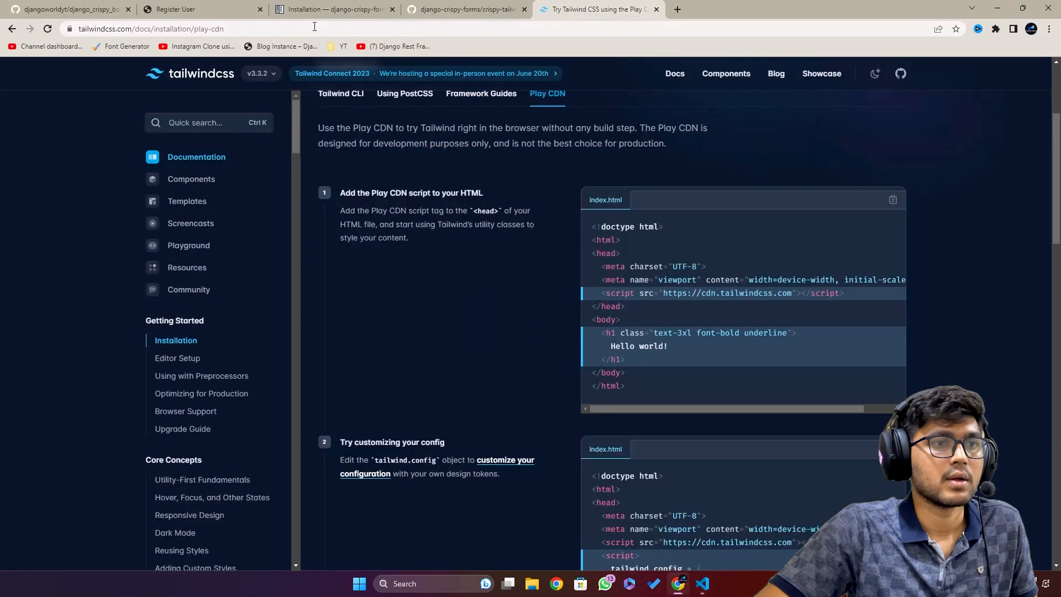
- Check the register page styling and scroll to the crispy-tailwind README's How to use section
{"action": "left_click", "coordinate": [197, 9]}
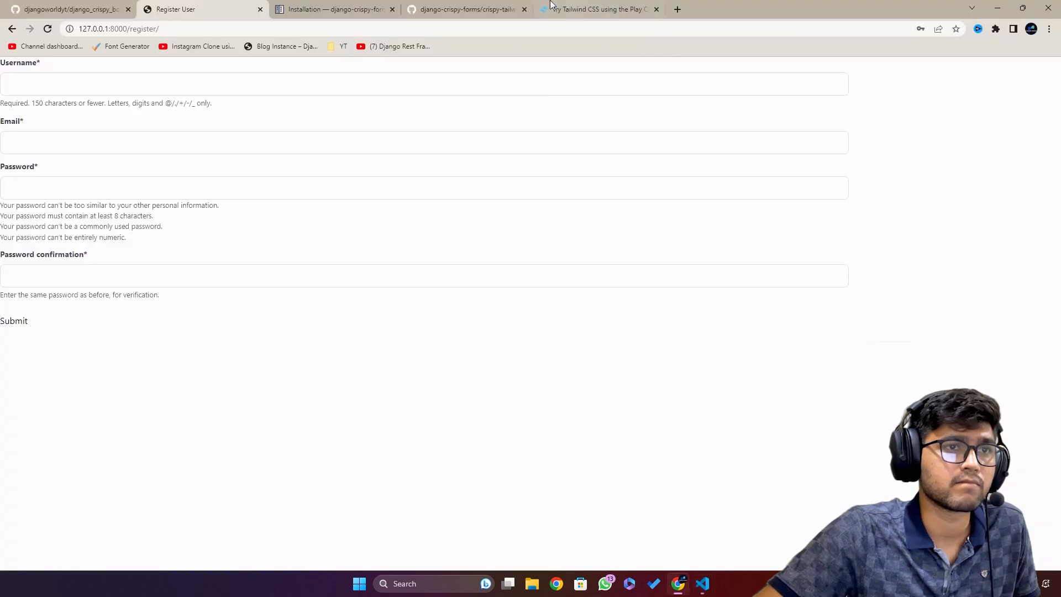
{"action": "left_click", "coordinate": [465, 9]}
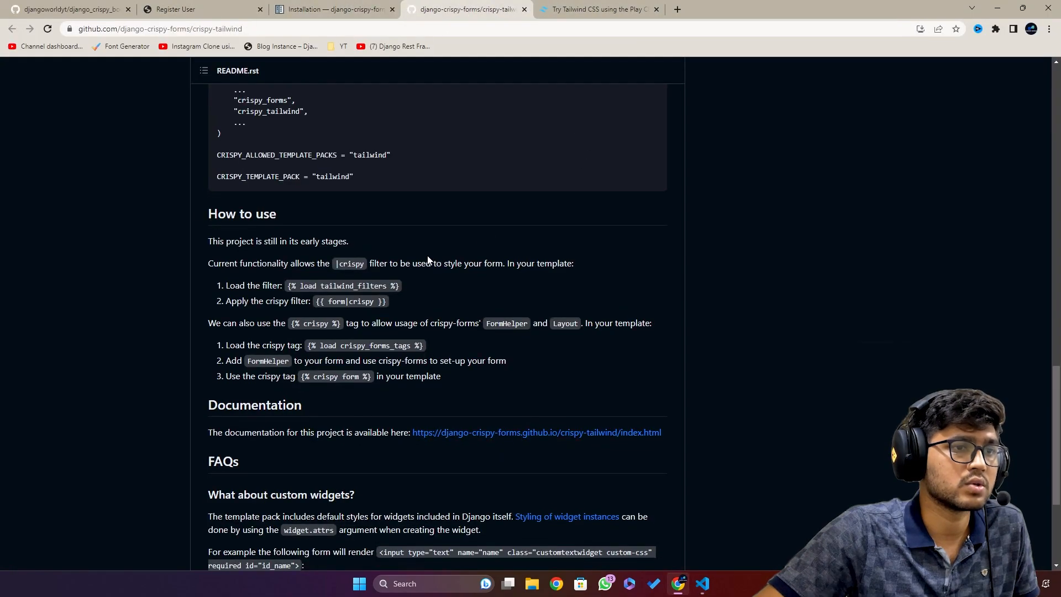
{"action": "scroll", "scroll_direction": "down", "scroll_amount": 3}
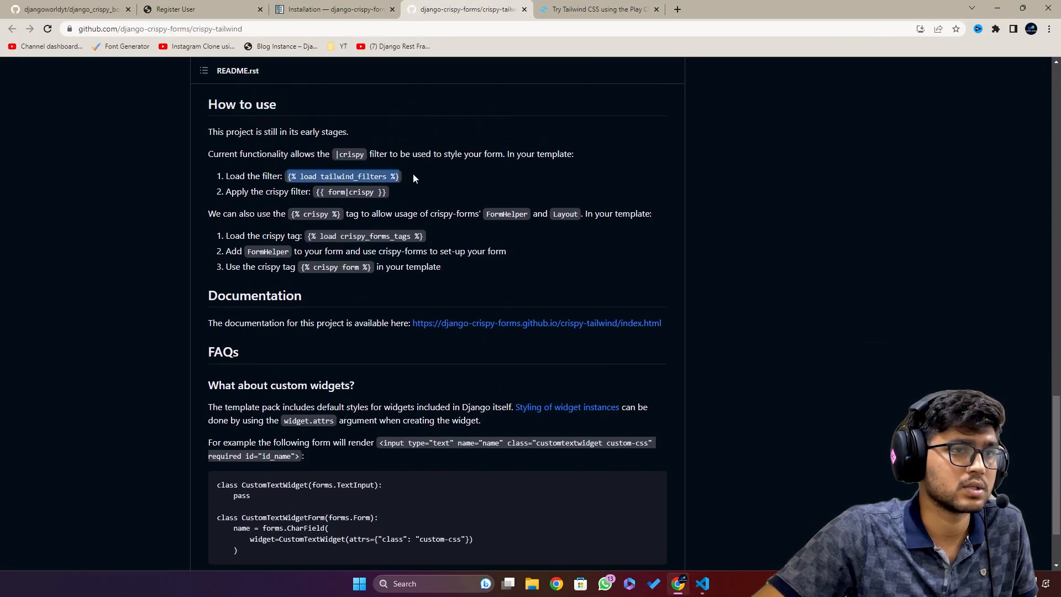
{"action": "mouse_move", "coordinate": [482, 232]}
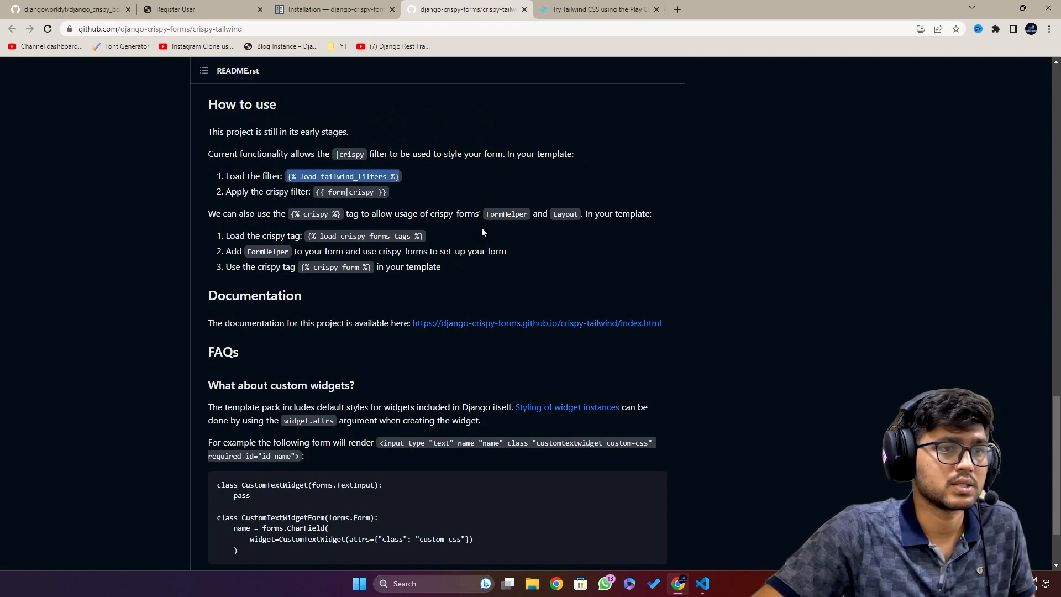
{"action": "left_click", "coordinate": [702, 584]}
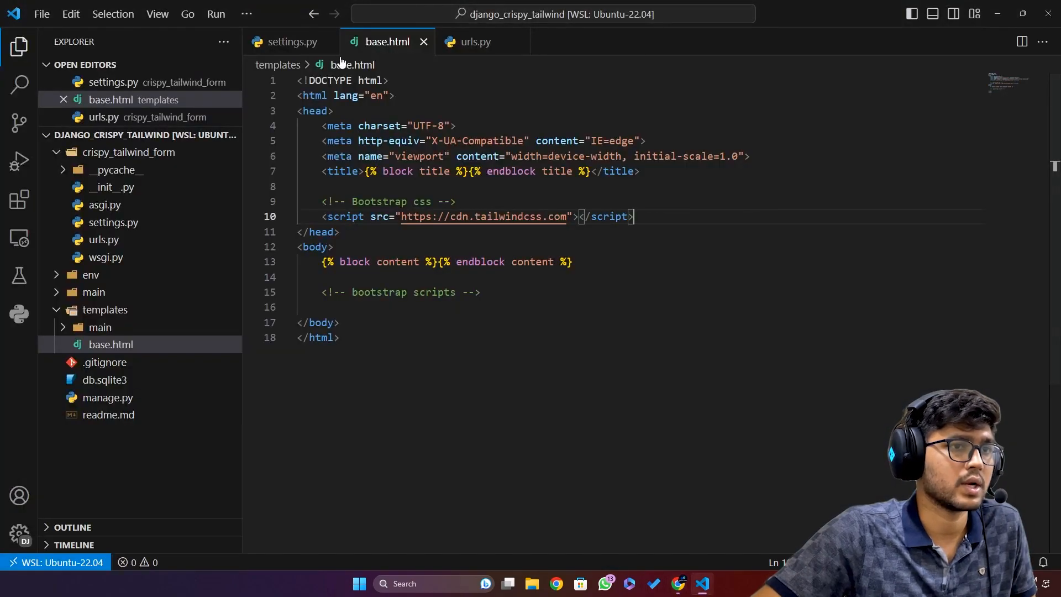
- Add {% load tailwind_filters %} to templates/main/login_user.html above the crispy_forms_tags load
{"action": "left_click", "coordinate": [100, 327]}
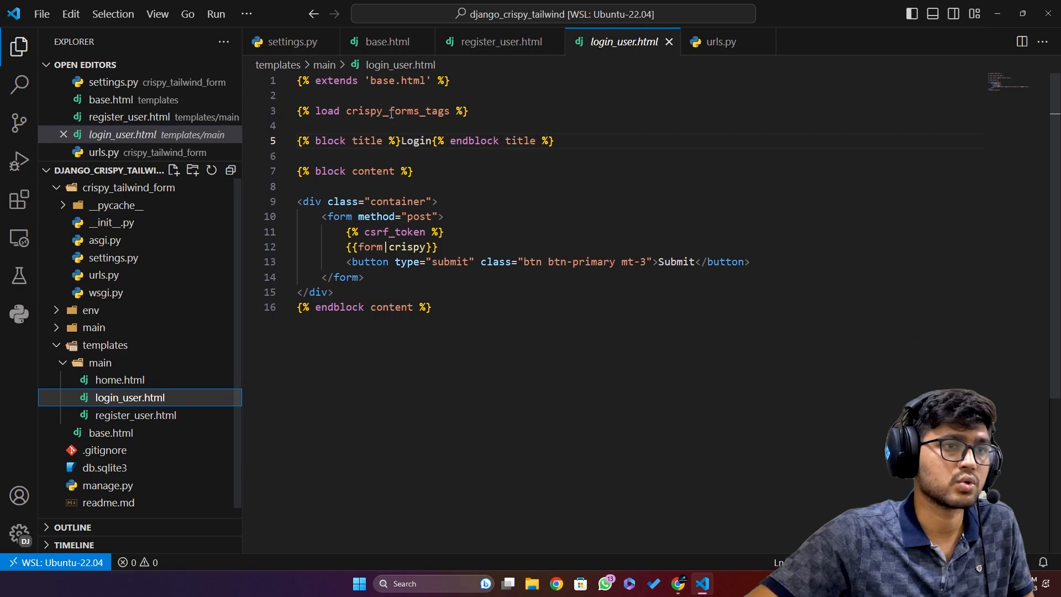
{"action": "type", "text": "{% load tailwind_filters %}"}
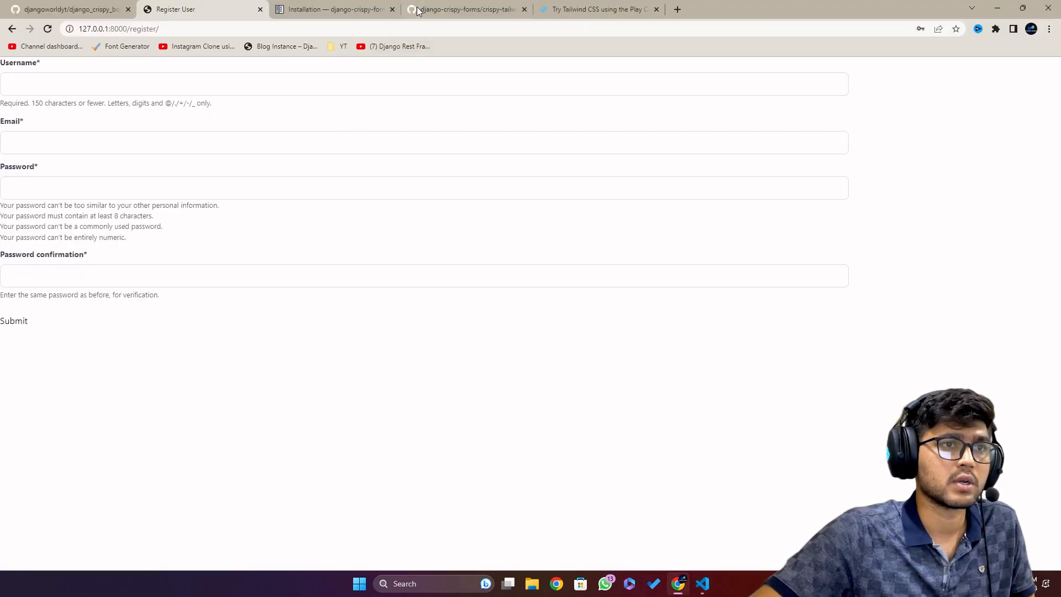
{"action": "left_click", "coordinate": [597, 9]}
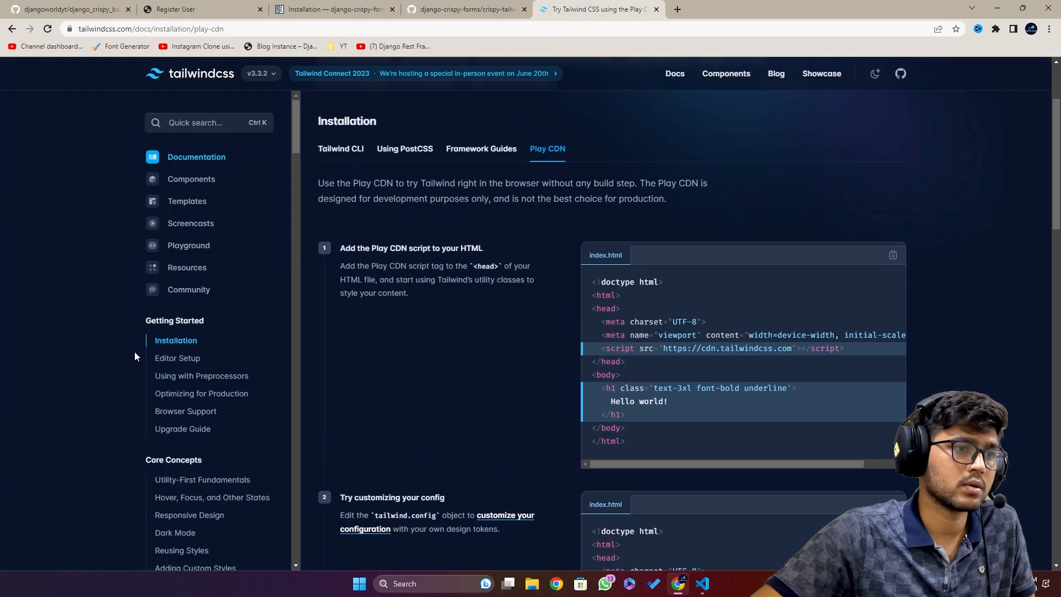
- Scroll the Tailwind Container docs down to the container mx-auto snippet
{"action": "scroll", "scroll_direction": "down", "scroll_amount": 3}
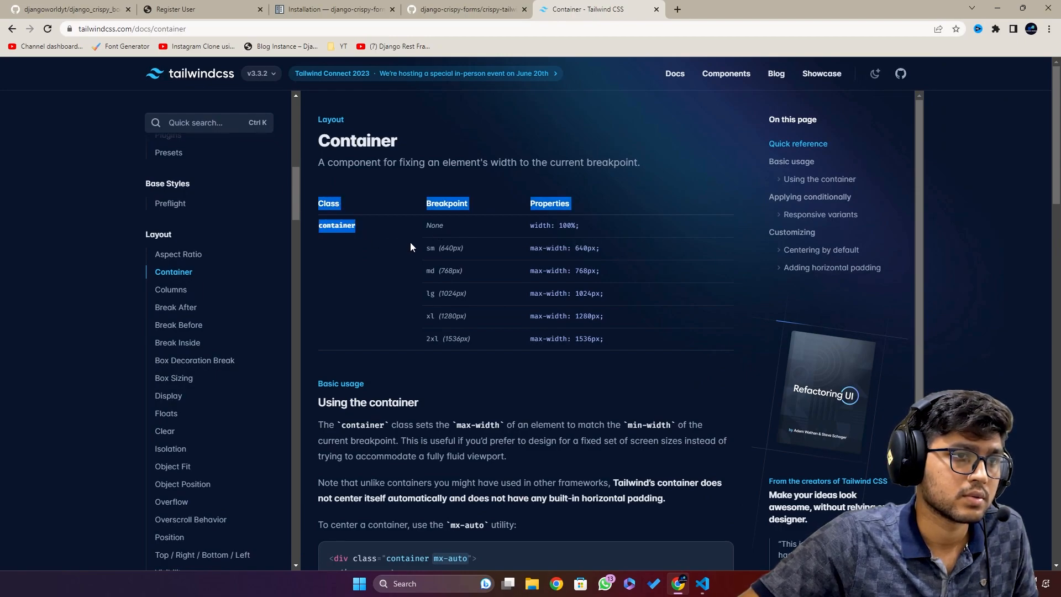
{"action": "scroll", "scroll_direction": "down", "scroll_amount": 3}
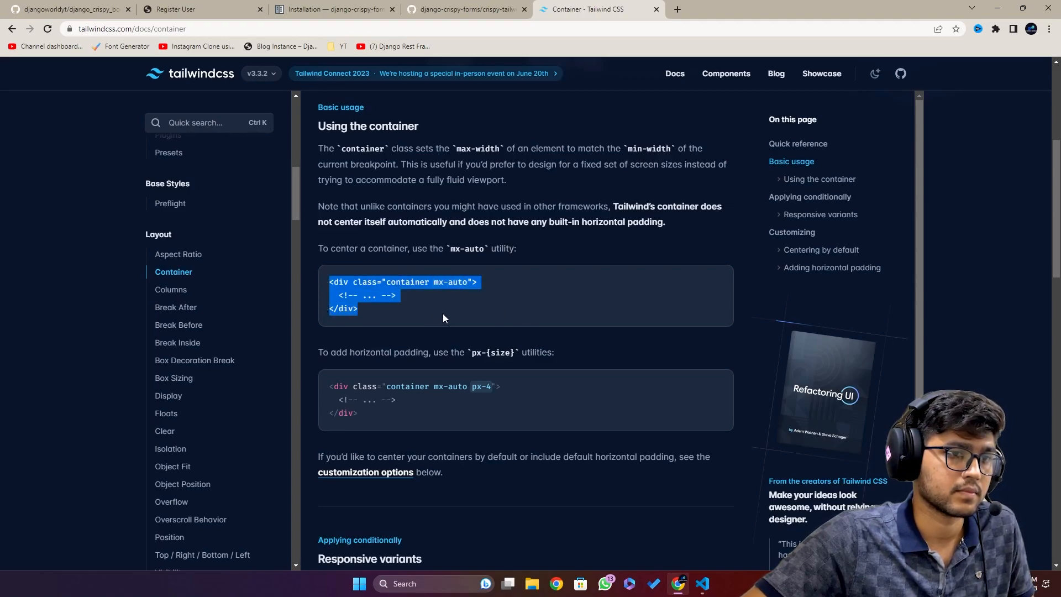
{"action": "left_click", "coordinate": [702, 584]}
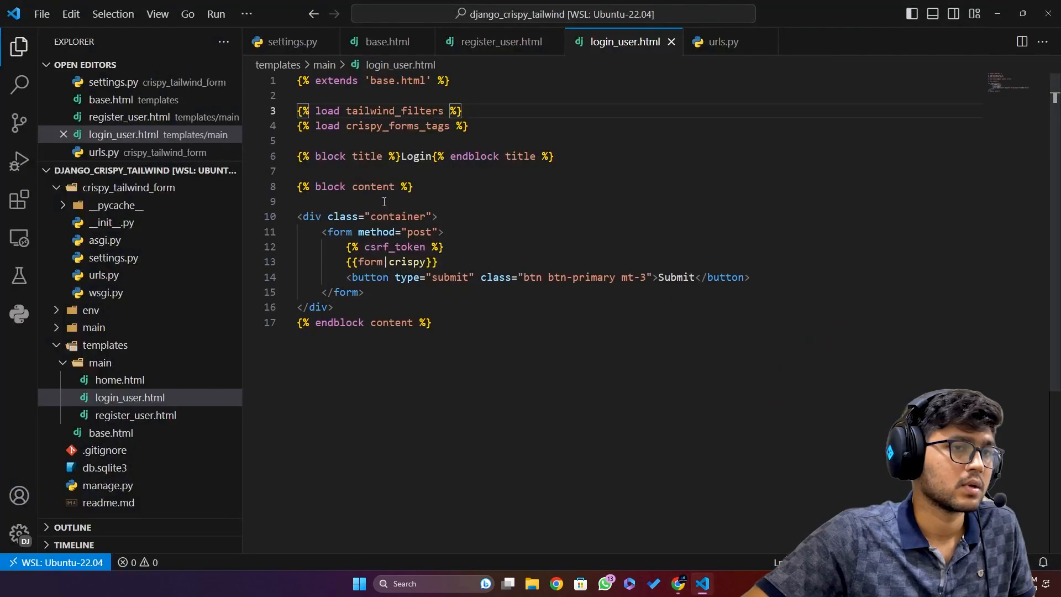
- Wrap the login form in a <div class="container mx-auto"> in login_user.html
{"action": "type", "text": "<div class=\"container mx-auto\">"}
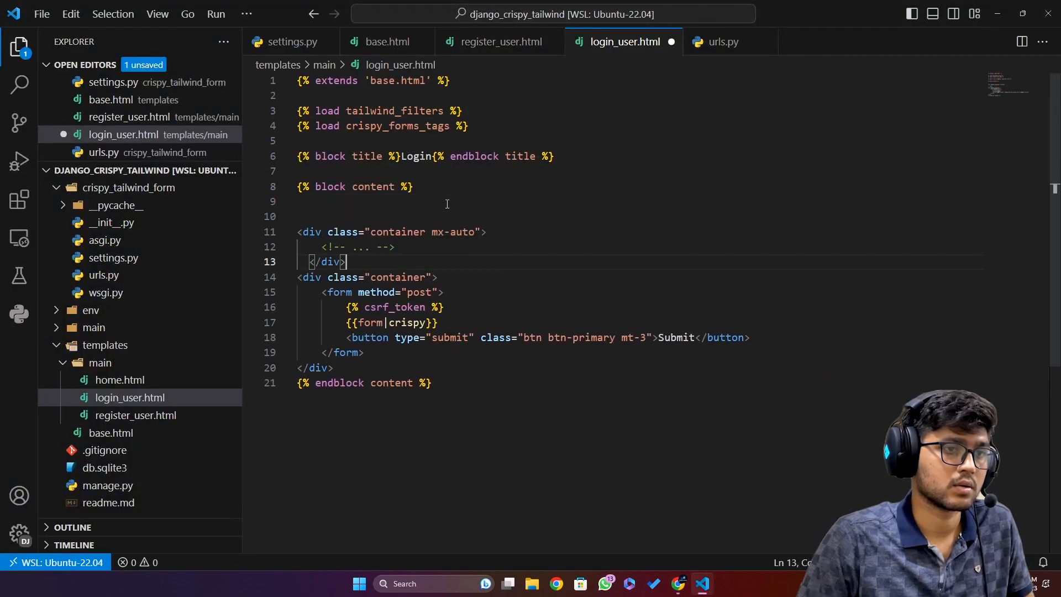
{"action": "key", "text": "Enter"}
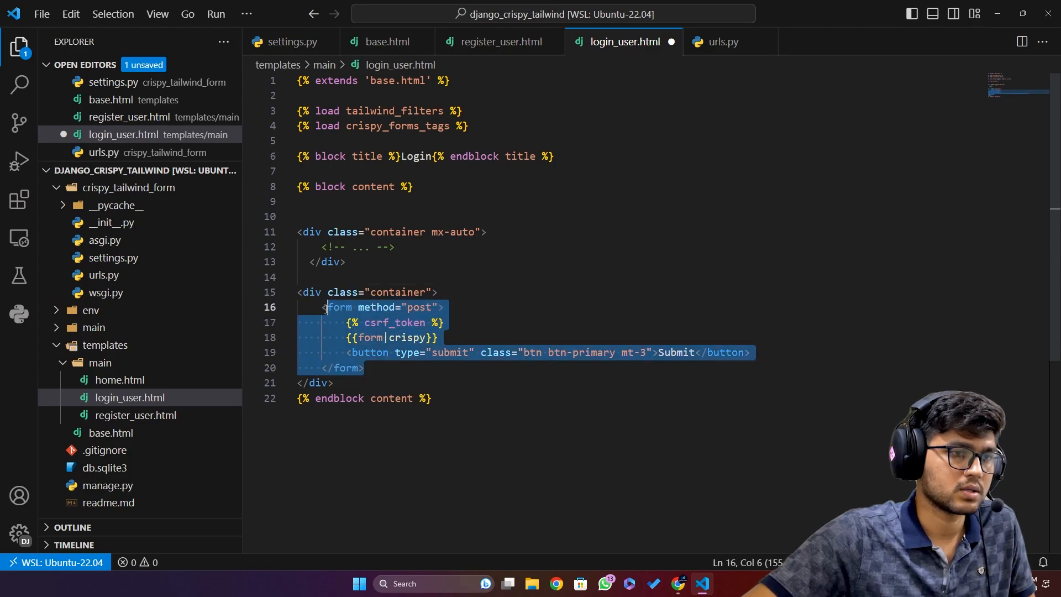
{"action": "key", "text": "Delete"}
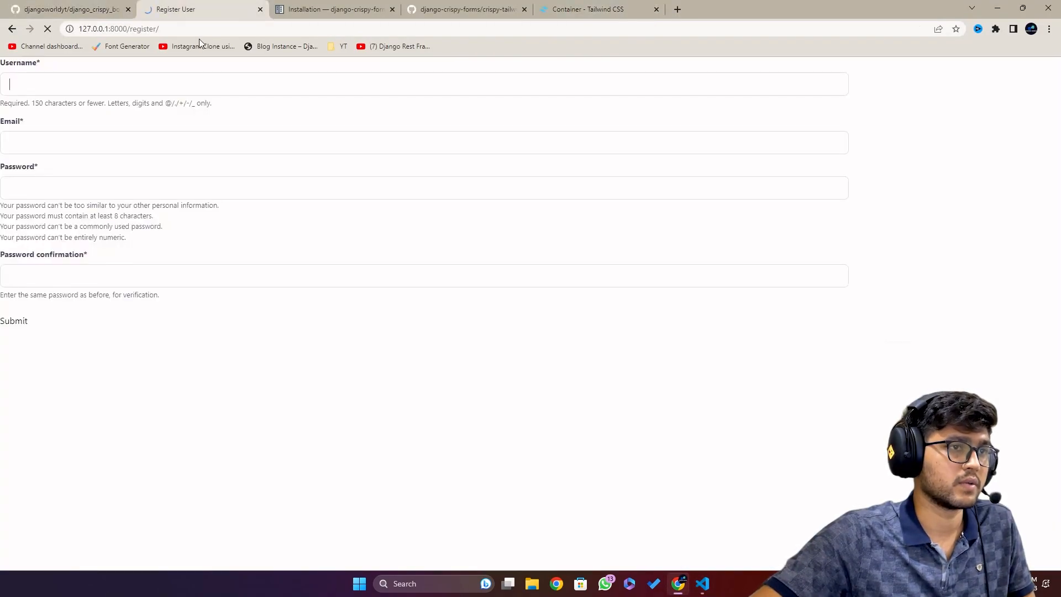
{"action": "left_click", "coordinate": [702, 584]}
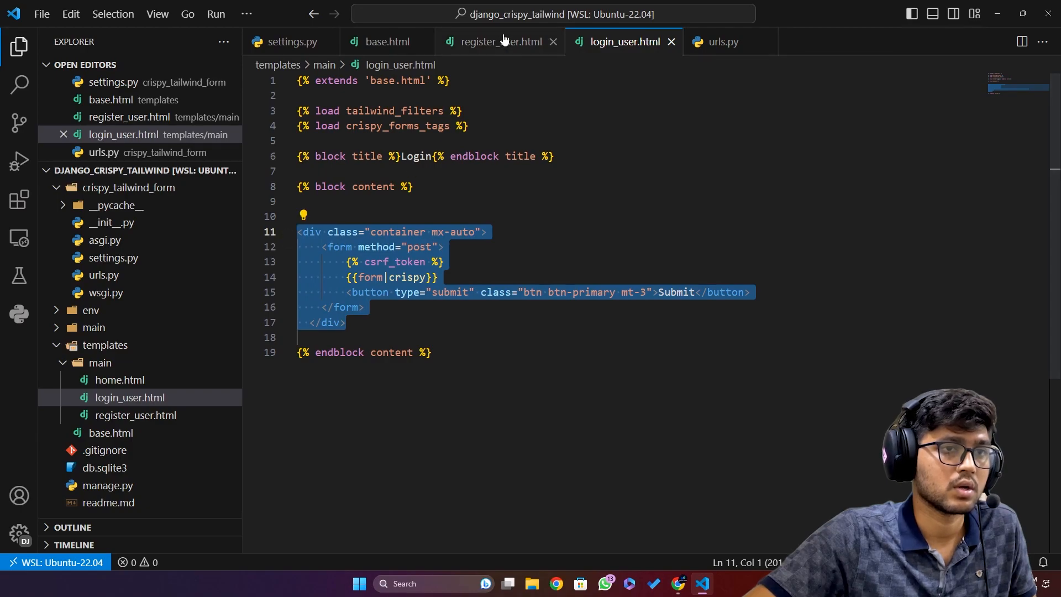
- Open register_user.html alongside the login template to give its form the same container
{"action": "left_click", "coordinate": [494, 42]}
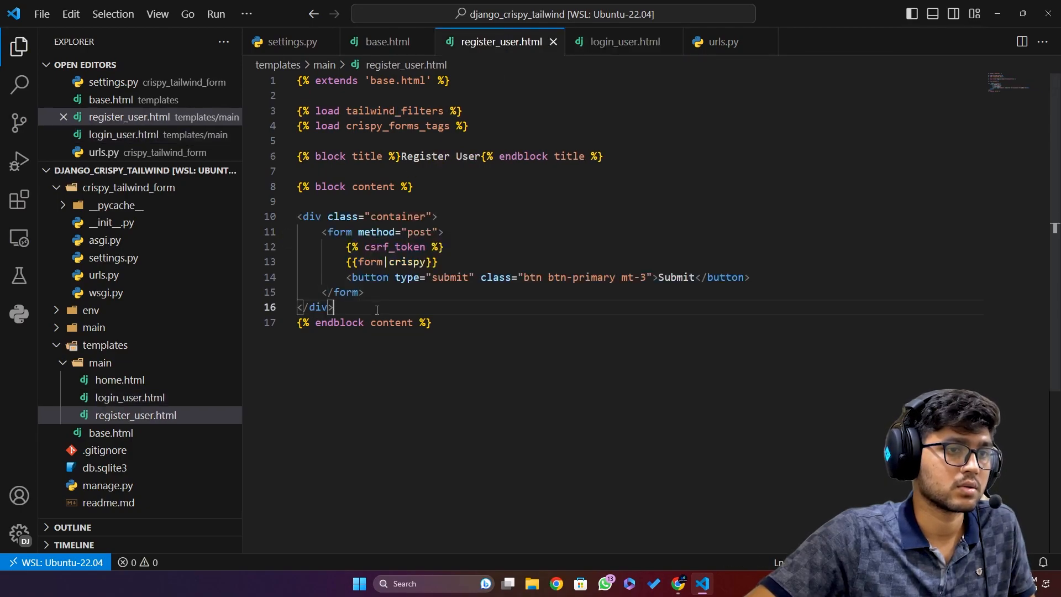
{"action": "mouse_move", "coordinate": [620, 42]}
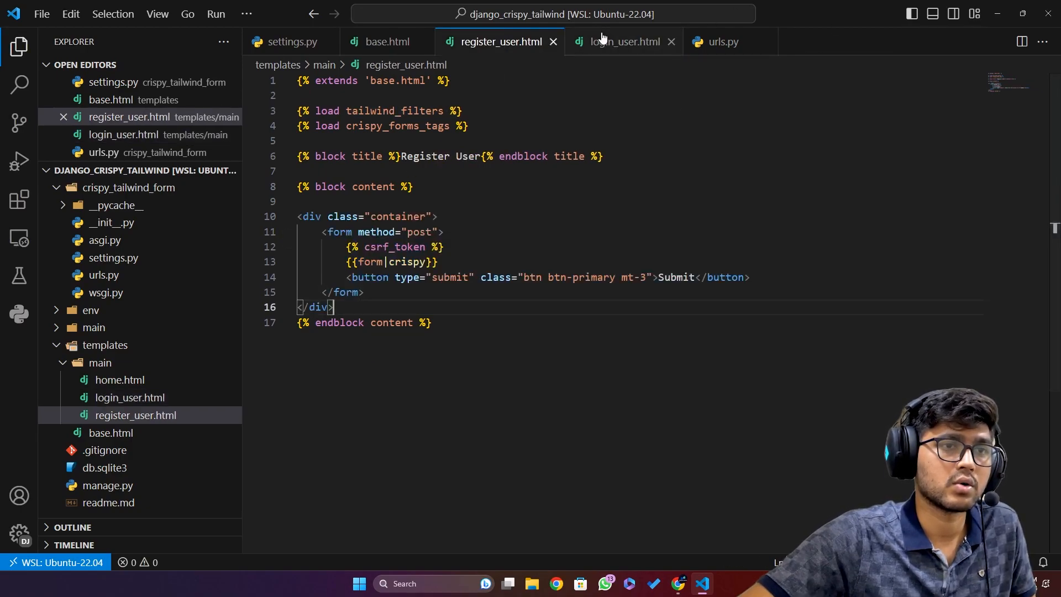
{"action": "left_click", "coordinate": [621, 42]}
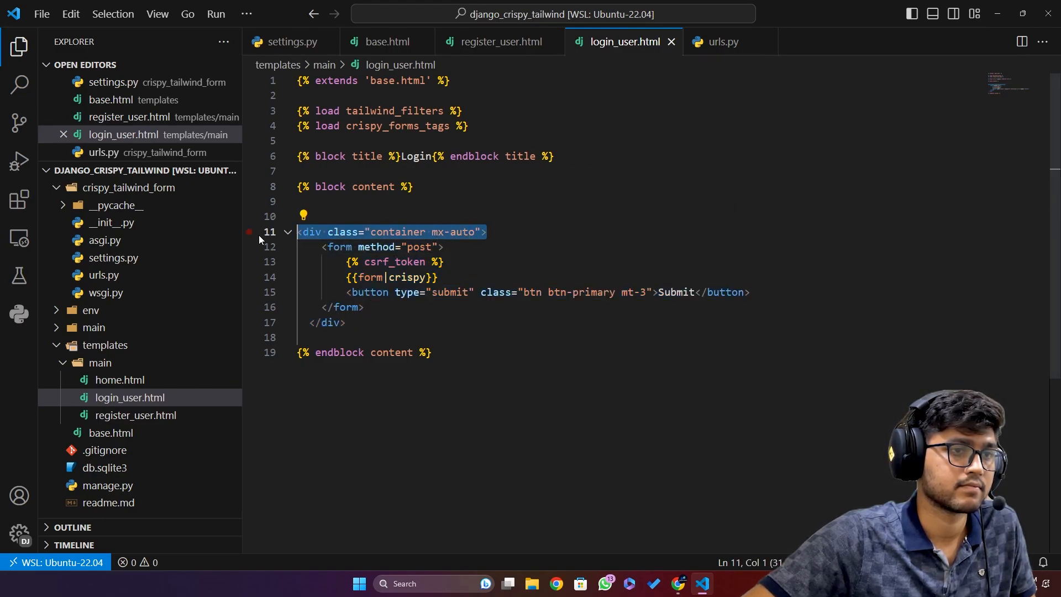
{"action": "left_click", "coordinate": [501, 41]}
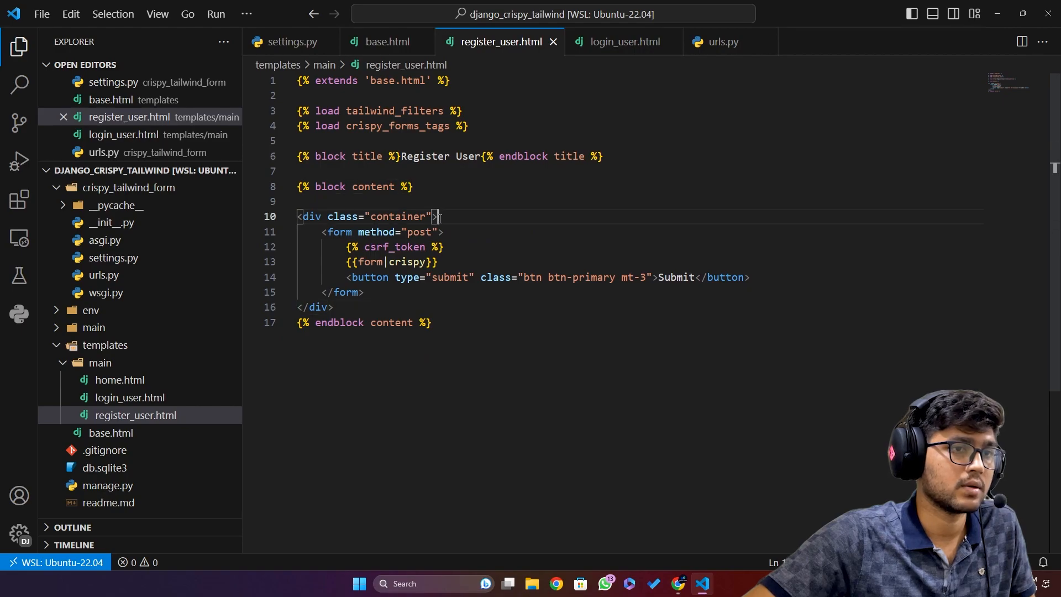
{"action": "left_click", "coordinate": [555, 584]}
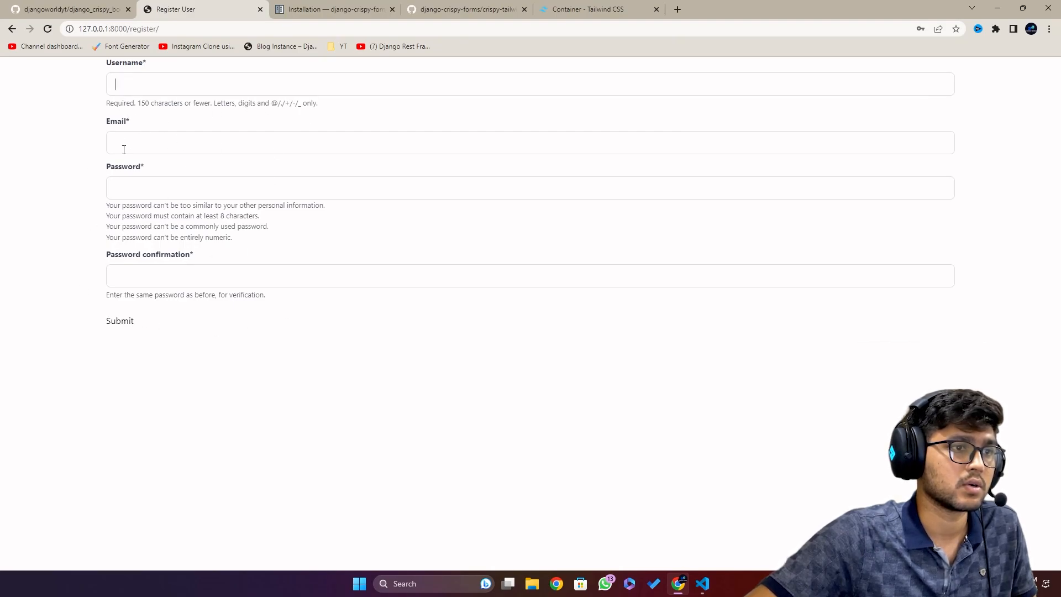
{"action": "mouse_move", "coordinate": [275, 114]}
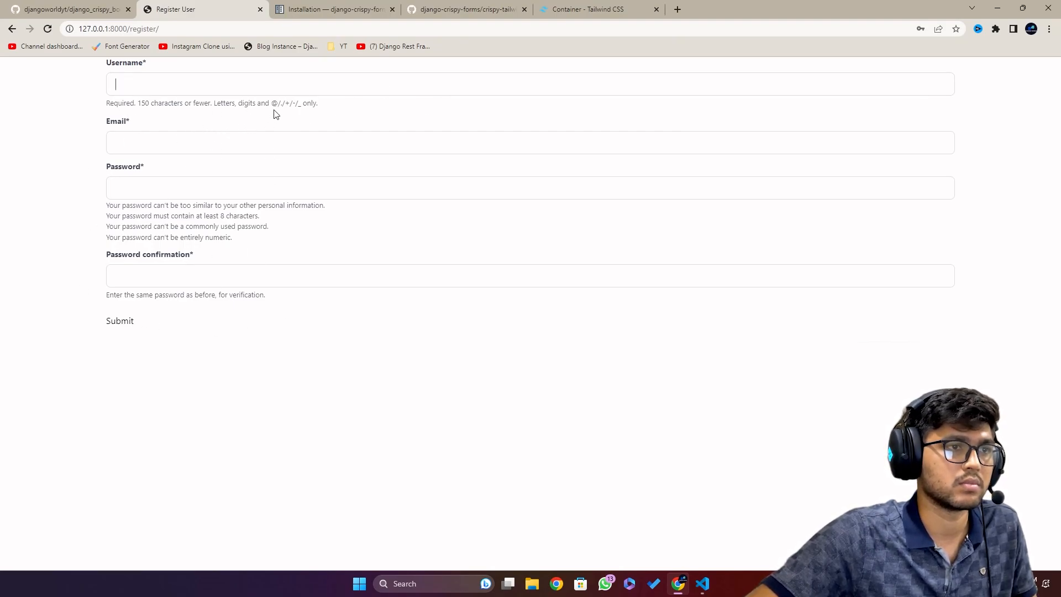
- Review the crispy-forms and Tailwind container docs, then start typing a search in a new tab
{"action": "left_click", "coordinate": [702, 584]}
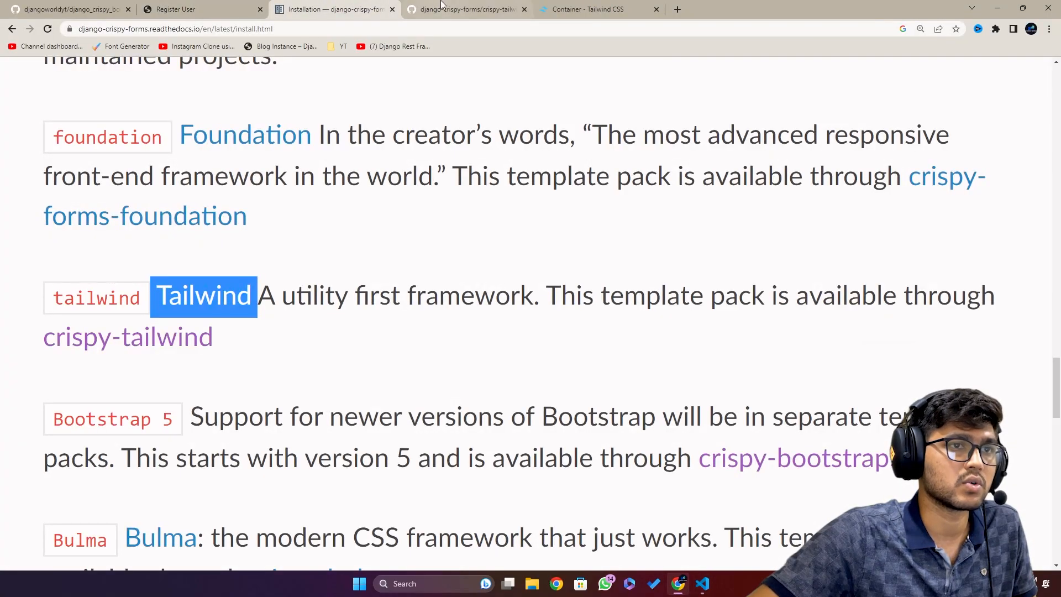
{"action": "left_click", "coordinate": [596, 8]}
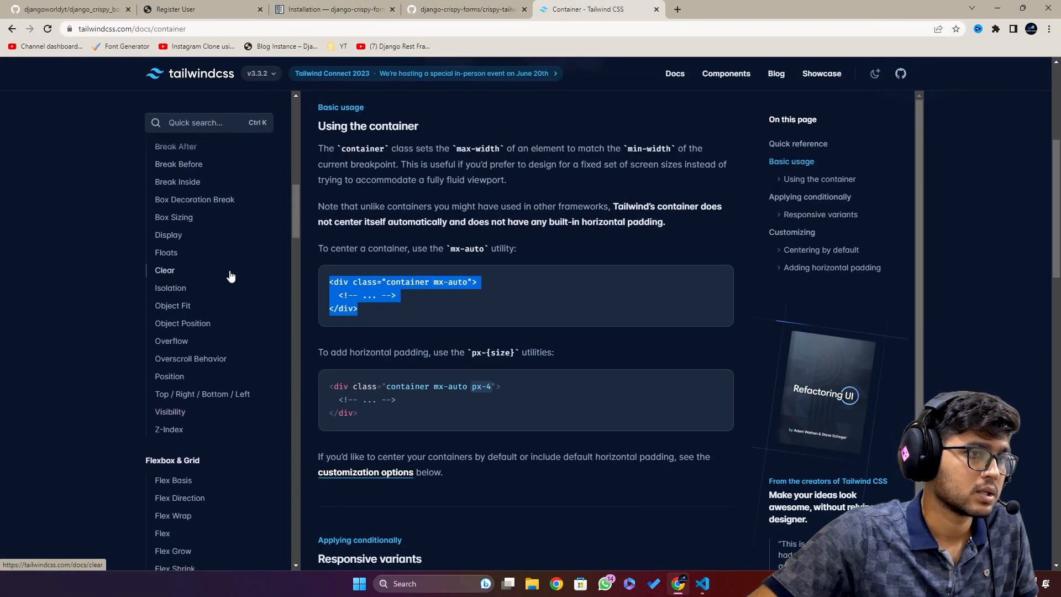
{"action": "scroll", "scroll_direction": "down", "scroll_amount": 3}
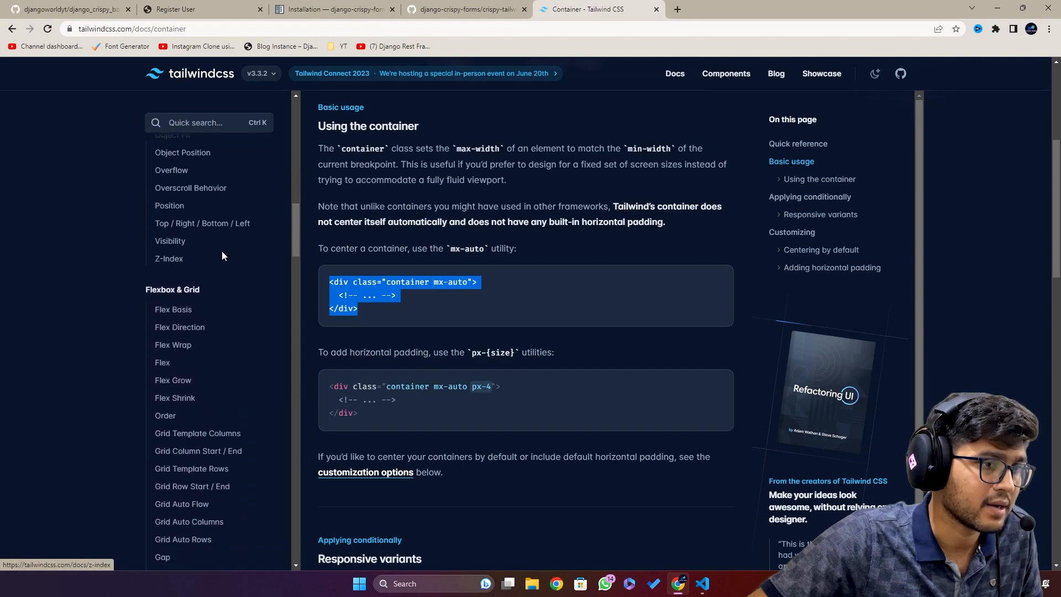
{"action": "type", "text": "bu"}
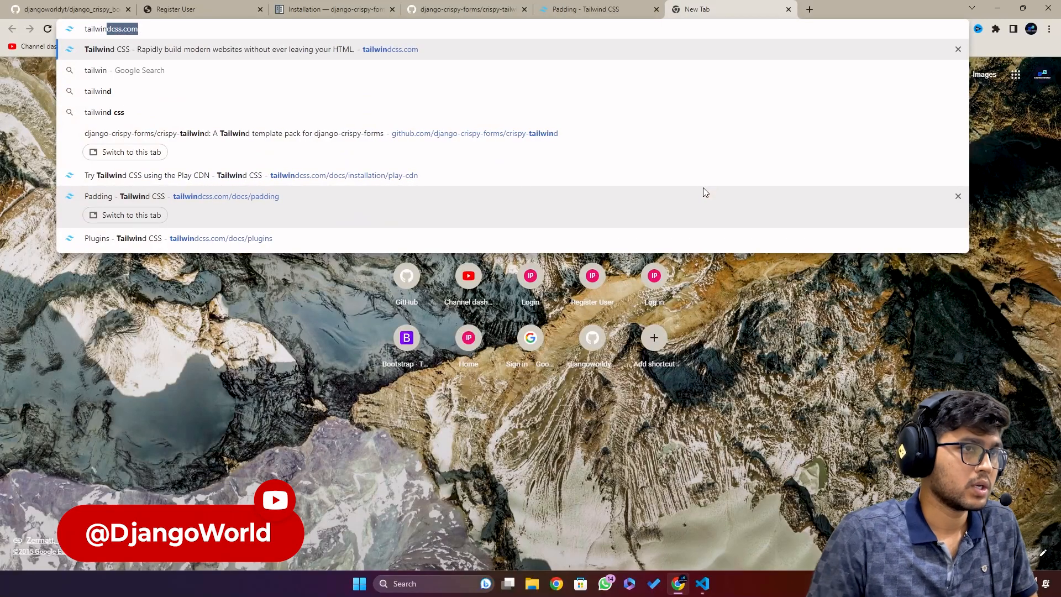
- Search Google for 'tailwindcss' and open the Tailwind CSS Buttons examples page for its button classes
{"action": "type", "text": "tailwindcss"}
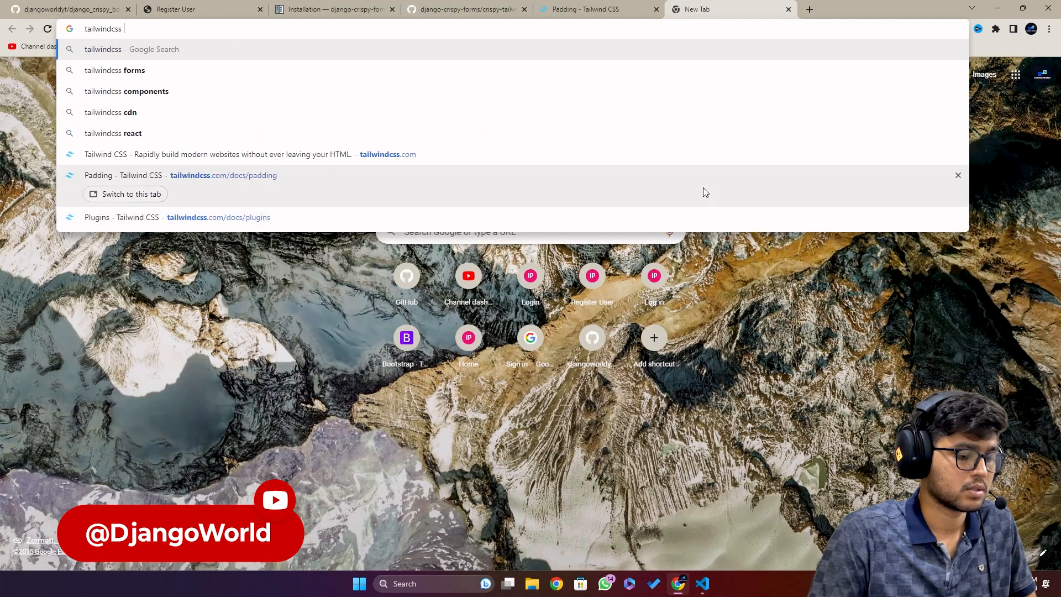
{"action": "key", "text": "Return"}
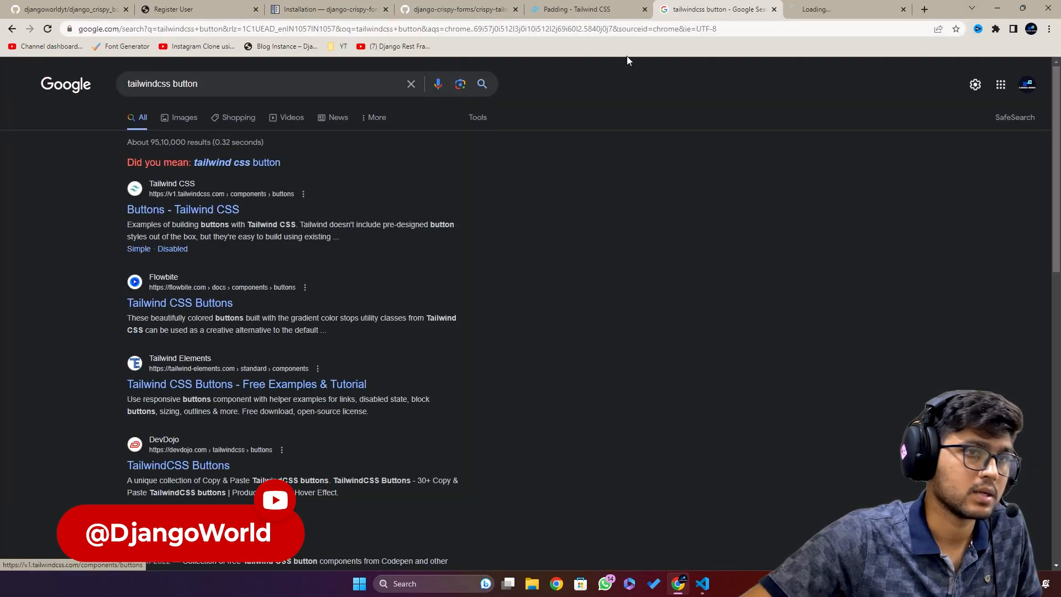
{"action": "left_click", "coordinate": [183, 209]}
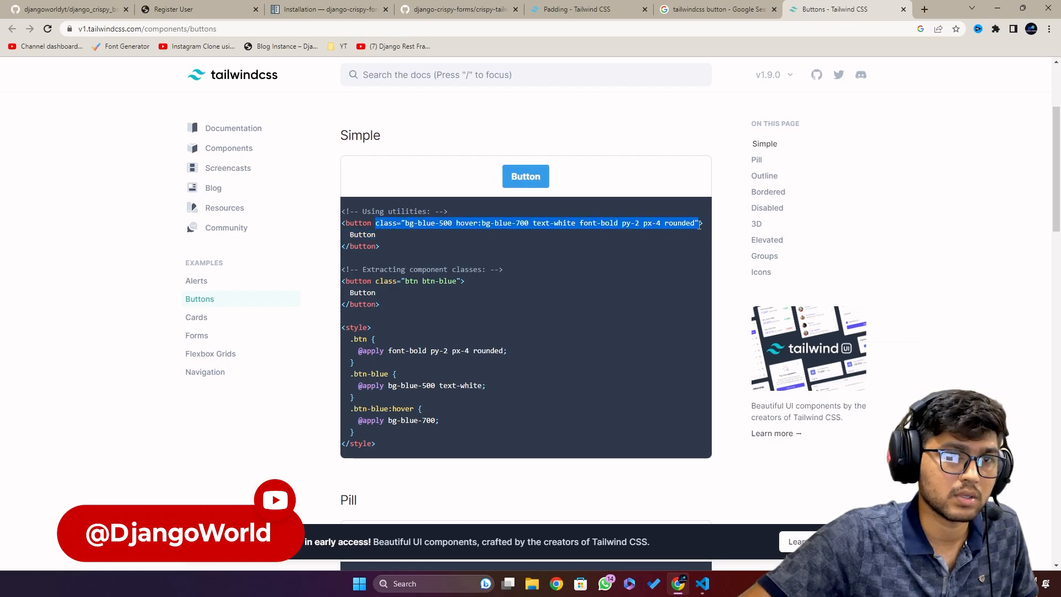
{"action": "left_click", "coordinate": [702, 584]}
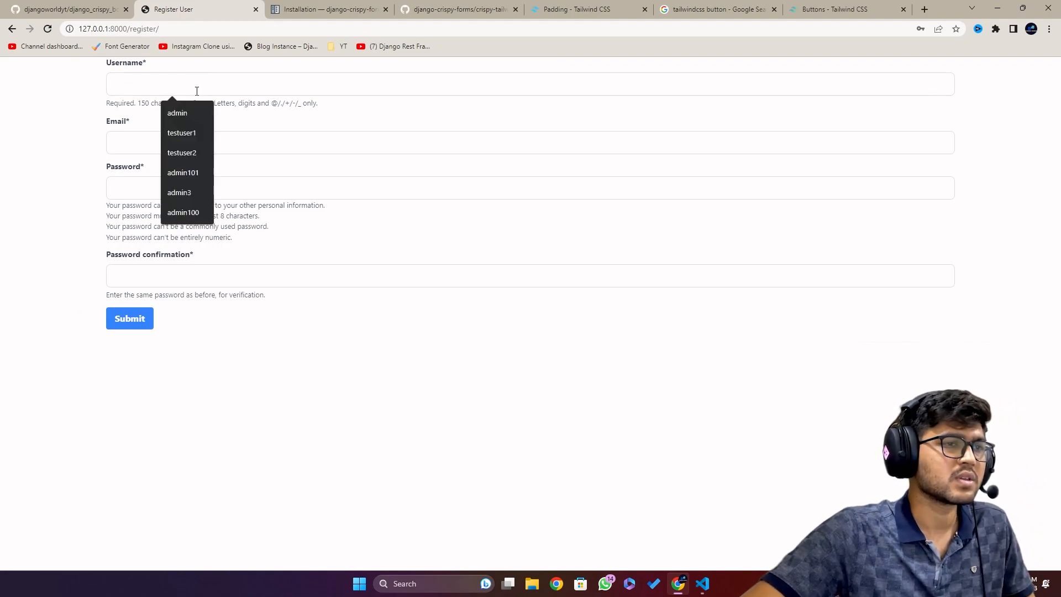
{"action": "left_click", "coordinate": [181, 132]}
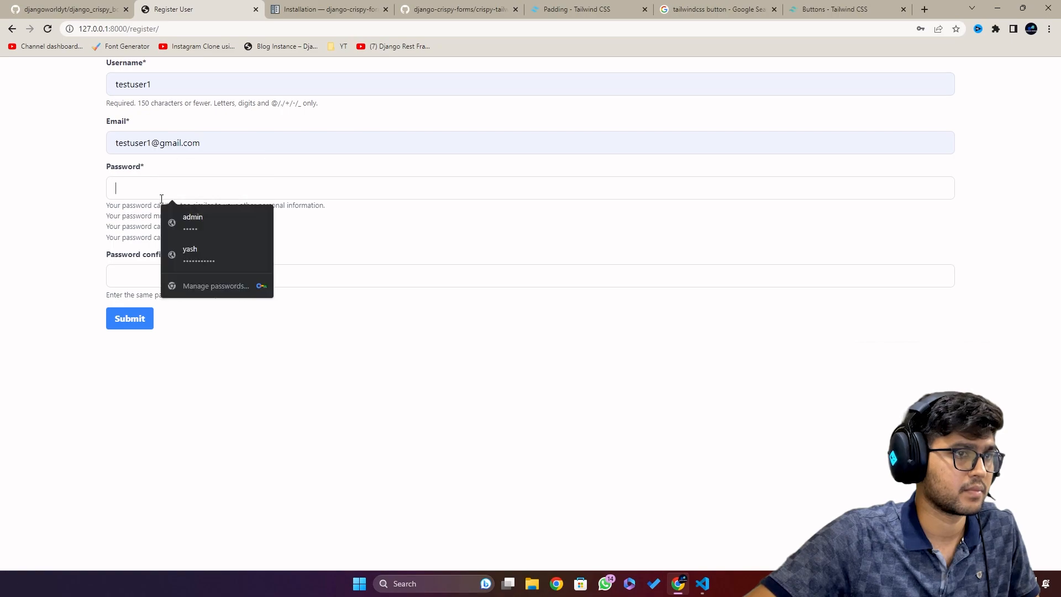
{"action": "left_click", "coordinate": [192, 217]}
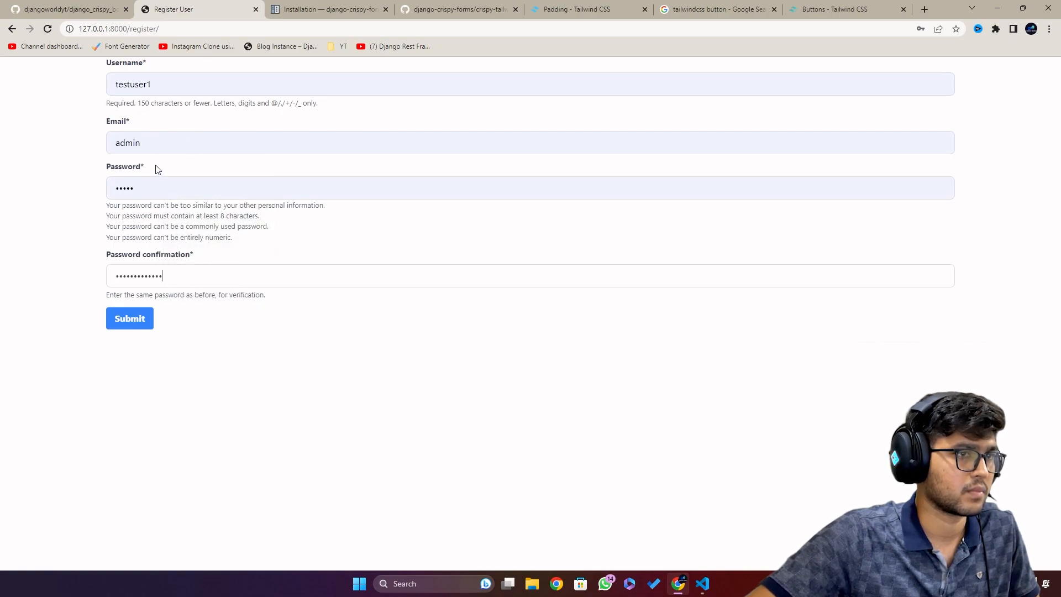
{"action": "left_click", "coordinate": [130, 318]}
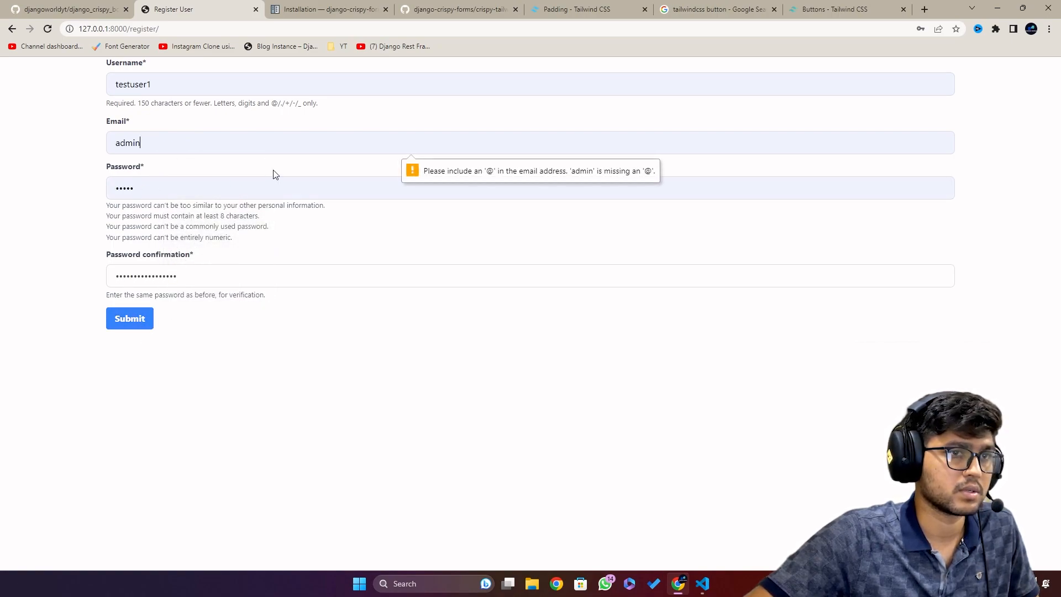
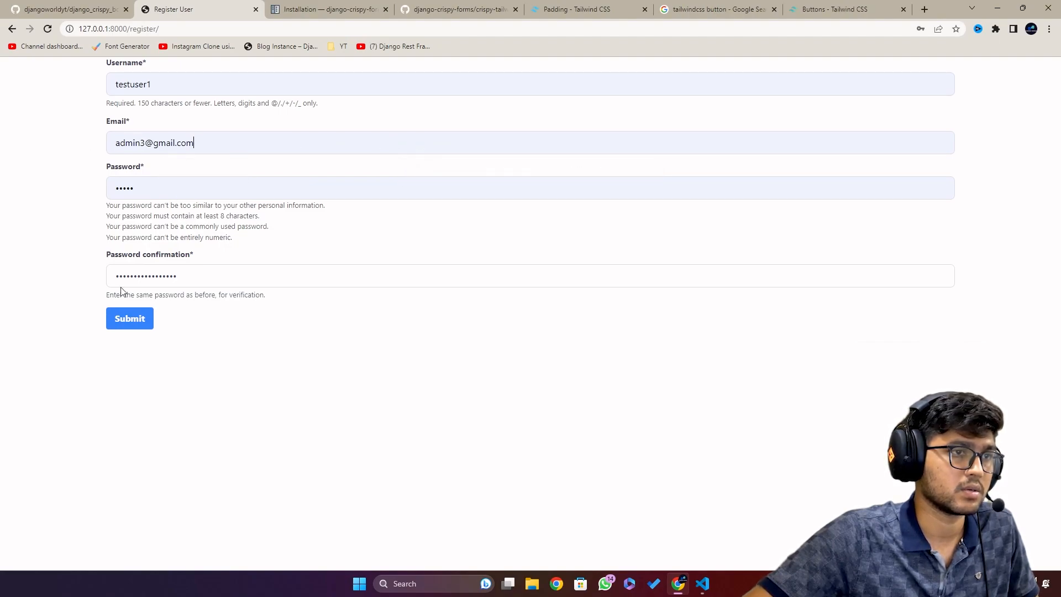
{"action": "left_click", "coordinate": [130, 318]}
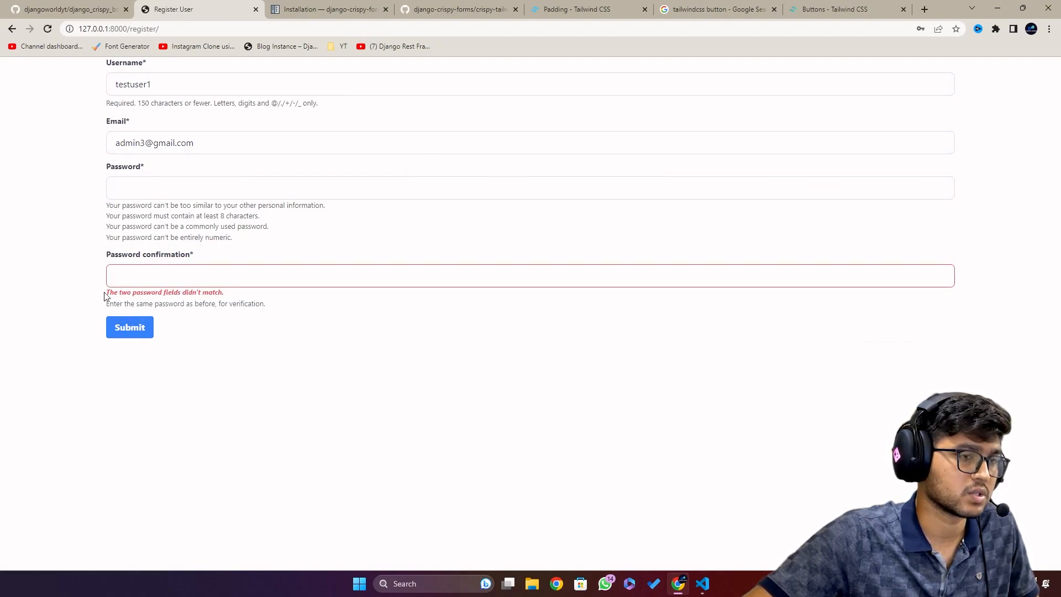
{"action": "mouse_move", "coordinate": [353, 331]}
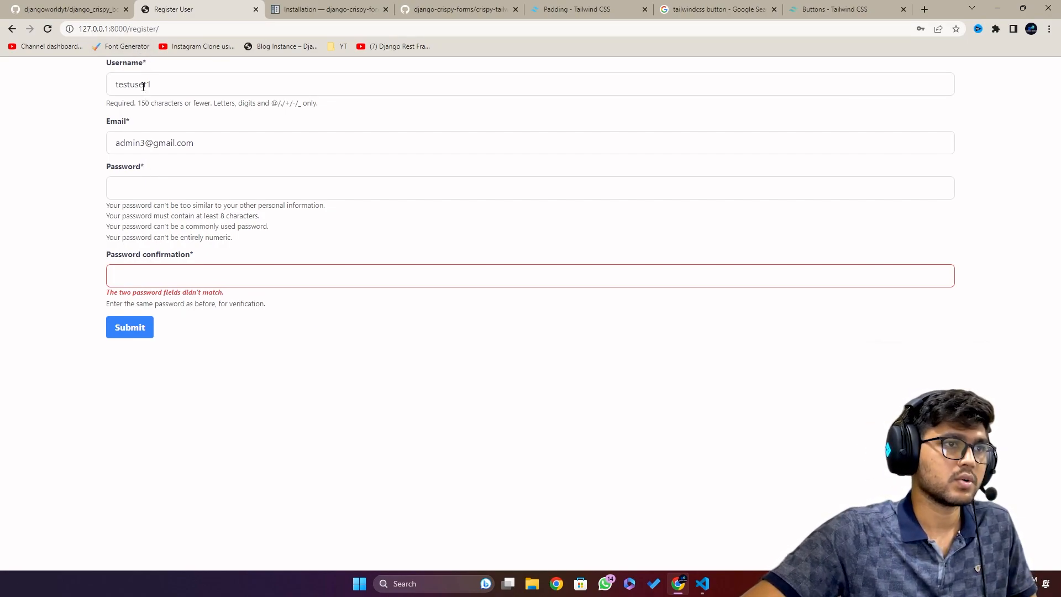
- Re-enter the saved testuser1 email and password confirmation, then resubmit the registration
{"action": "left_click", "coordinate": [215, 143]}
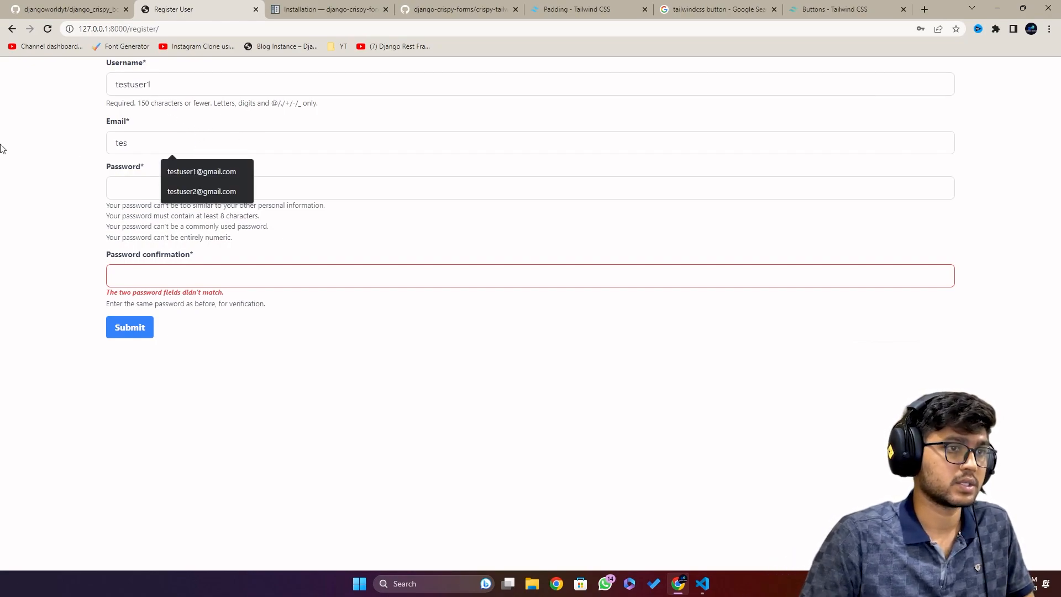
{"action": "left_click", "coordinate": [201, 172]}
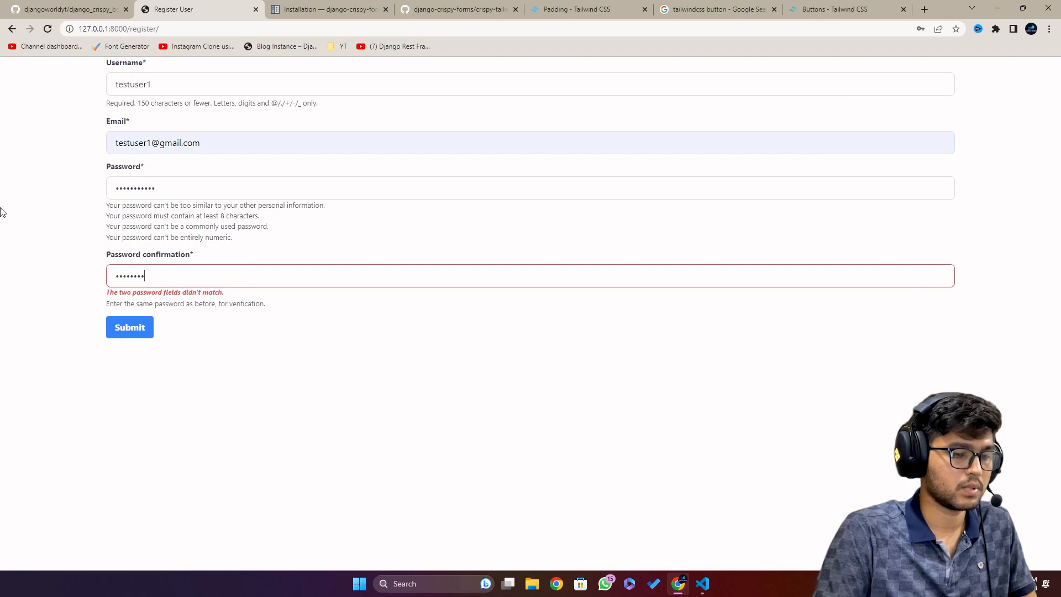
{"action": "left_click", "coordinate": [129, 327]}
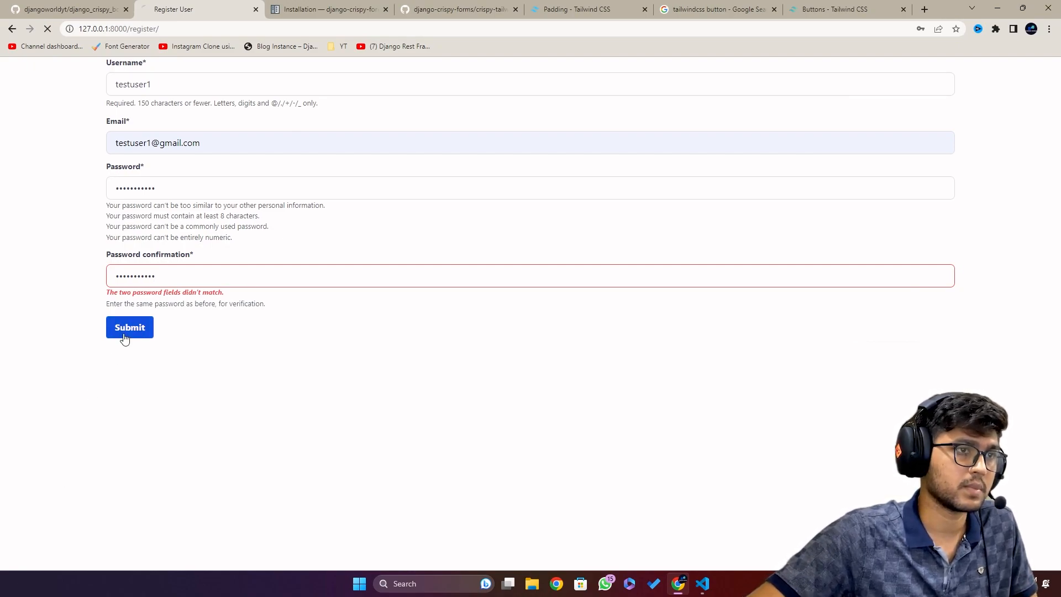
{"action": "left_click", "coordinate": [130, 328]}
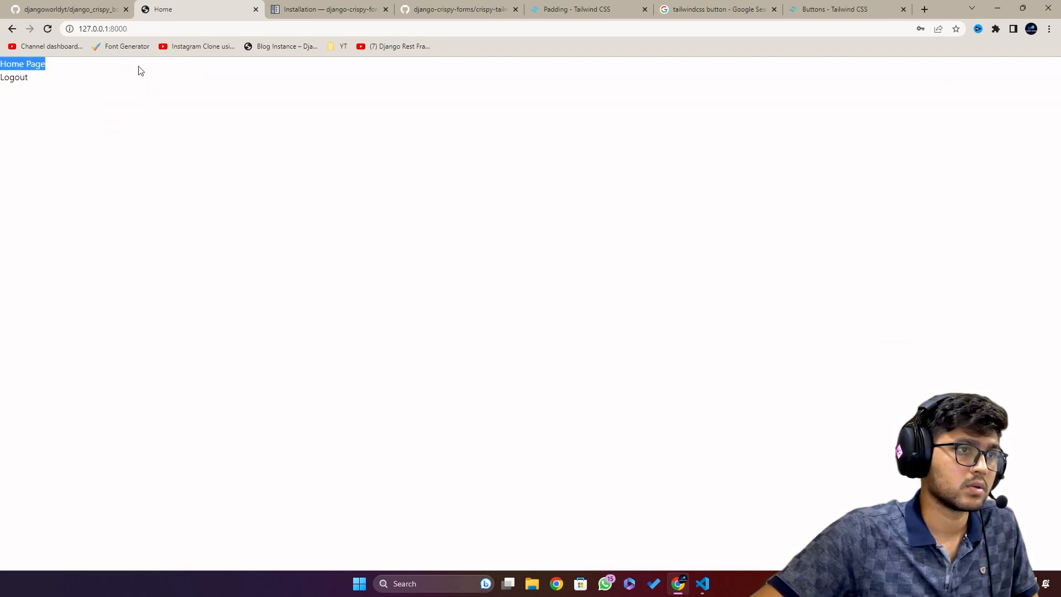
{"action": "mouse_move", "coordinate": [95, 126]}
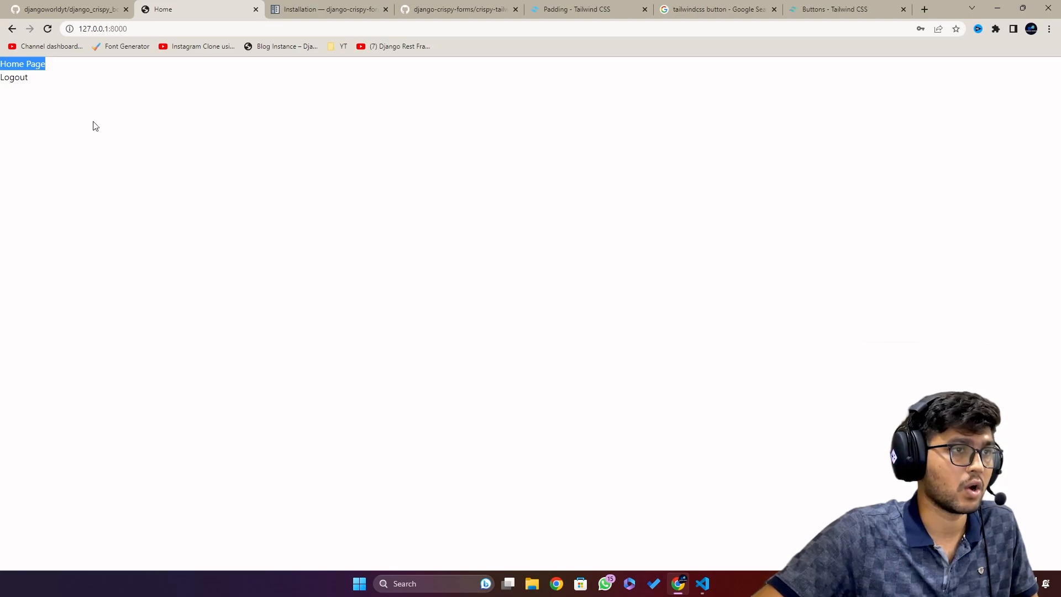
- Open home.html in VS Code and compare it with the home page in Chrome
{"action": "left_click", "coordinate": [702, 584]}
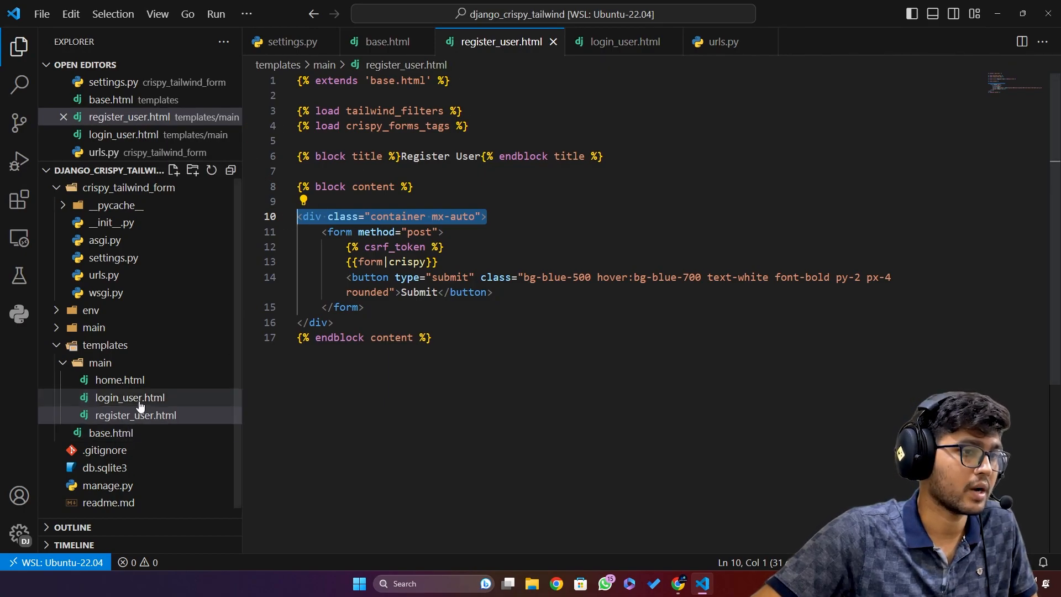
{"action": "left_click", "coordinate": [119, 397]}
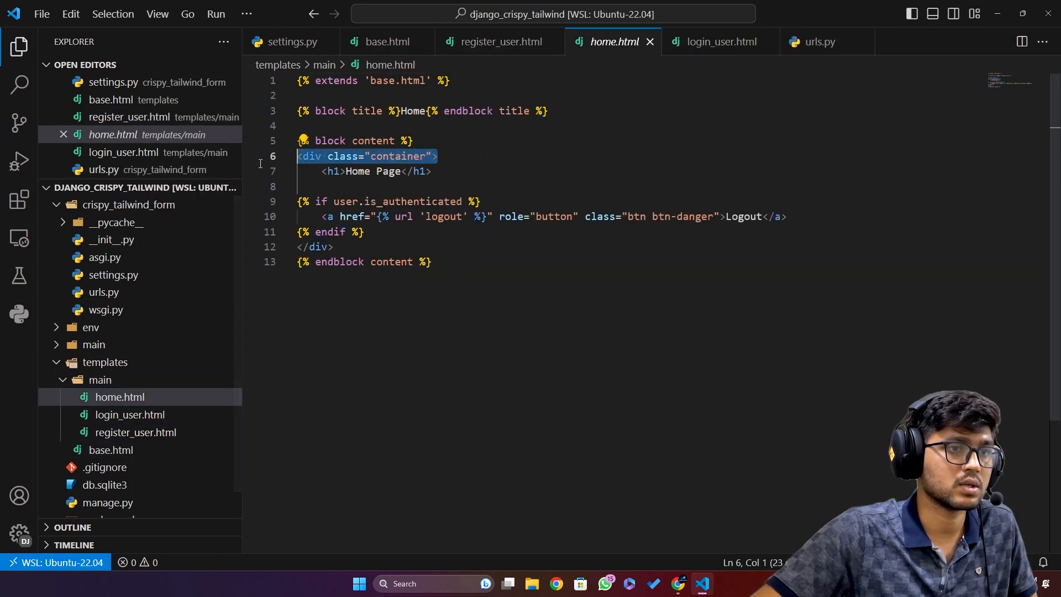
{"action": "left_click", "coordinate": [555, 584]}
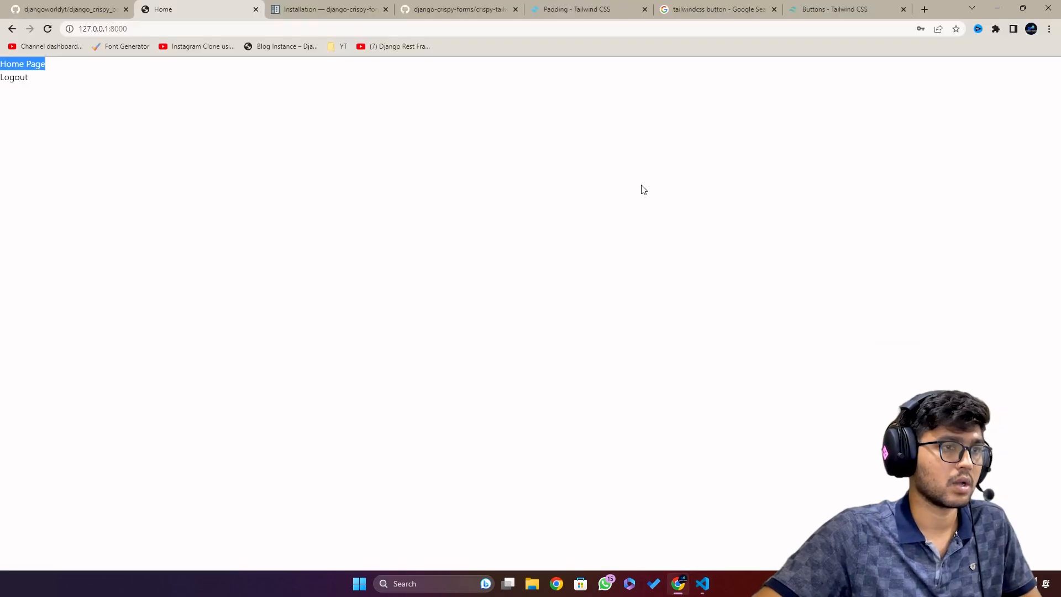
{"action": "left_click", "coordinate": [702, 584]}
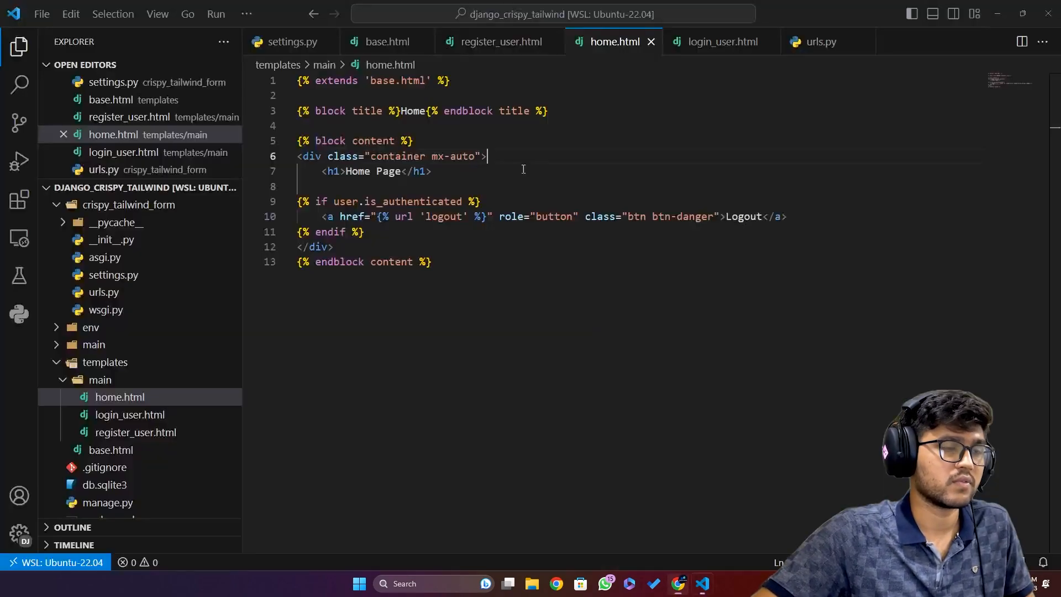
- Apply 'bg-blue-500 hover:bg-blue-700 text-white font-bold py-2 px-4 rounded' to the login button and Logout link
{"action": "left_click", "coordinate": [719, 42]}
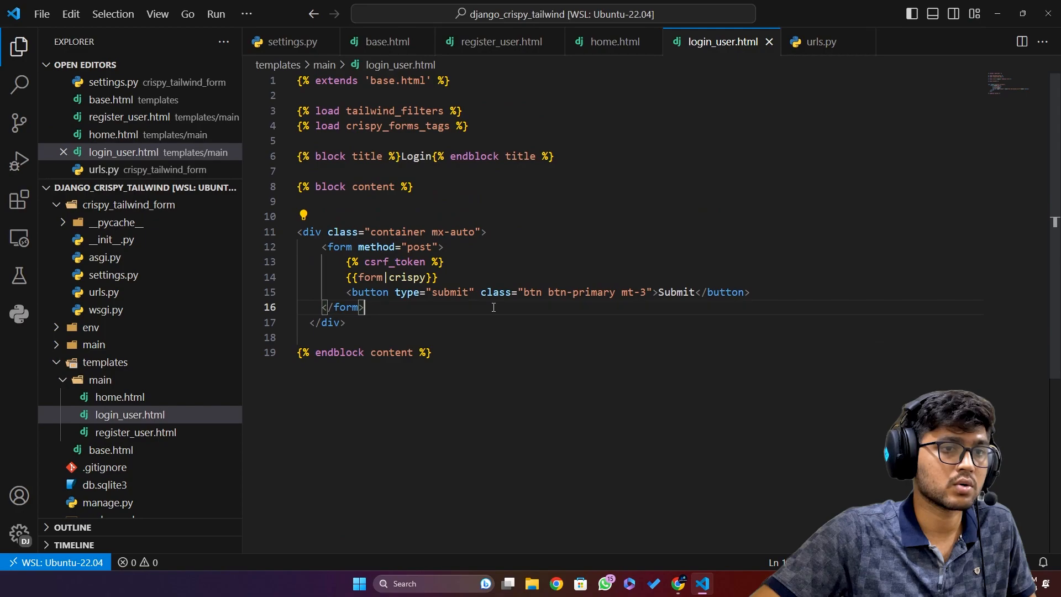
{"action": "left_click", "coordinate": [499, 42]}
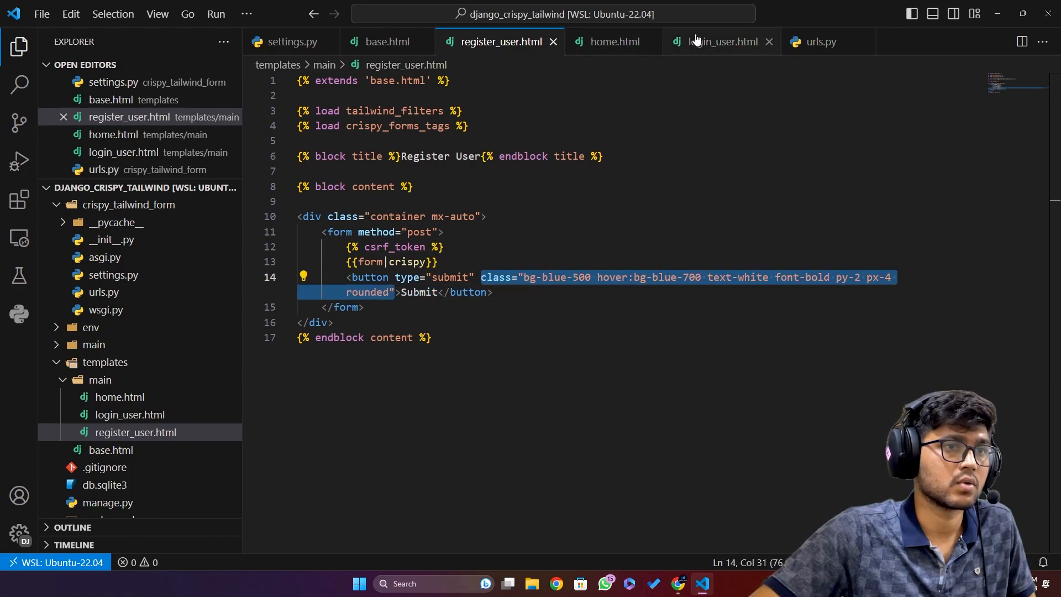
{"action": "left_click", "coordinate": [720, 42]}
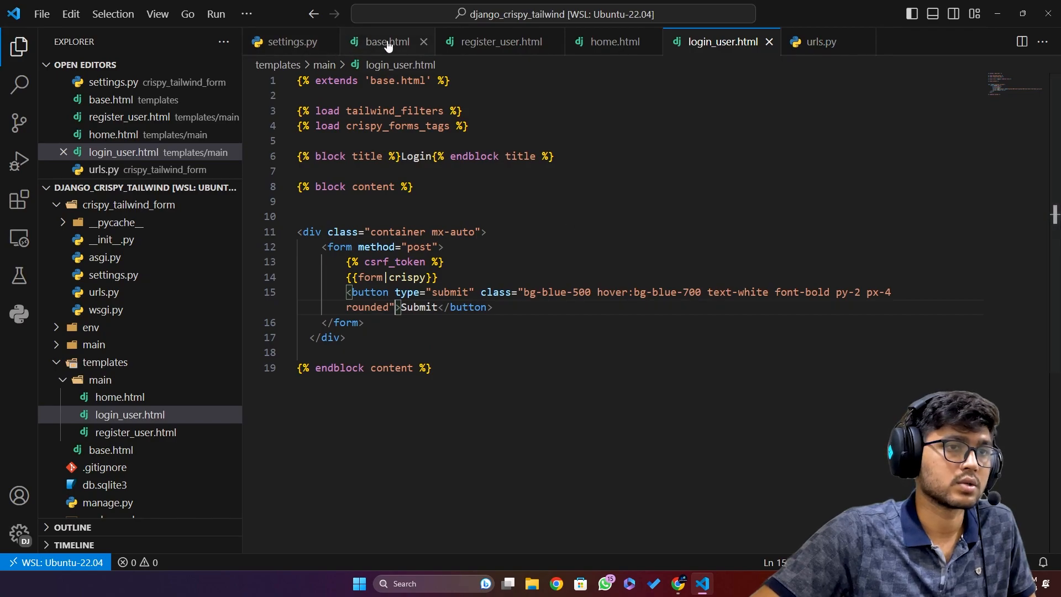
{"action": "left_click", "coordinate": [613, 41]}
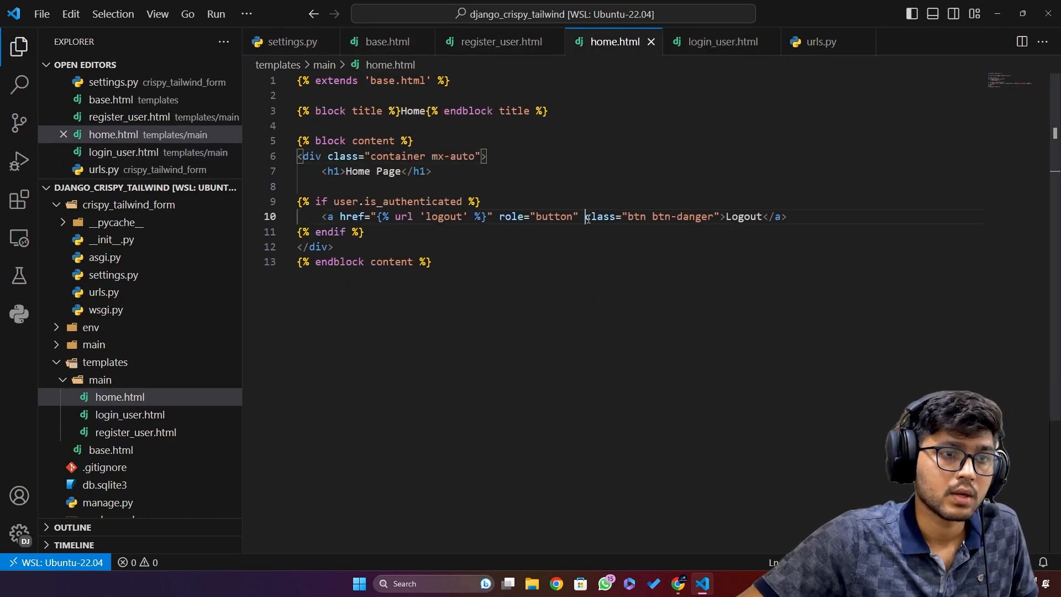
{"action": "type", "text": "bg-blue-500 hover:bg-blue-700 text-white font-bold py-2 px-4 rounded"}
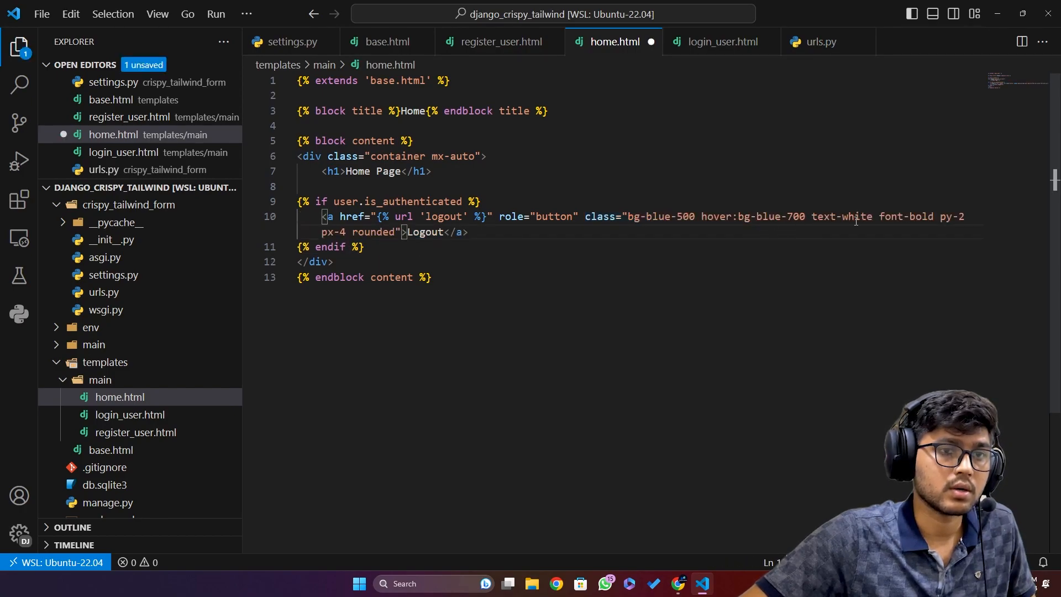
{"action": "double_click", "coordinate": [767, 217]}
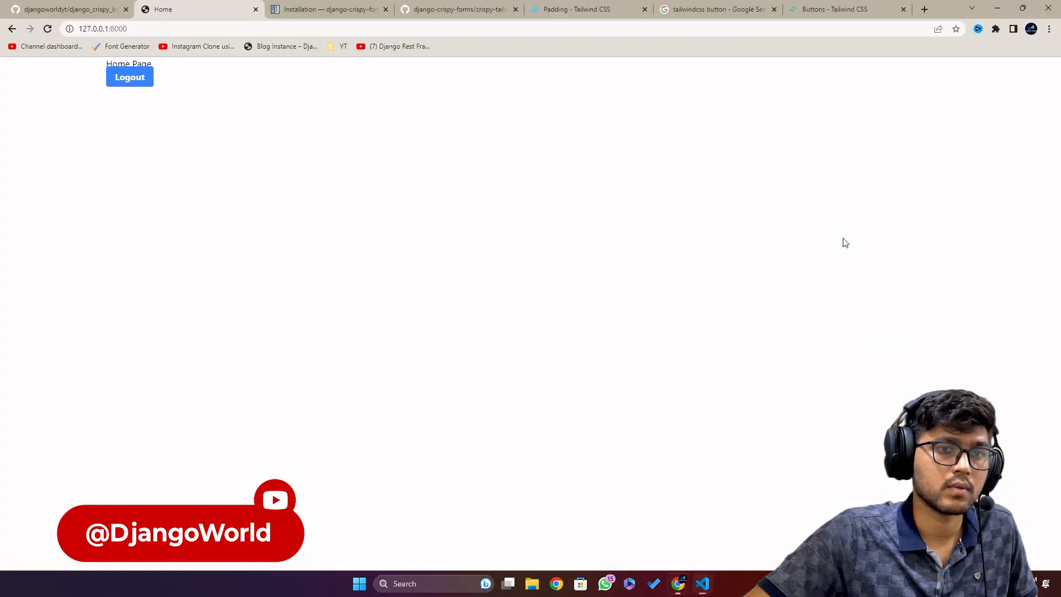
- Change the Logout link's blue background classes to red in home.html
{"action": "left_click", "coordinate": [702, 584]}
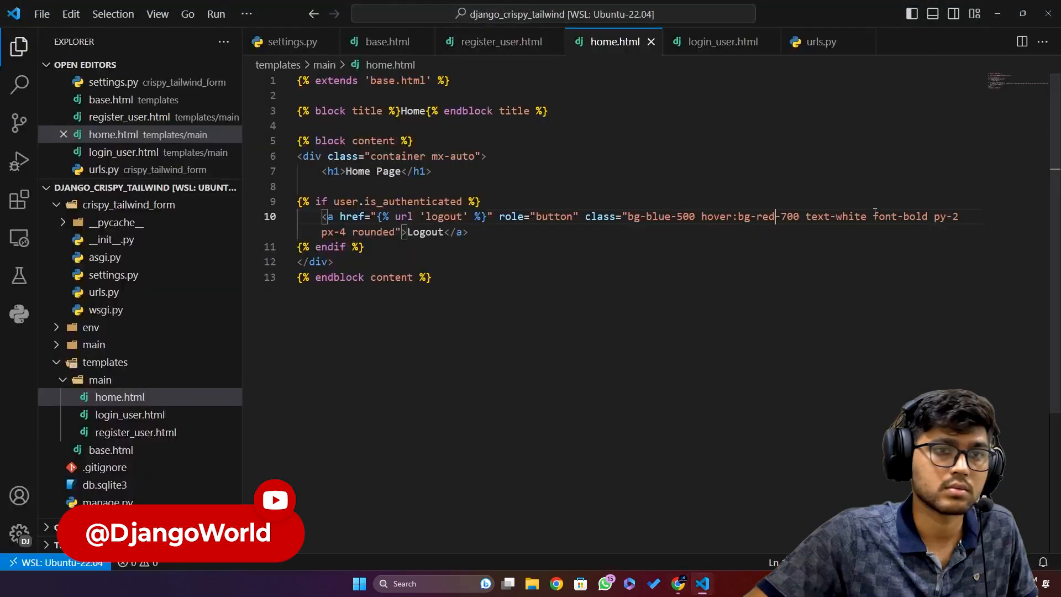
{"action": "type", "text": "re"}
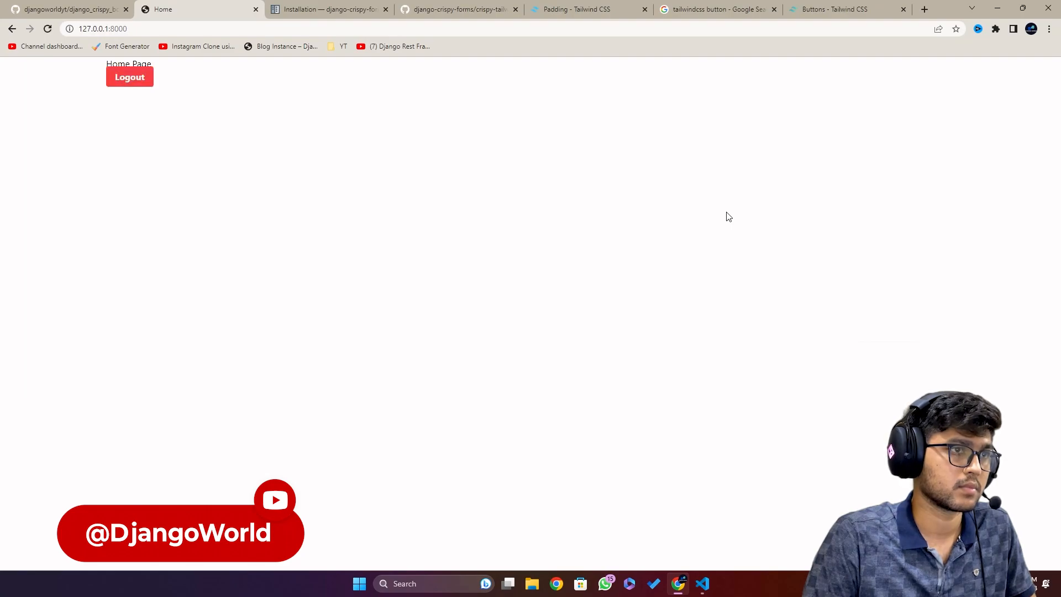
{"action": "left_click", "coordinate": [703, 584]}
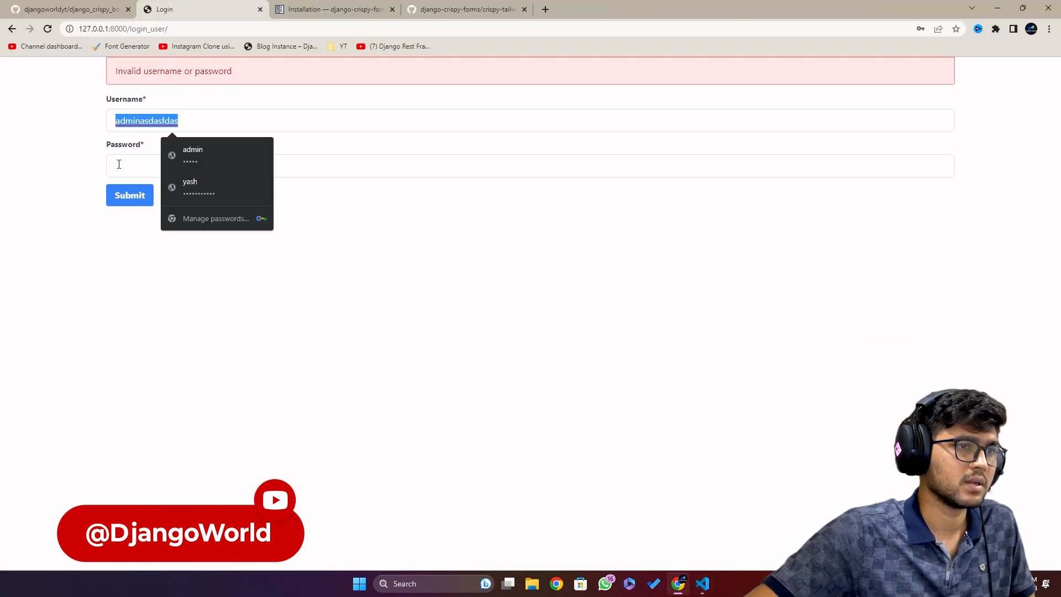
- Log in with username testuser1, then return to VS Code to open main/forms.py
{"action": "type", "text": "testuser1"}
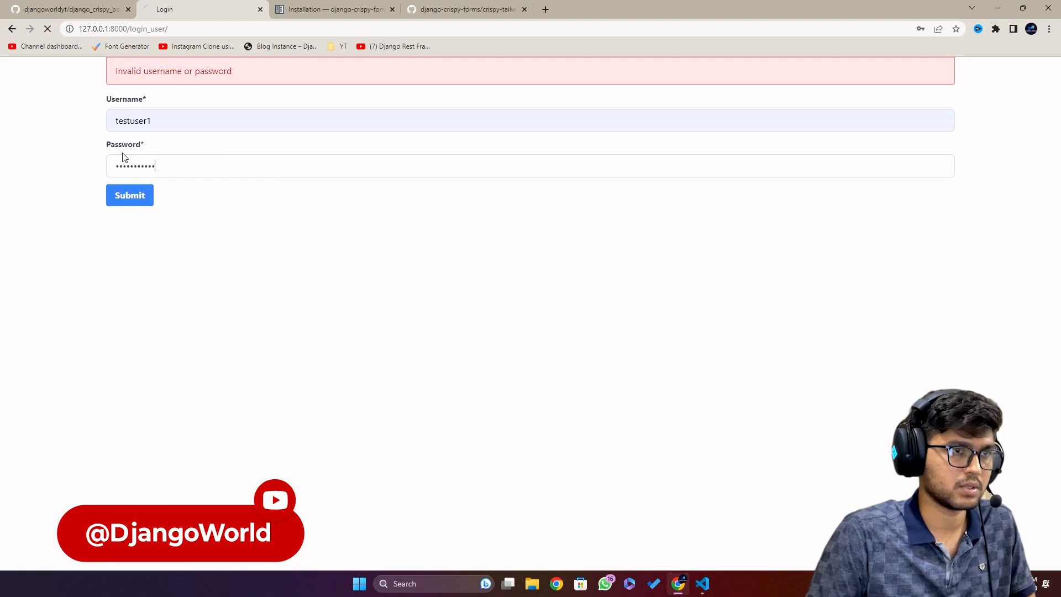
{"action": "left_click", "coordinate": [129, 195]}
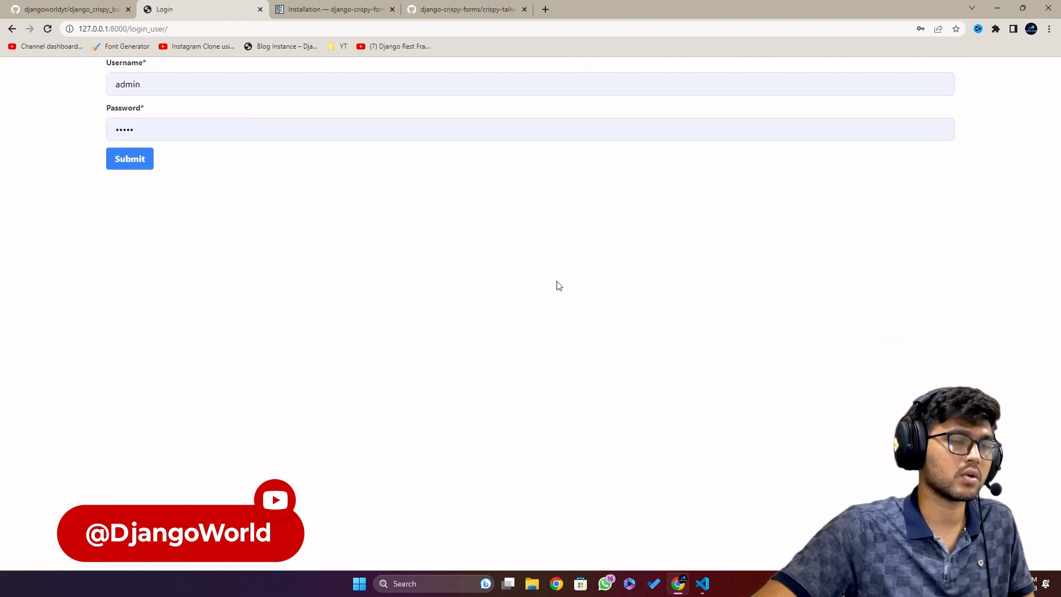
{"action": "mouse_move", "coordinate": [566, 282]}
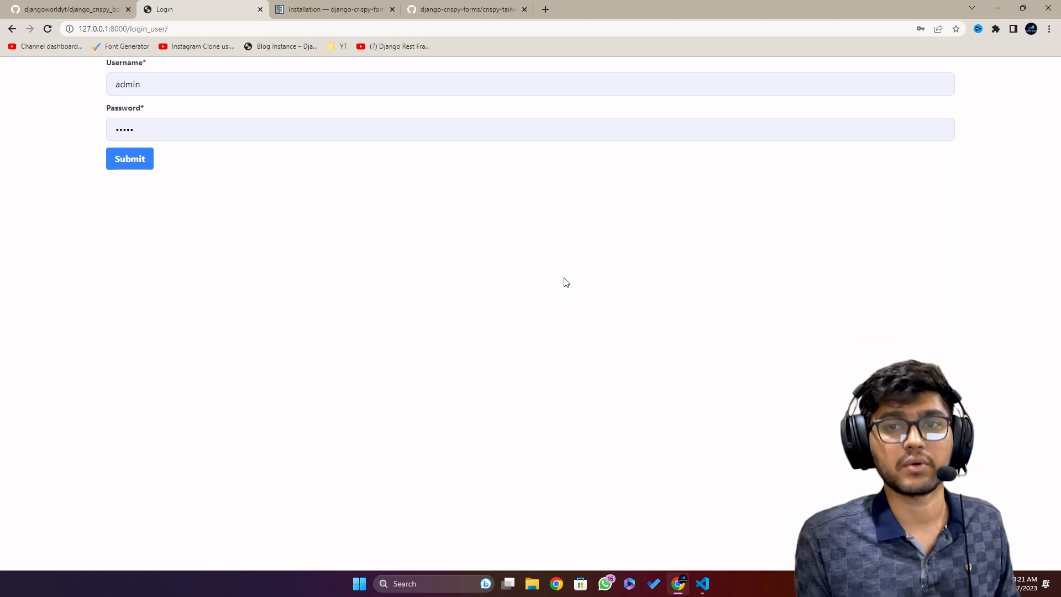
{"action": "left_click", "coordinate": [702, 584]}
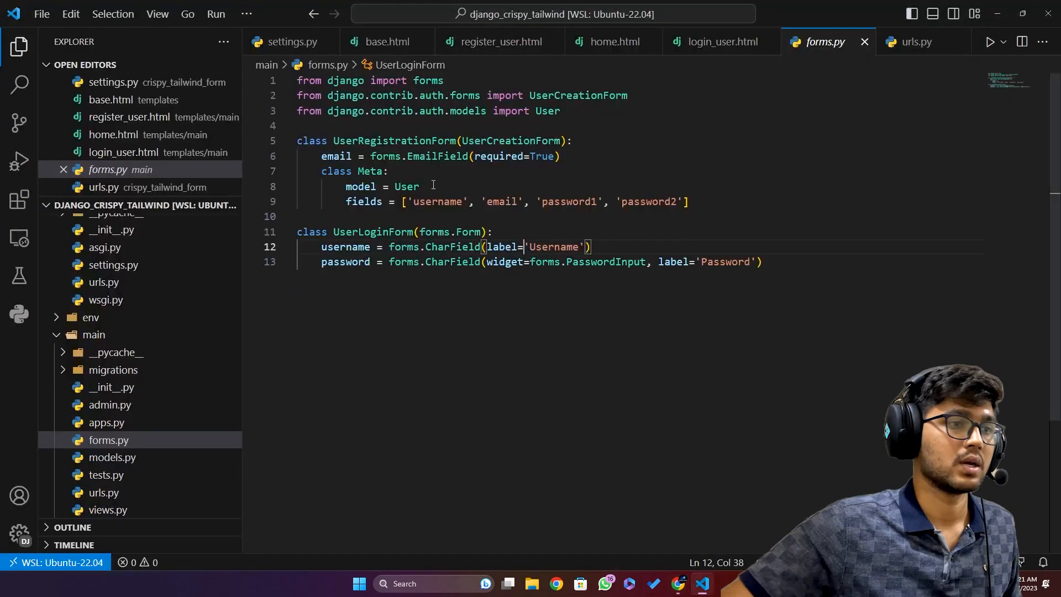